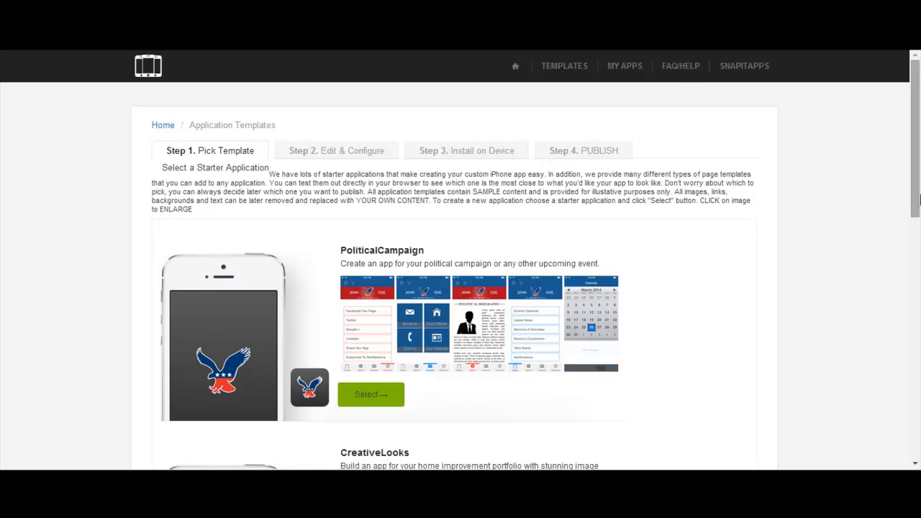
mouse_move(914, 202)
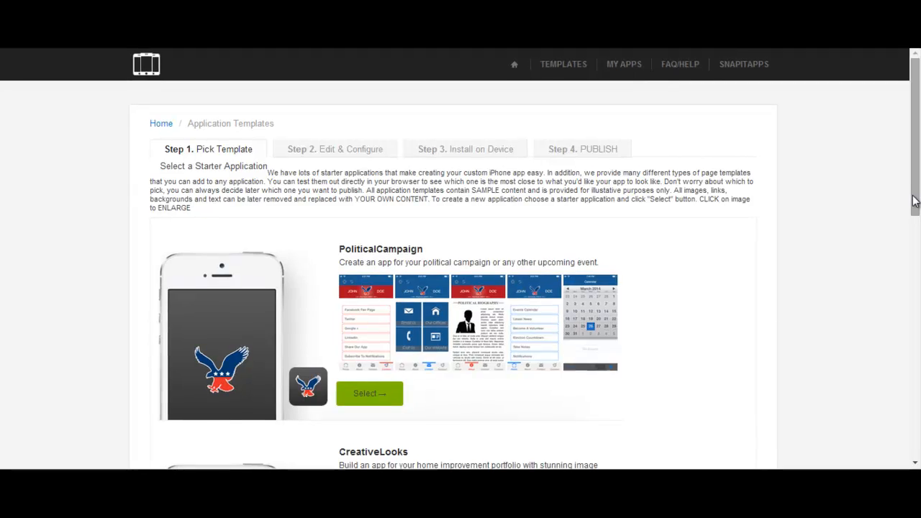
- Scroll the starter template pages until Fashion, Restaurant and iPadBookStore templates show
scroll(down, 3)
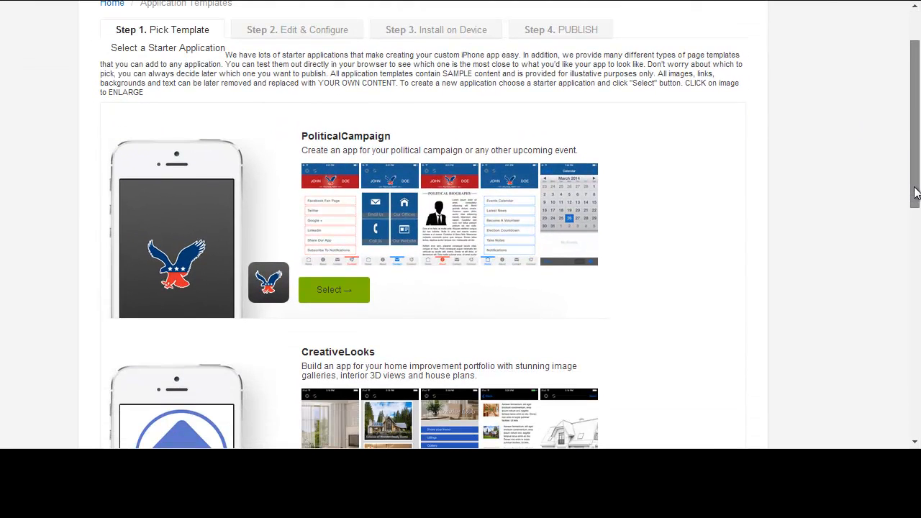
scroll(up, 3)
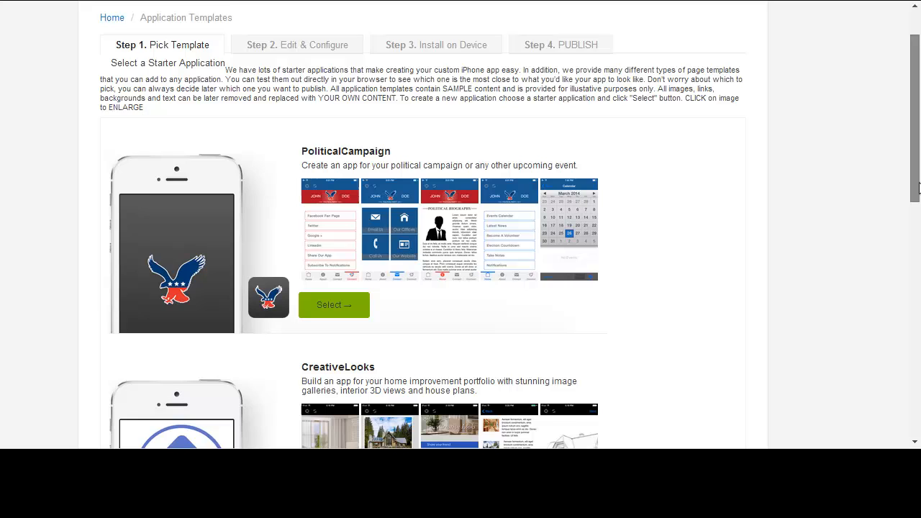
scroll(down, 3)
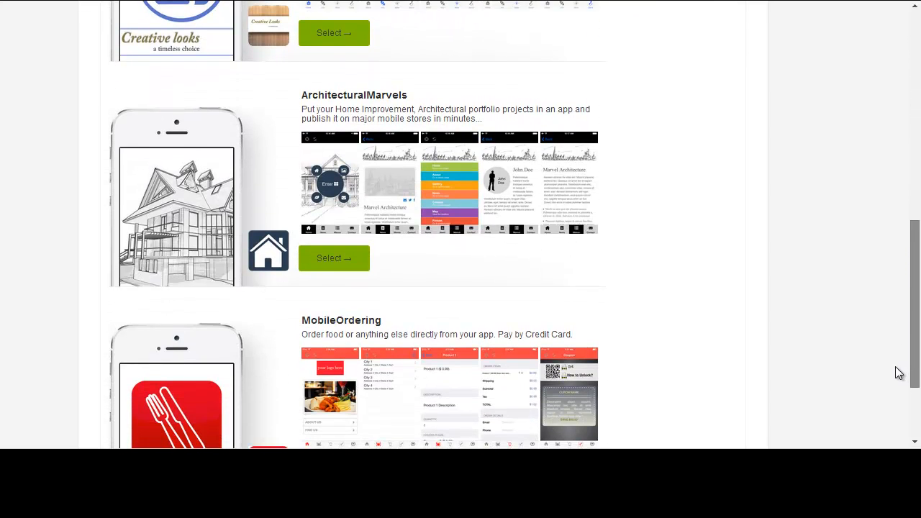
scroll(down, 3)
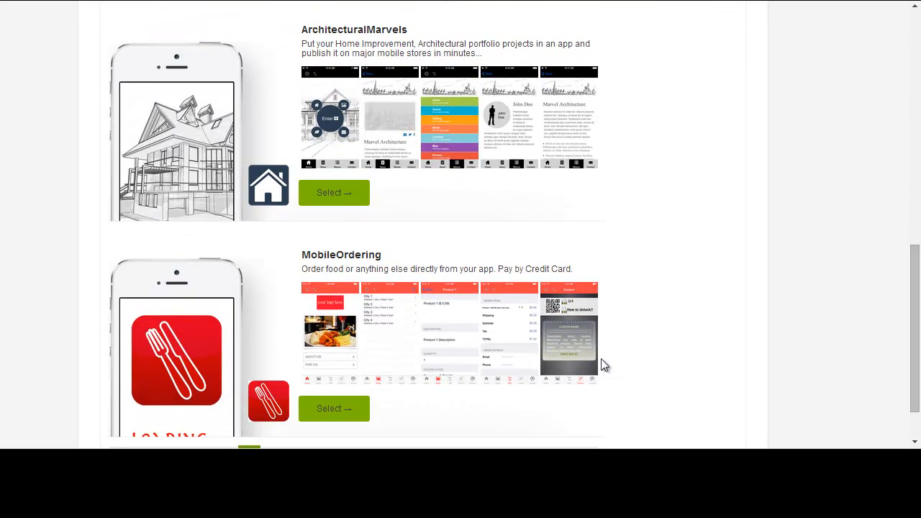
scroll(down, 3)
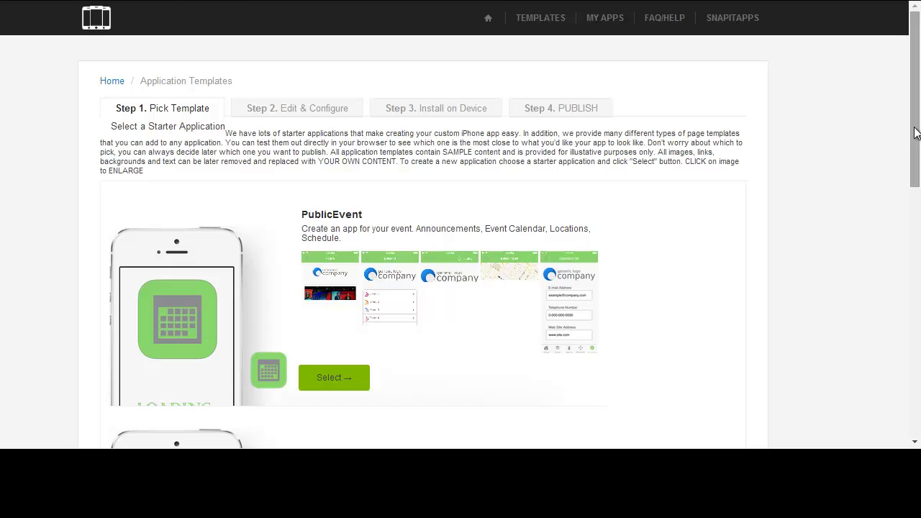
scroll(down, 3)
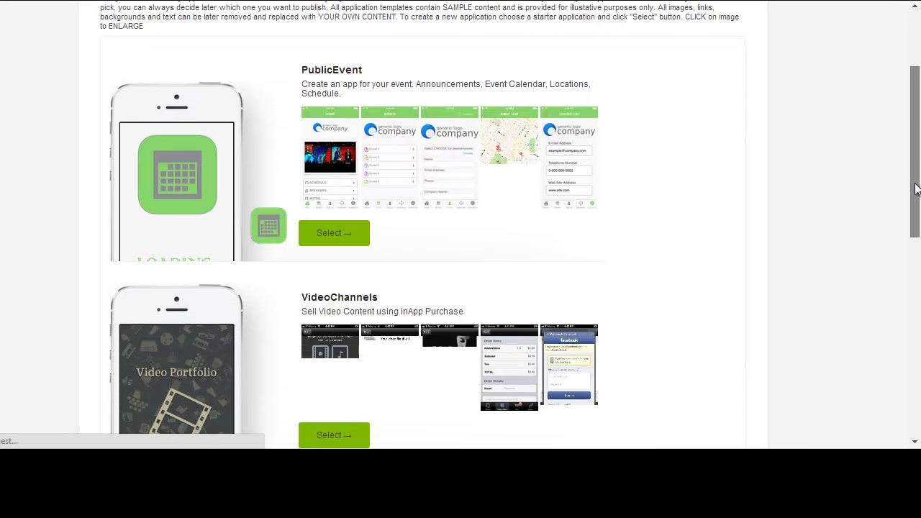
scroll(down, 3)
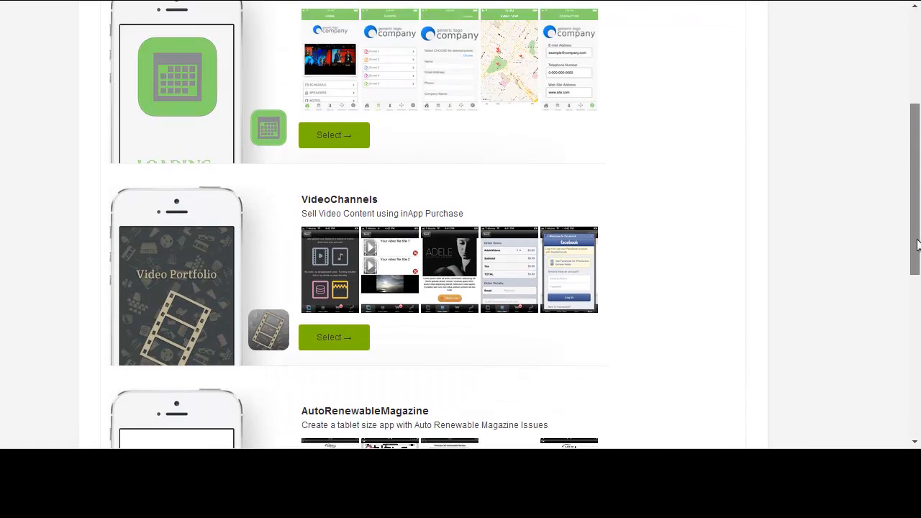
scroll(down, 3)
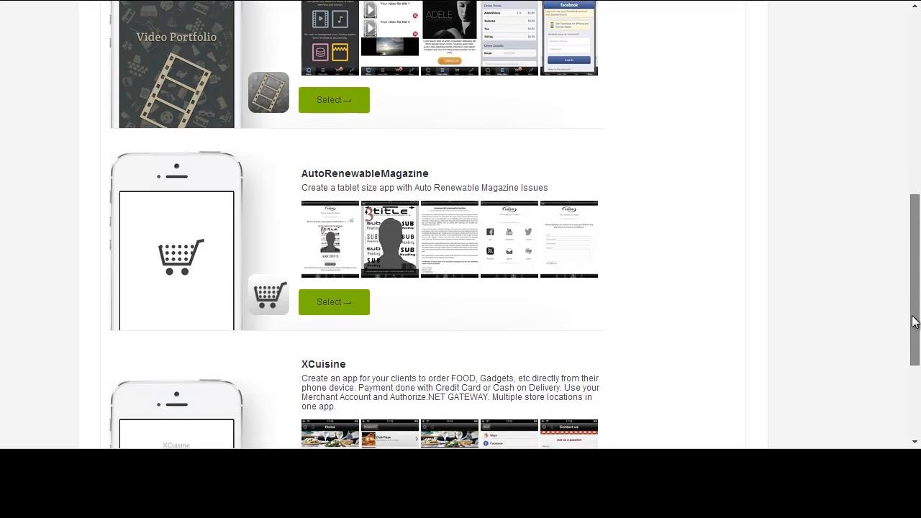
scroll(down, 3)
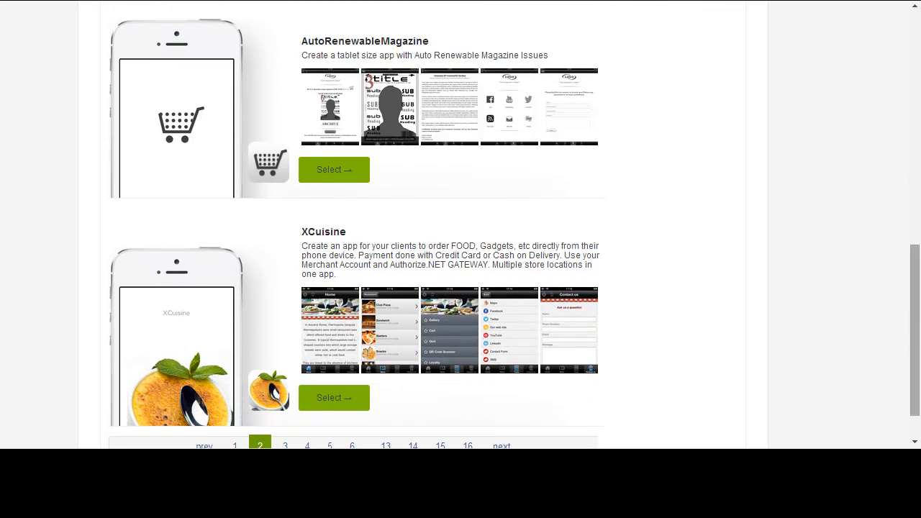
scroll(down, 3)
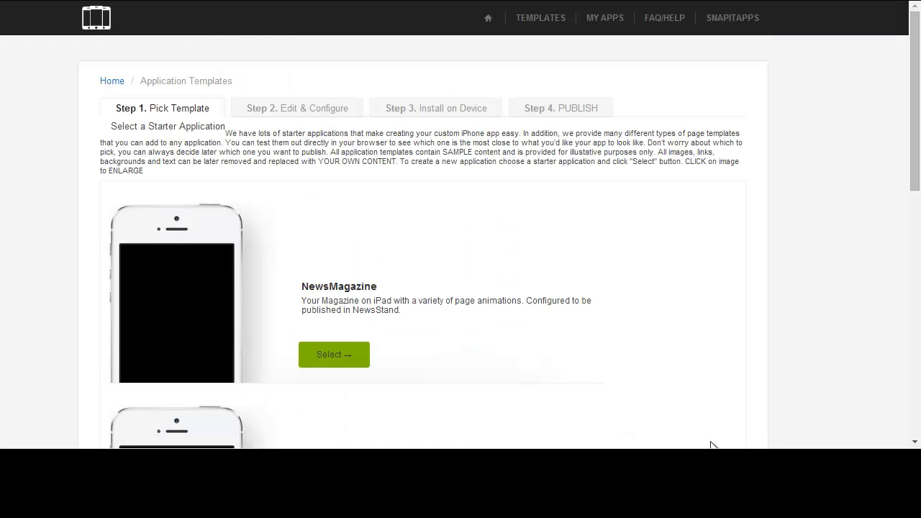
scroll(up, 3)
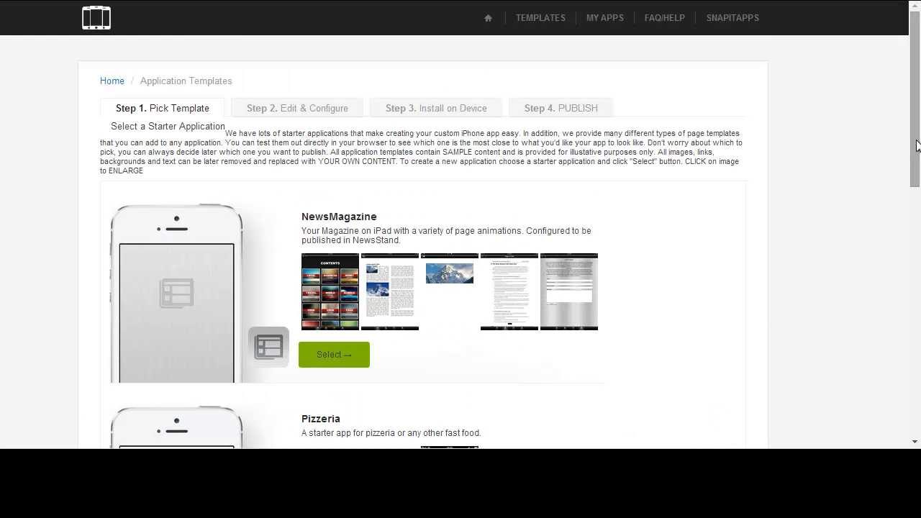
scroll(down, 3)
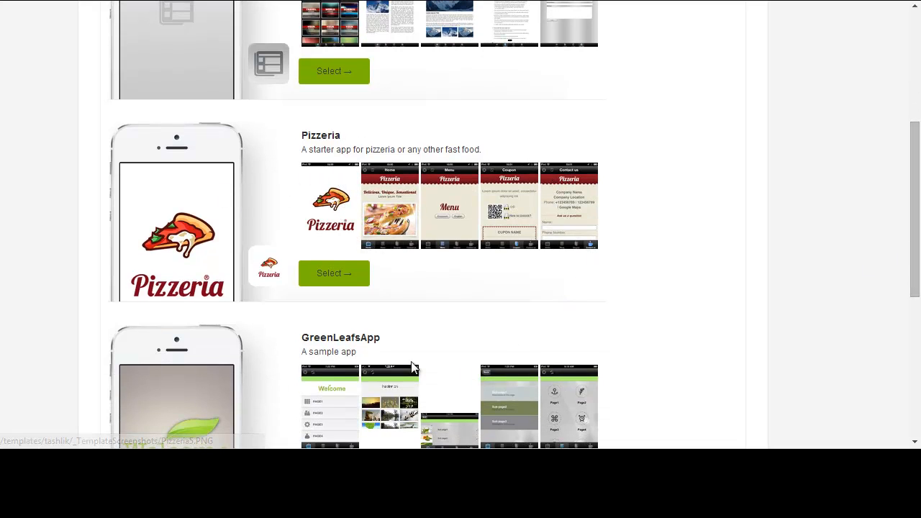
scroll(down, 3)
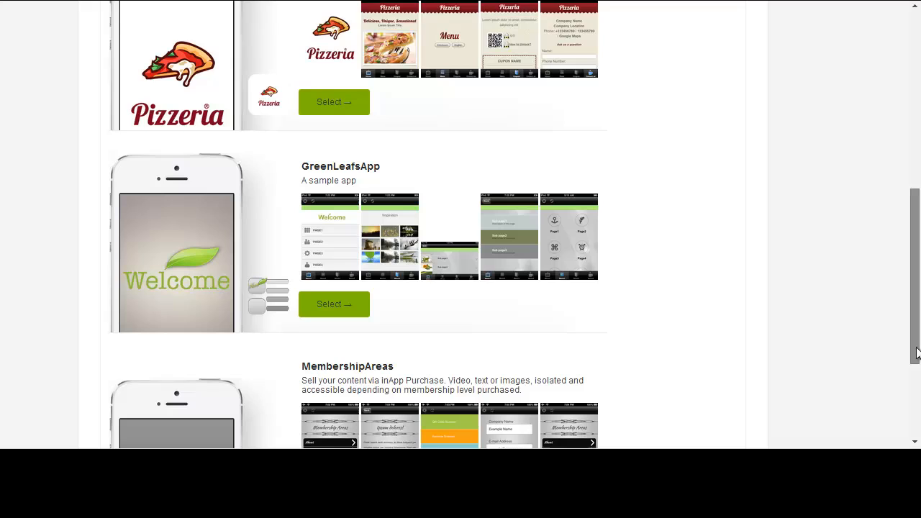
scroll(down, 3)
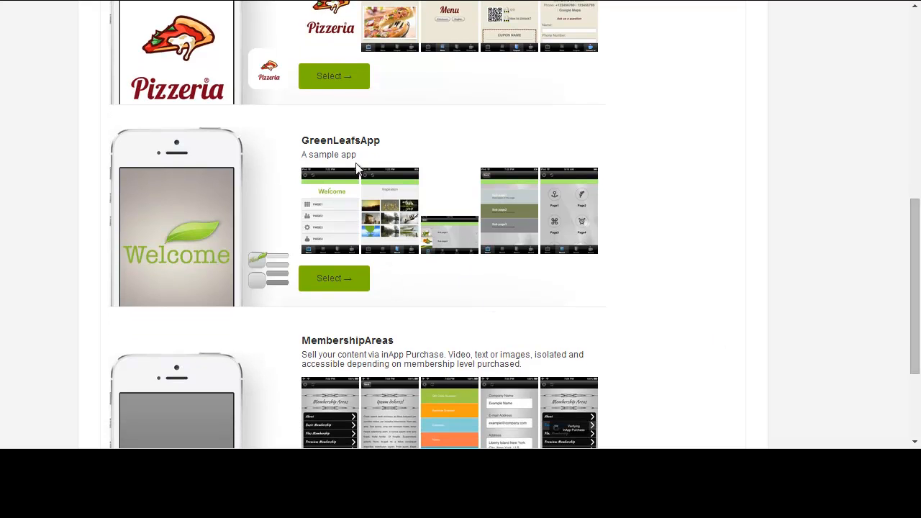
scroll(down, 3)
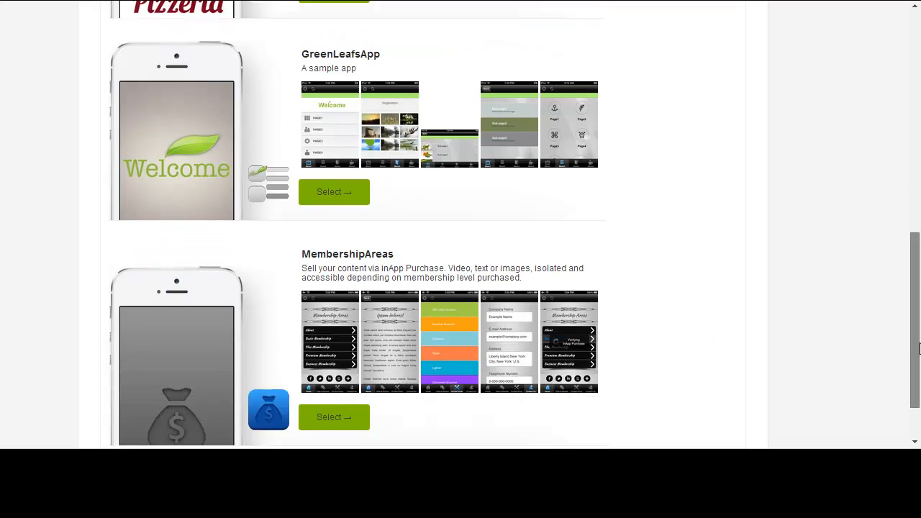
scroll(down, 3)
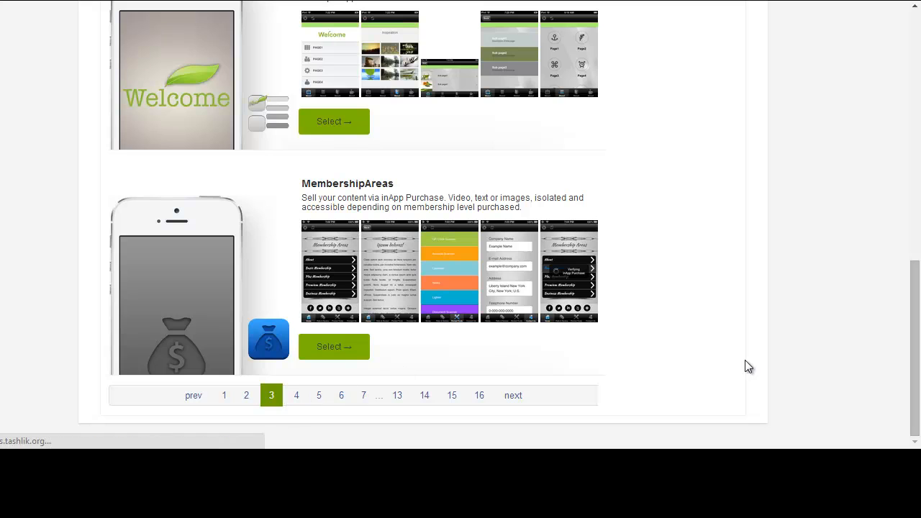
click(224, 395)
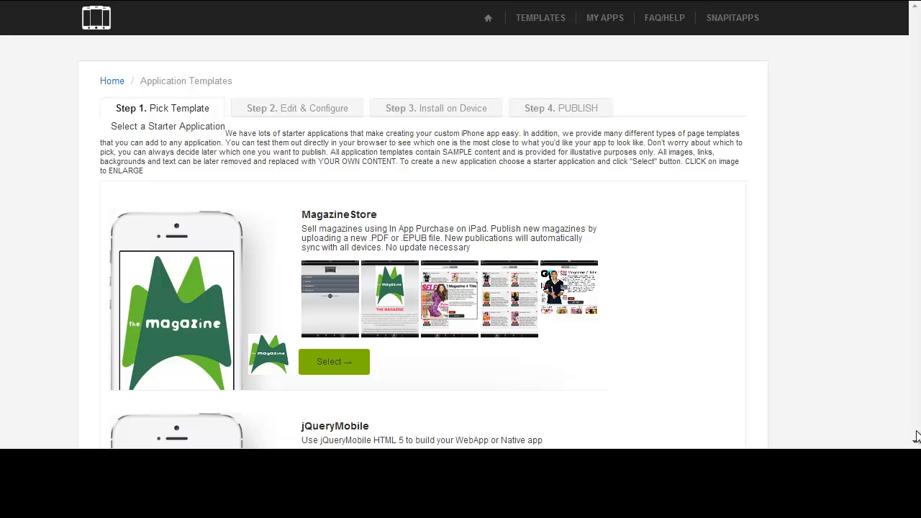
scroll(down, 3)
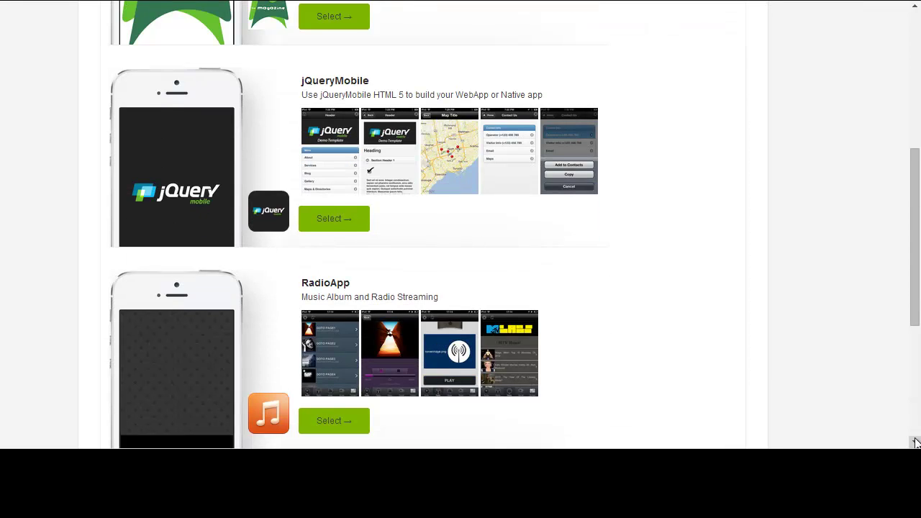
scroll(down, 3)
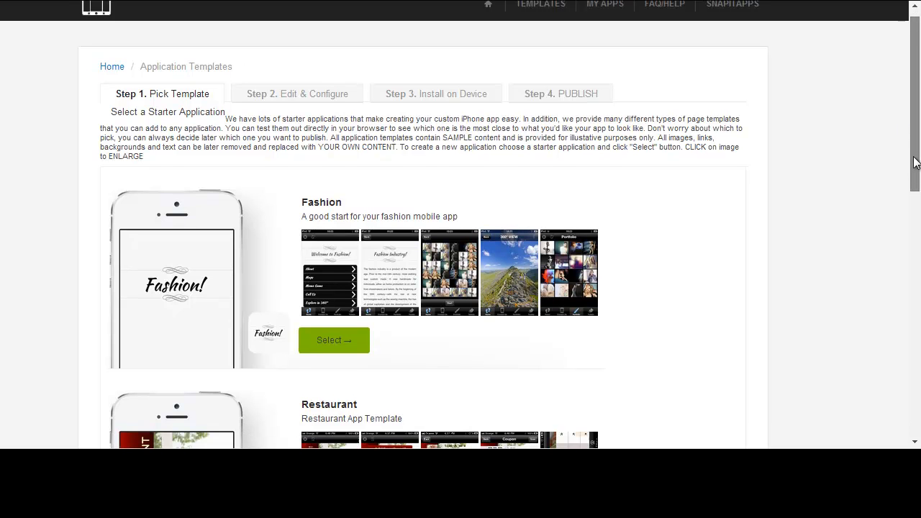
scroll(down, 3)
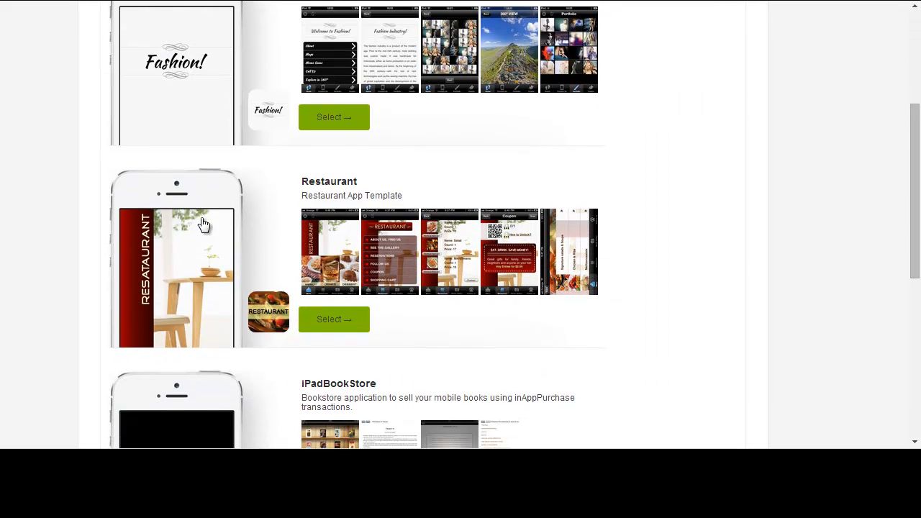
mouse_move(333, 320)
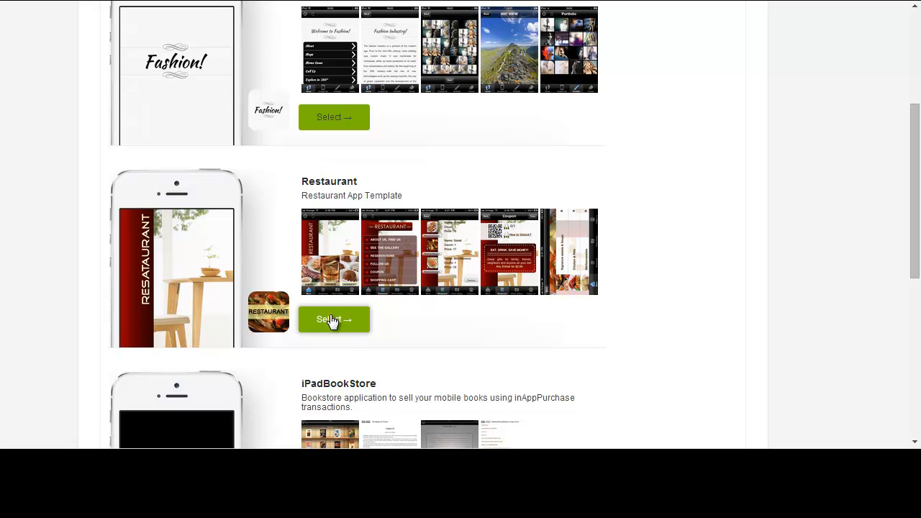
- Preview the Restaurant template, viewing its restaurant menu and photo gallery screens
click(333, 319)
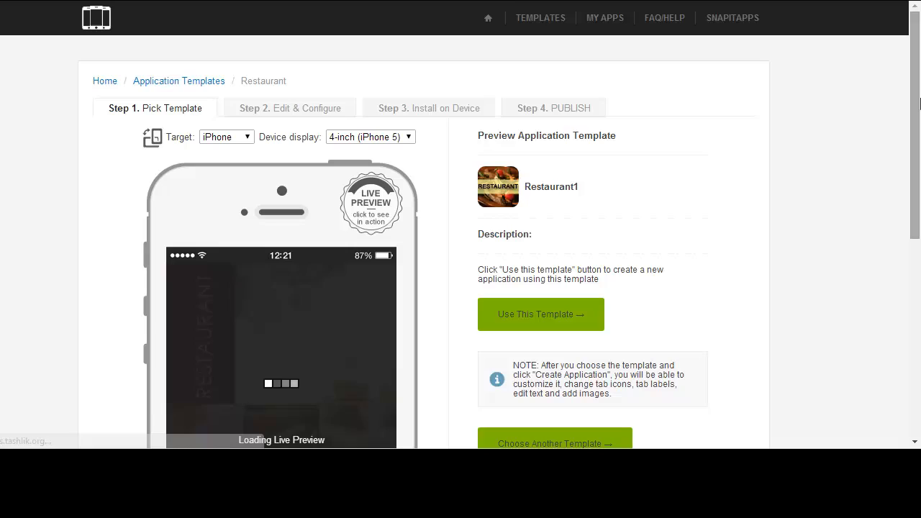
scroll(down, 3)
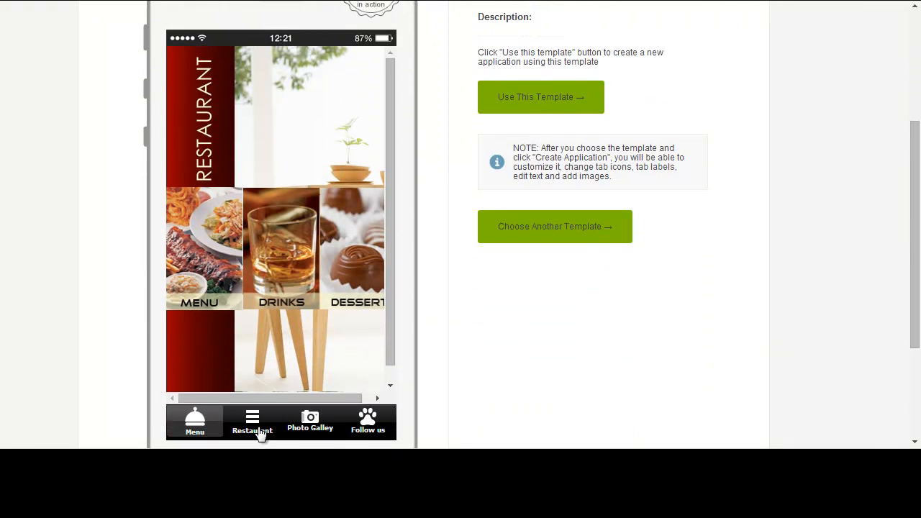
click(252, 421)
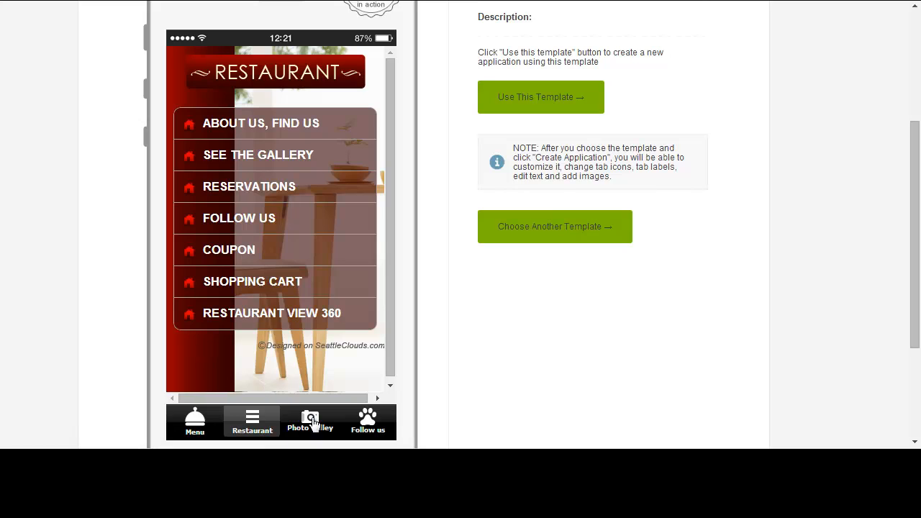
click(309, 420)
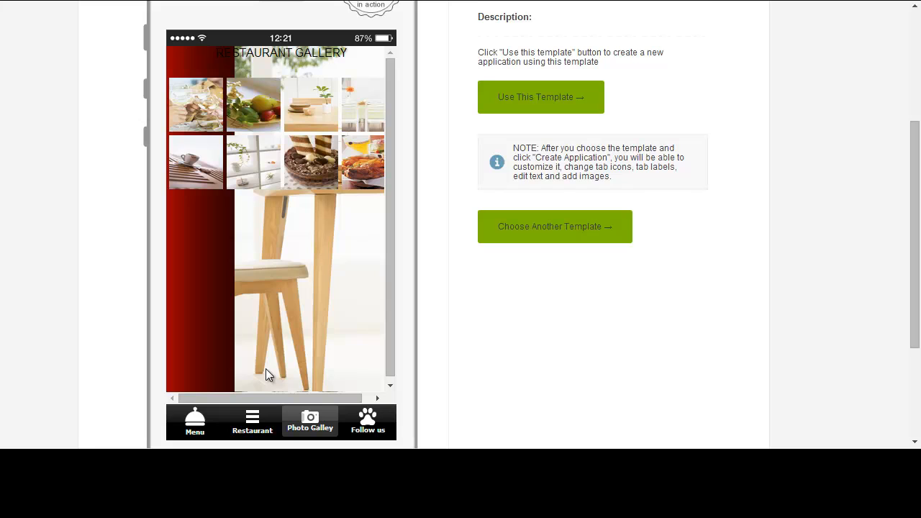
mouse_move(234, 422)
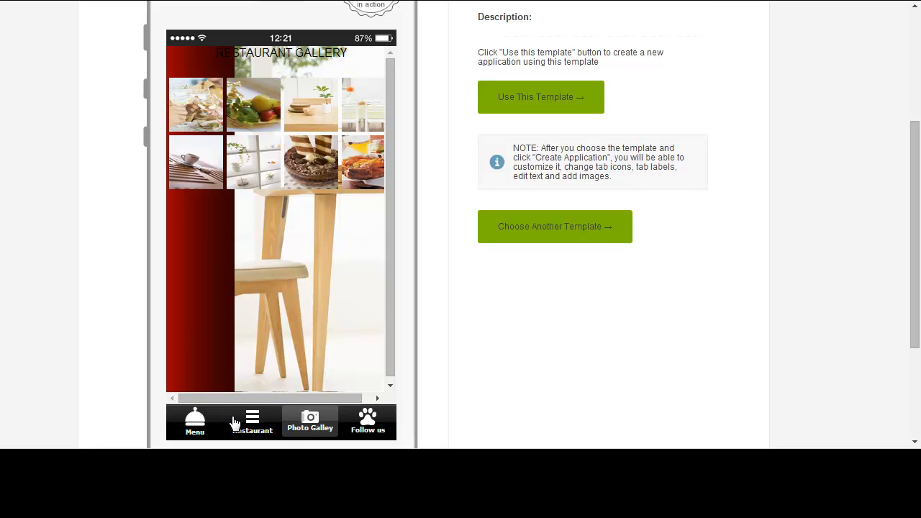
mouse_move(467, 290)
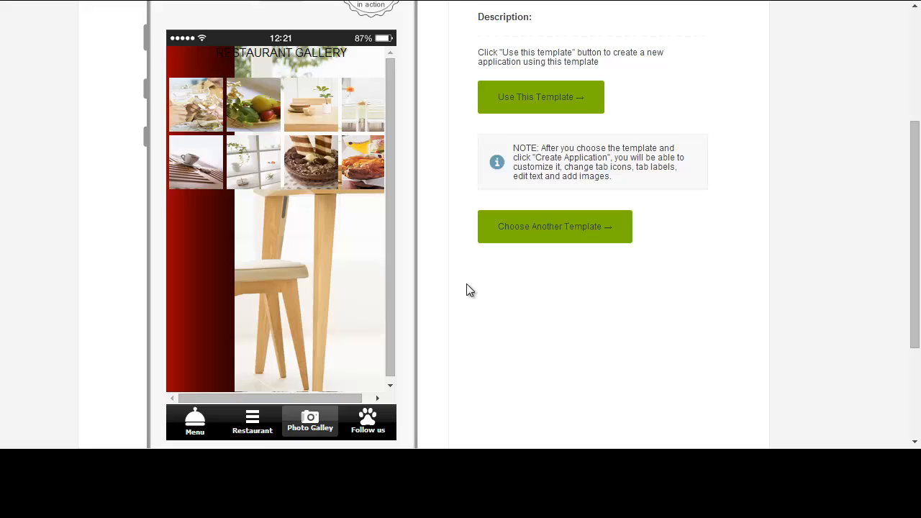
- Start a new app from the Restaurant template with application ID 'restaurant2'
click(540, 97)
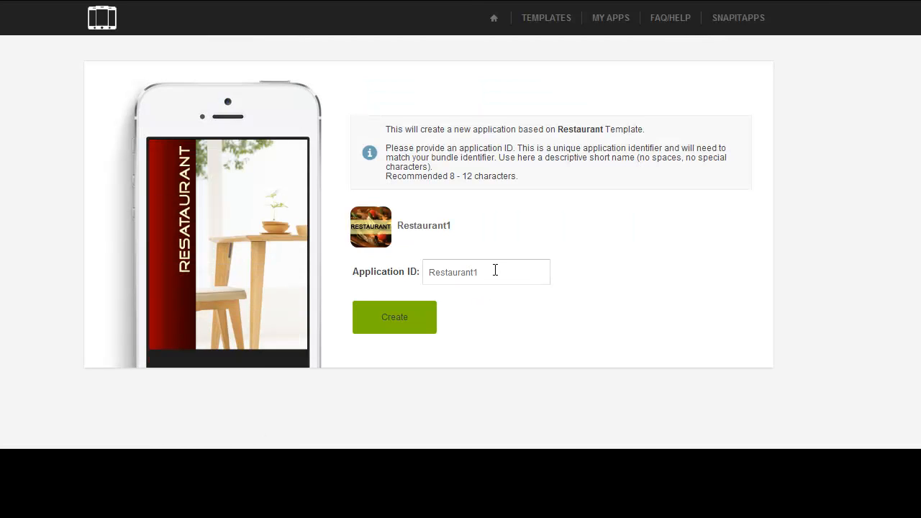
double_click(452, 272)
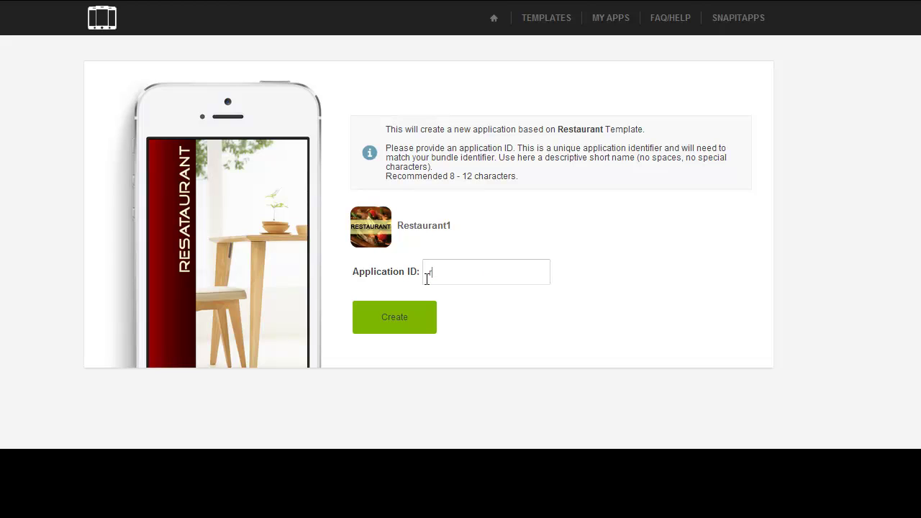
text(rataur)
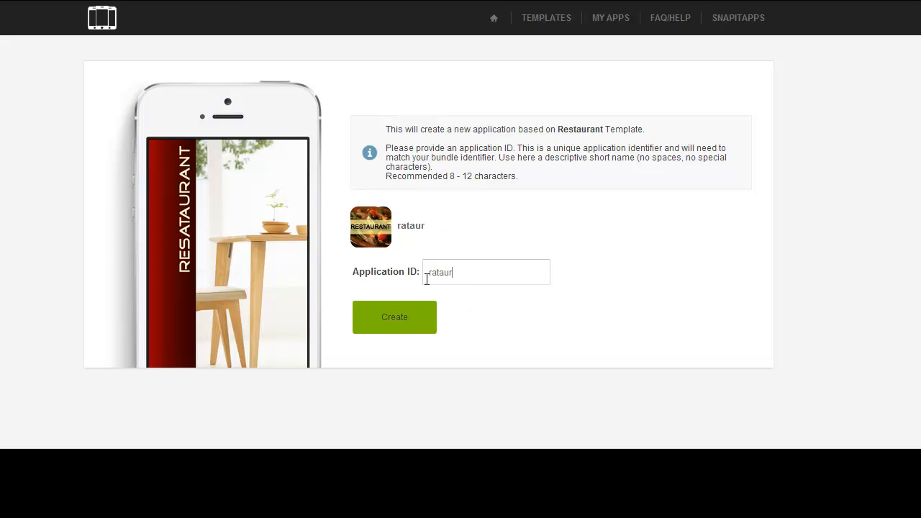
text(ant)
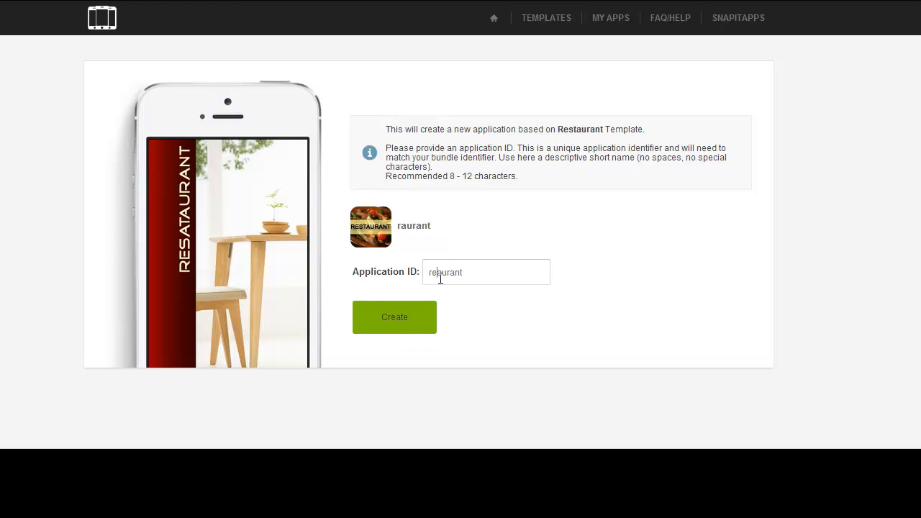
text(restaurant)
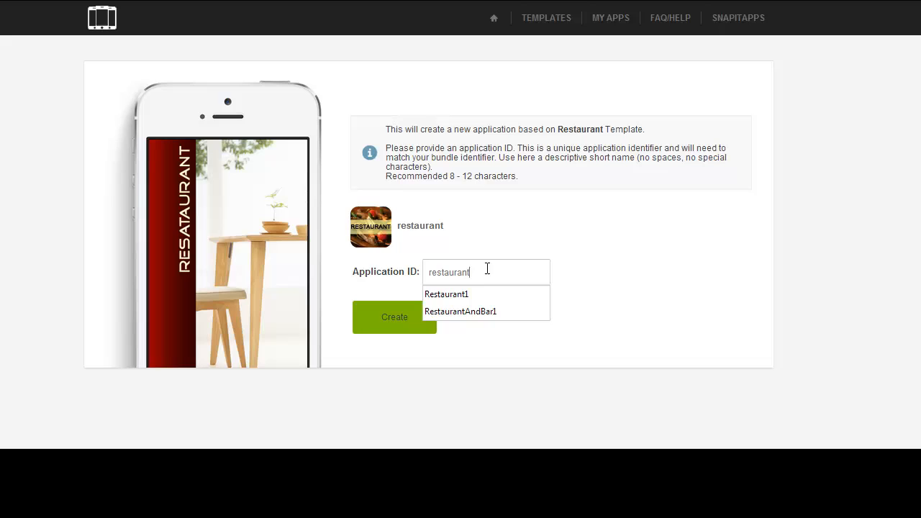
text(2)
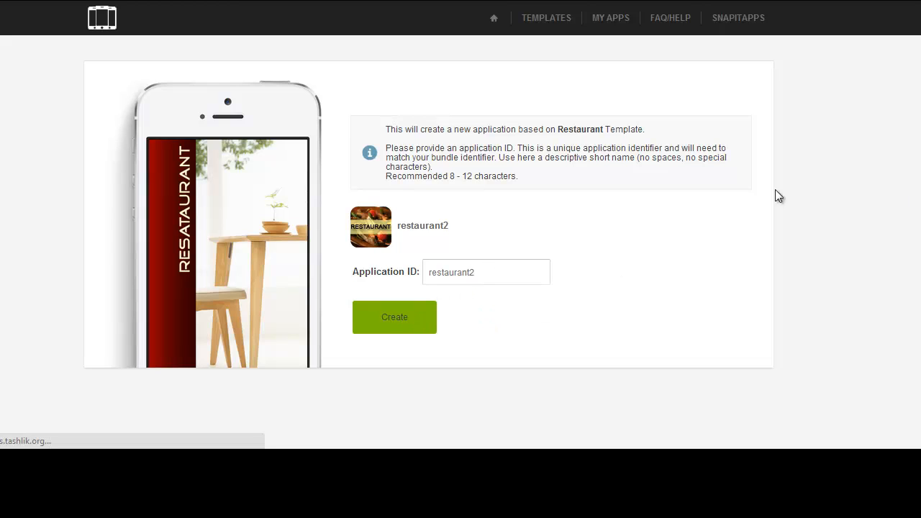
- Create the restaurant2 app, opening the setup wizard with Native iPhone platform
click(394, 318)
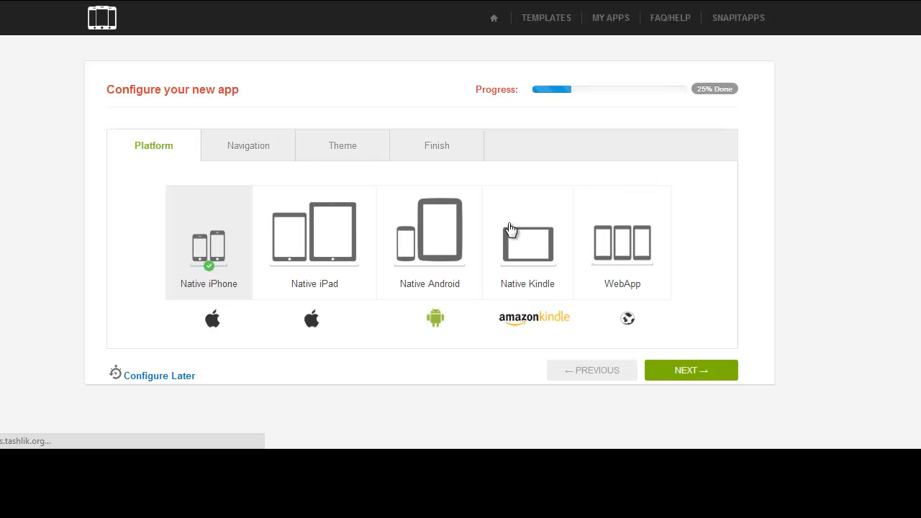
mouse_move(318, 263)
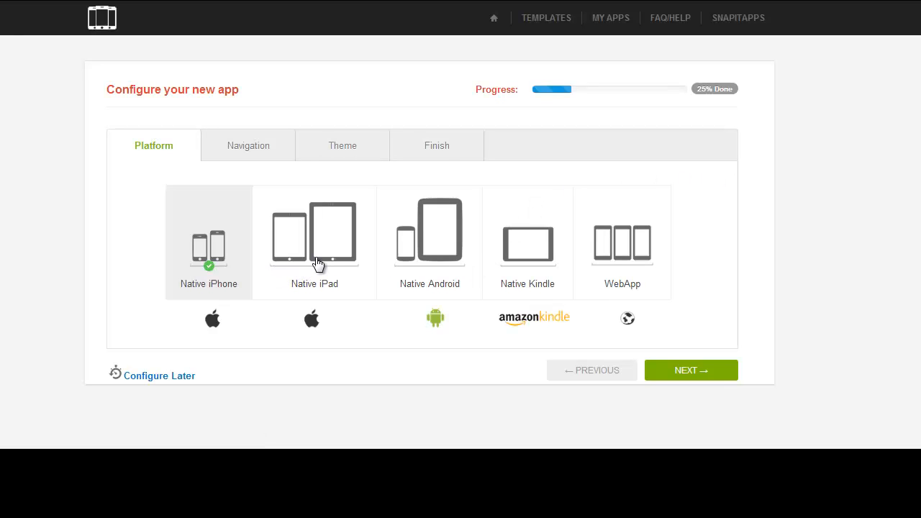
mouse_move(493, 263)
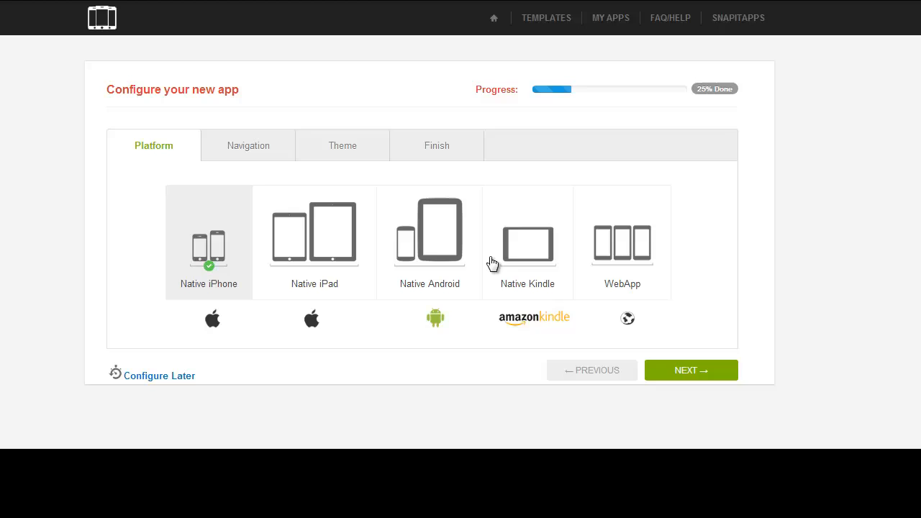
mouse_move(223, 245)
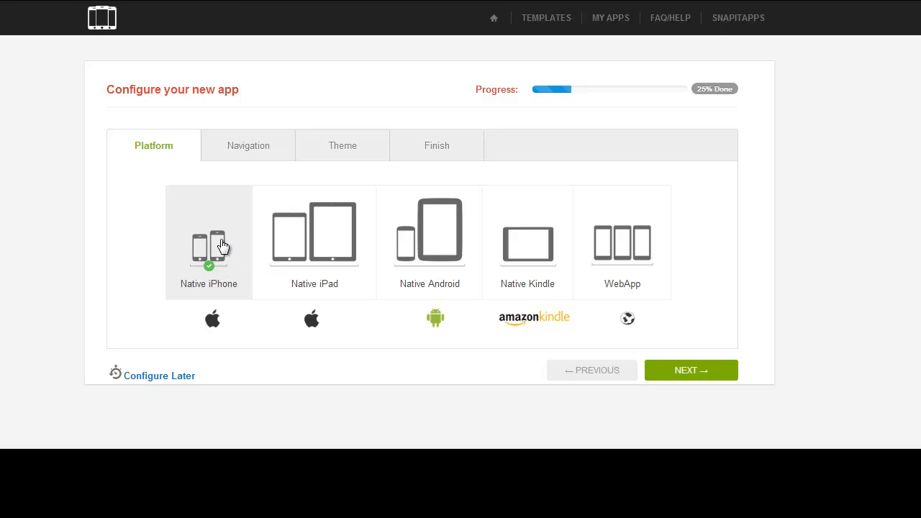
mouse_move(334, 253)
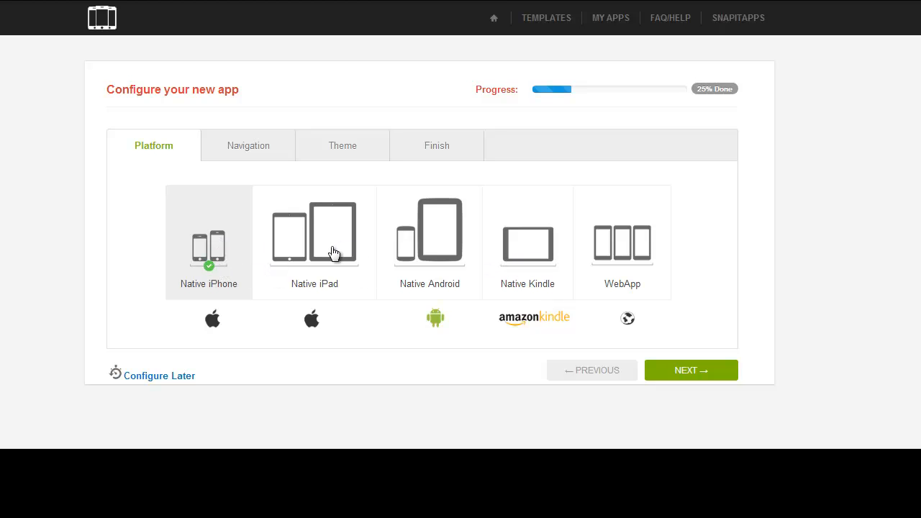
mouse_move(517, 268)
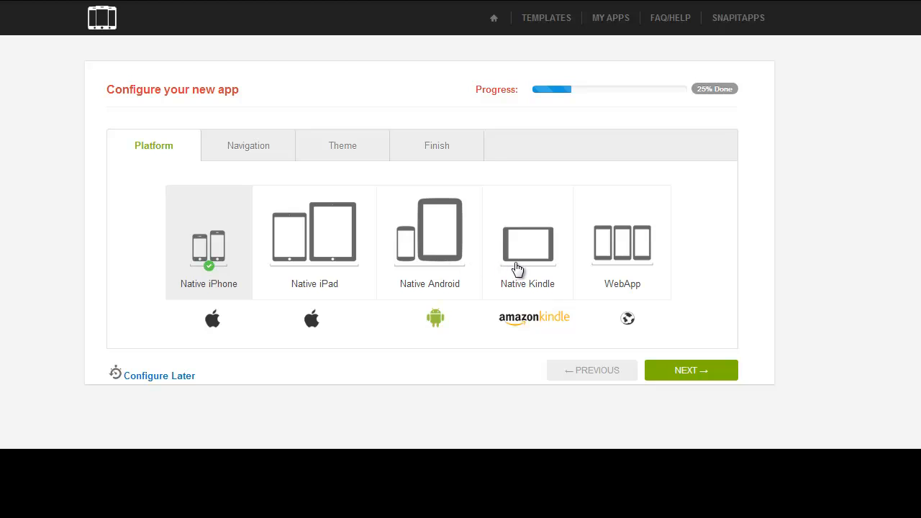
mouse_move(593, 253)
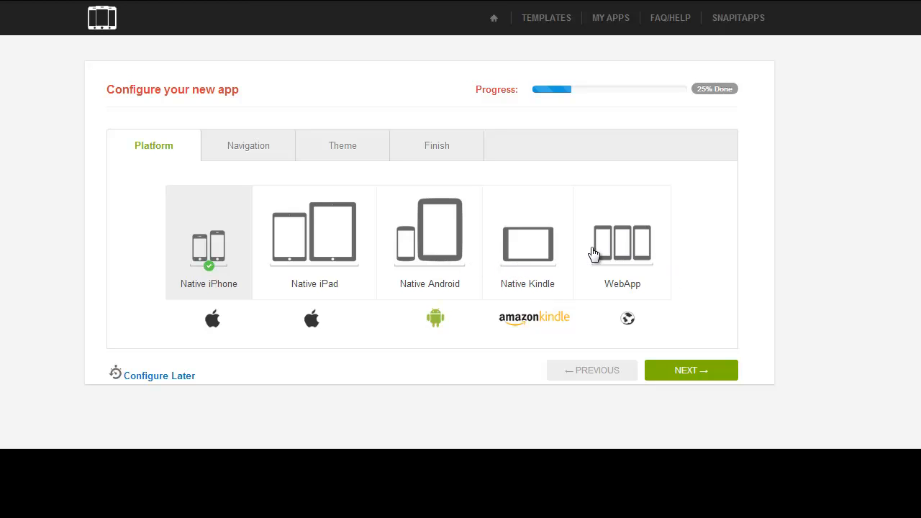
mouse_move(615, 251)
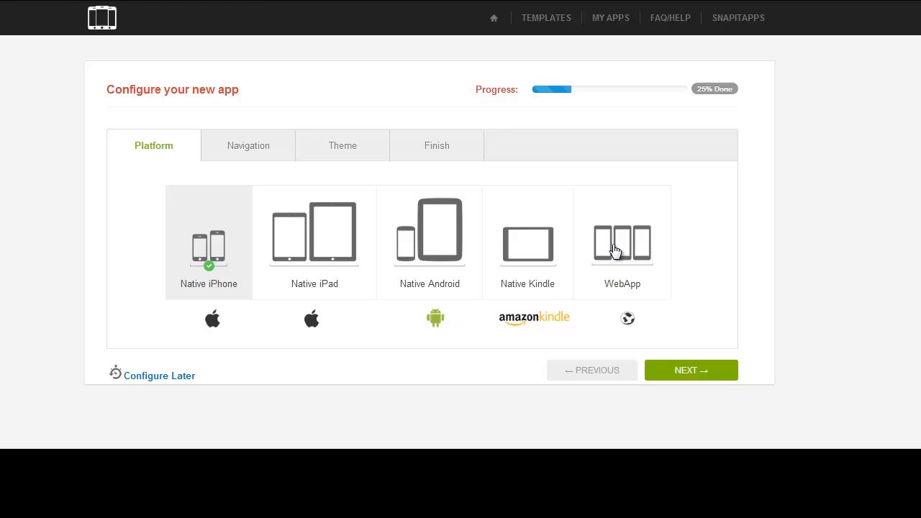
mouse_move(225, 250)
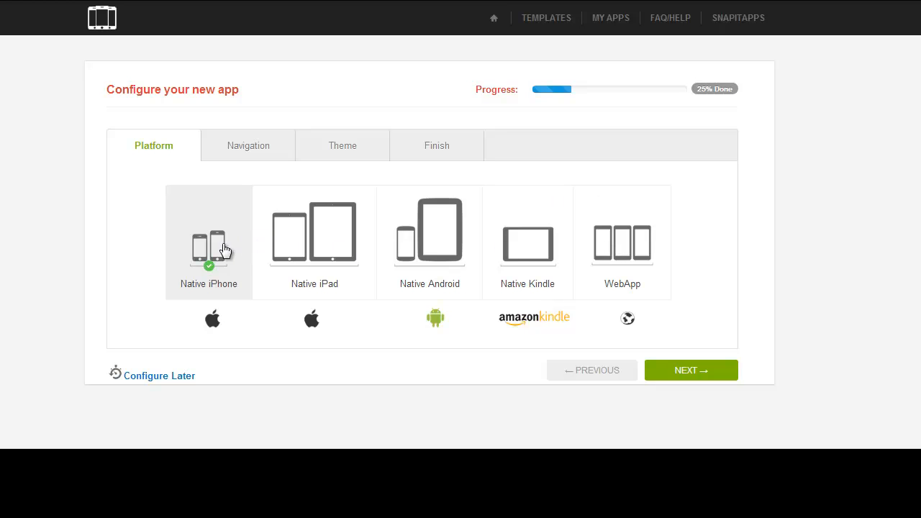
- Keep Native iPhone as platform and advance to the Navigation step
click(689, 370)
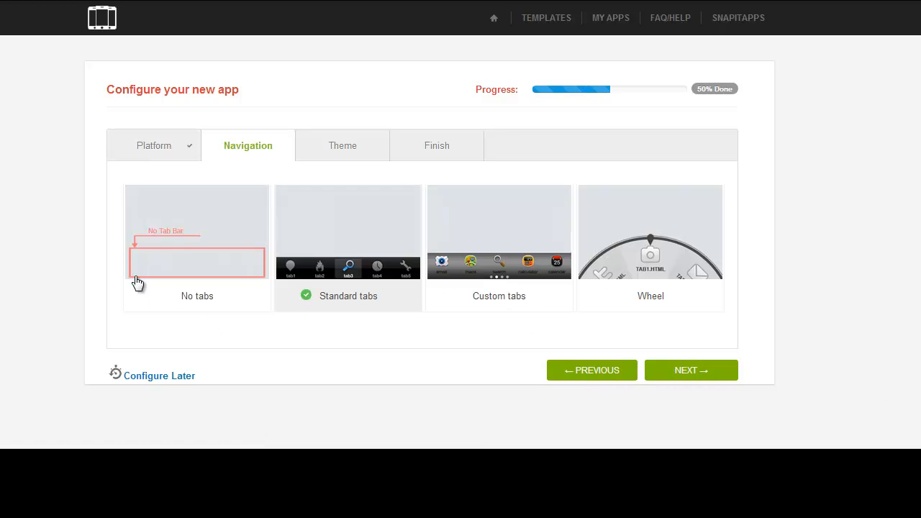
mouse_move(499, 302)
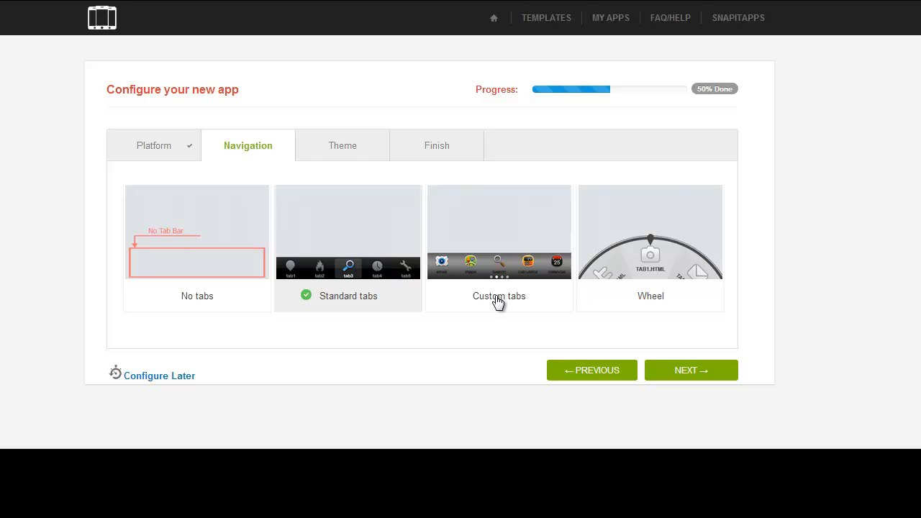
mouse_move(411, 286)
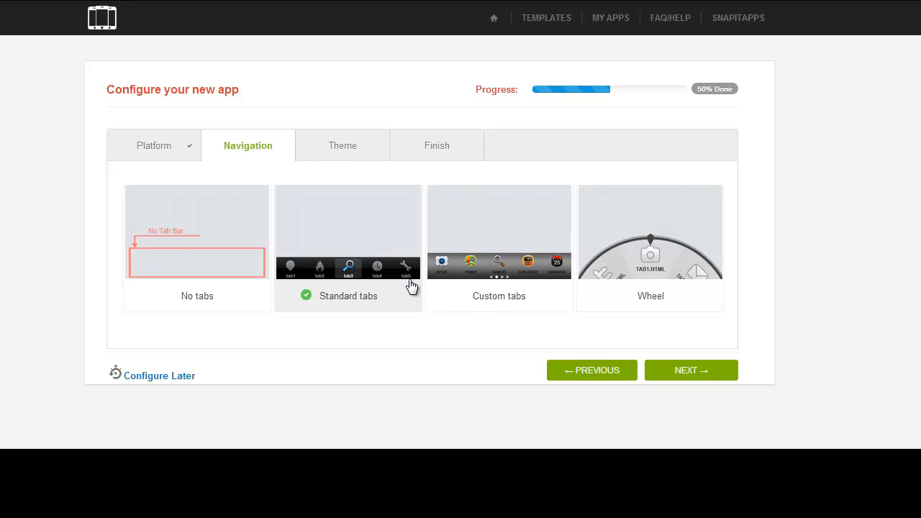
mouse_move(361, 282)
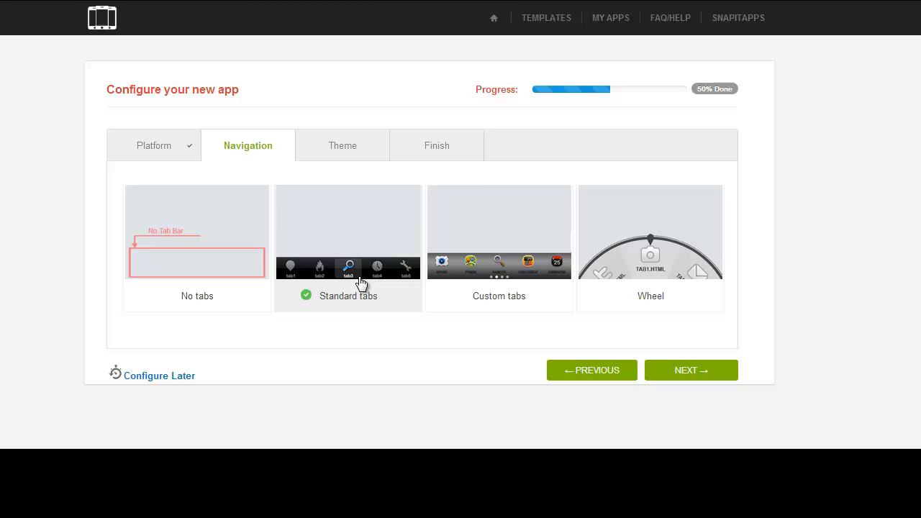
mouse_move(619, 276)
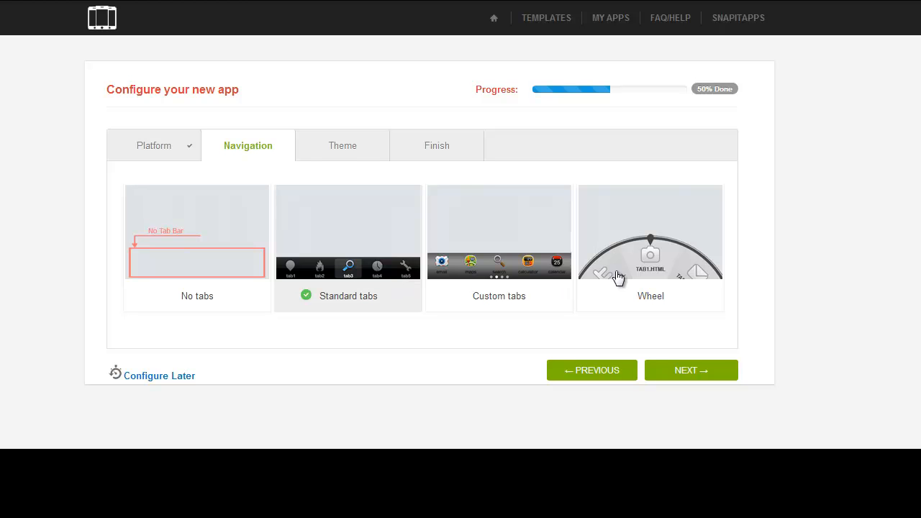
mouse_move(673, 264)
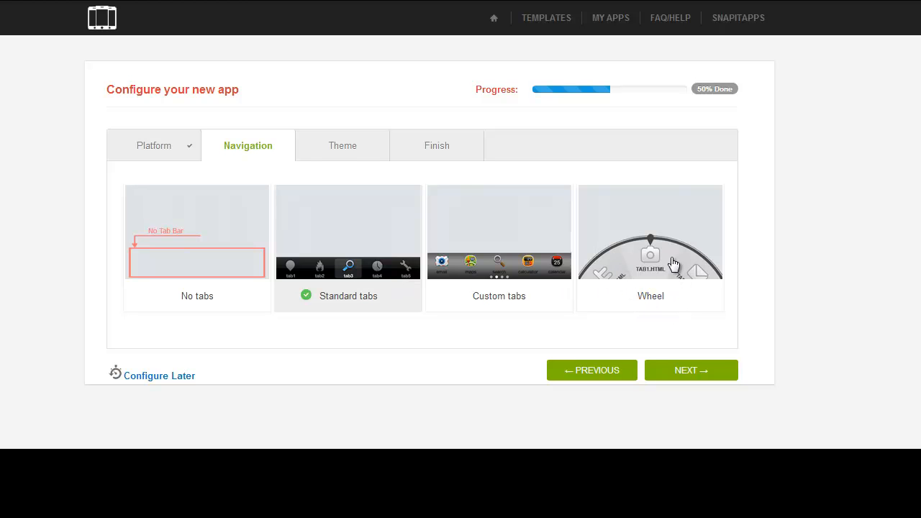
mouse_move(658, 269)
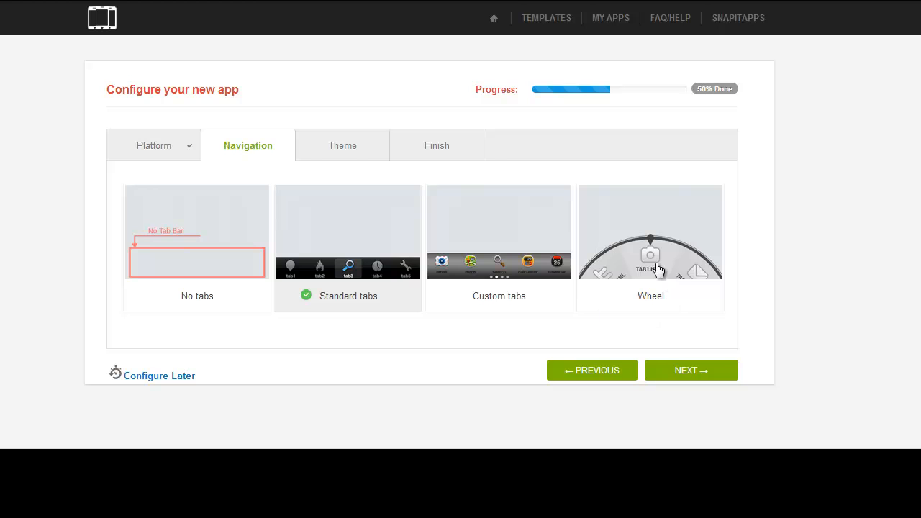
mouse_move(389, 250)
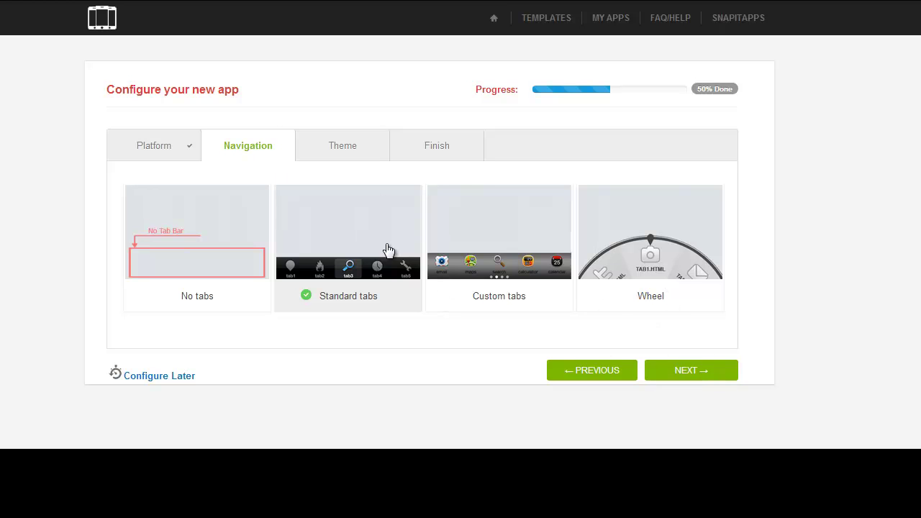
- Keep Standard tabs and the default theme, then finish the wizard
click(690, 370)
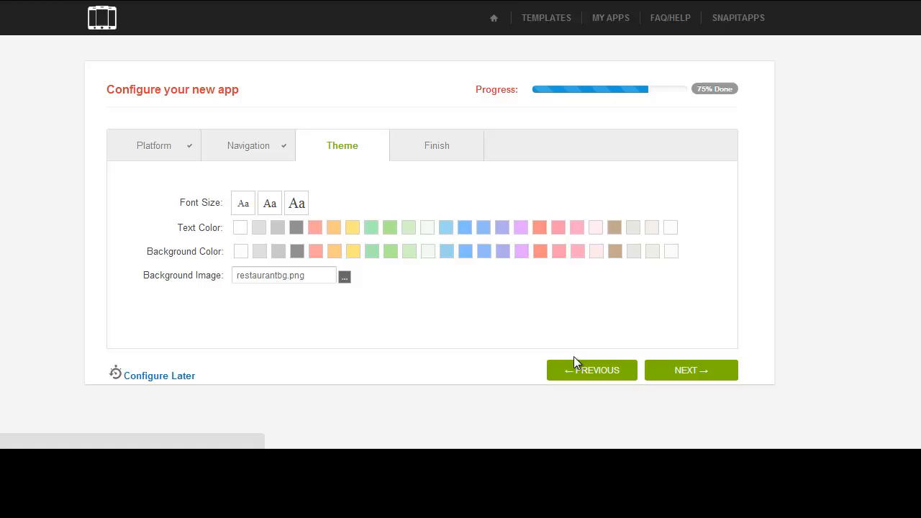
mouse_move(345, 151)
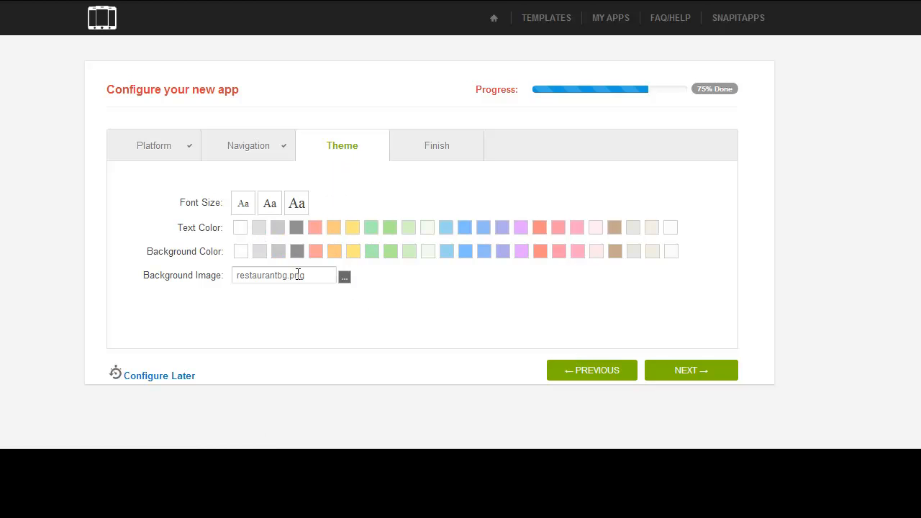
click(690, 370)
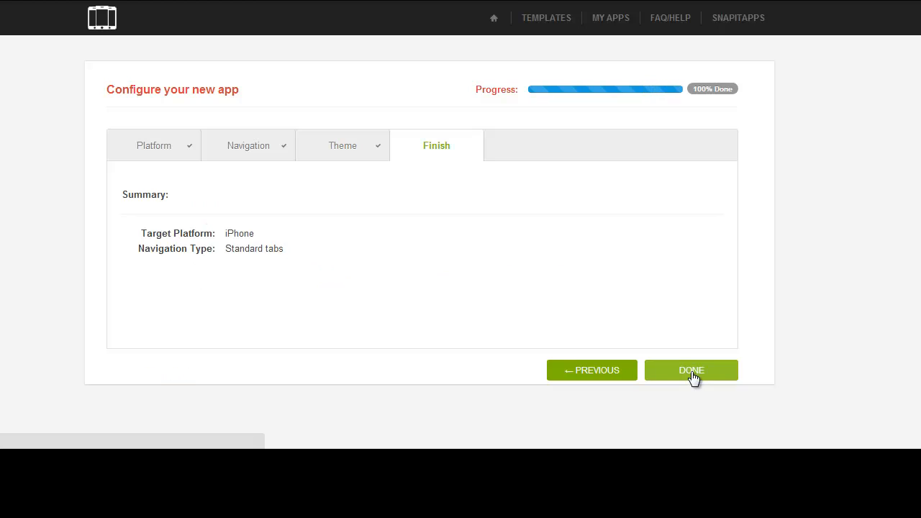
click(690, 370)
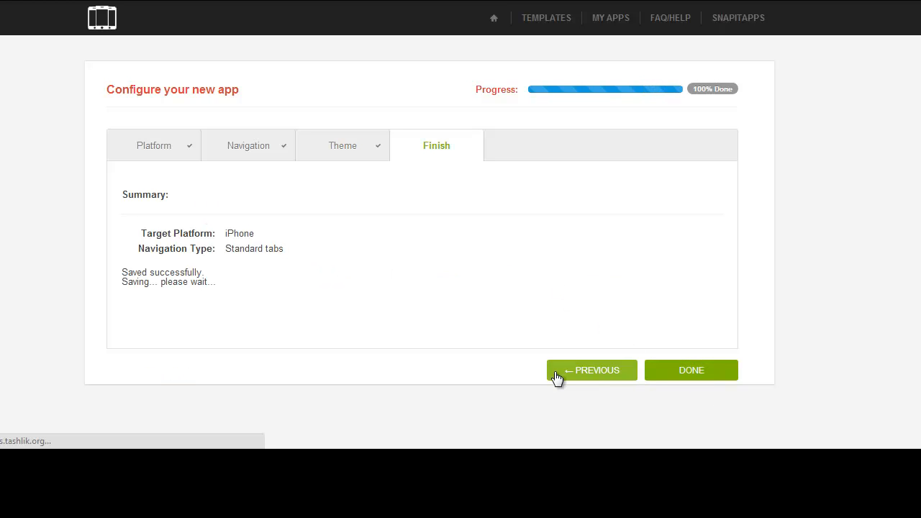
- Load the restaurant2 dashboard and scroll down to the EDIT PAGES section
click(690, 370)
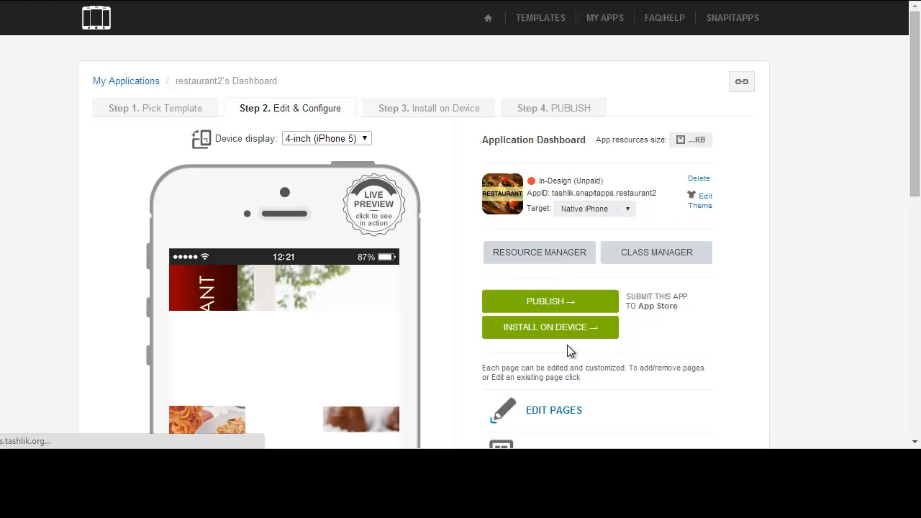
scroll(down, 3)
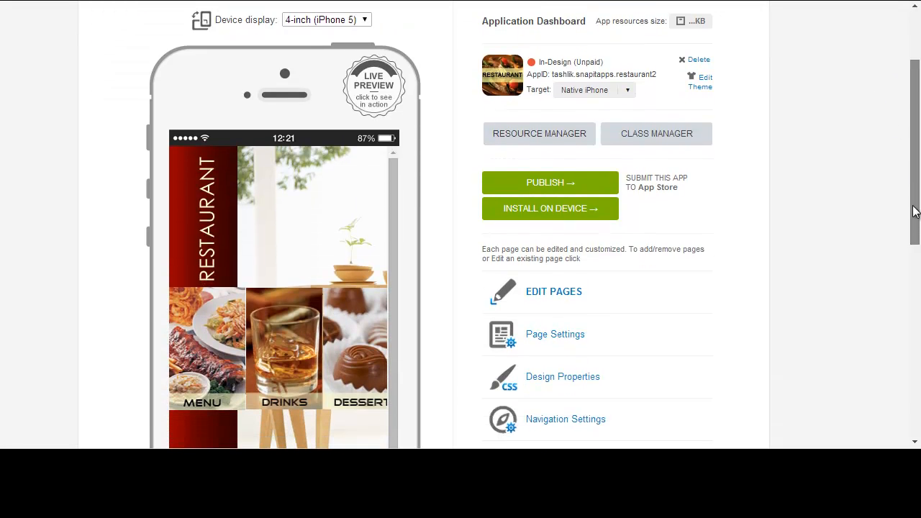
scroll(down, 3)
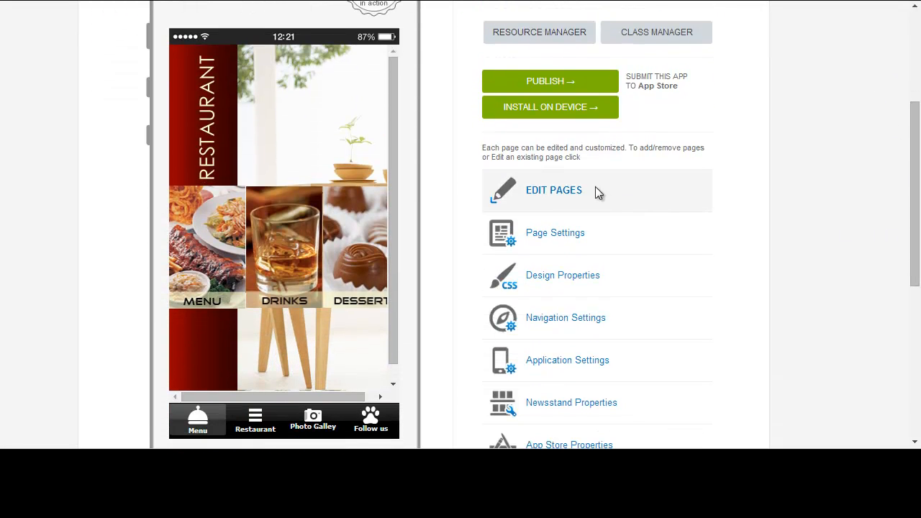
mouse_move(561, 180)
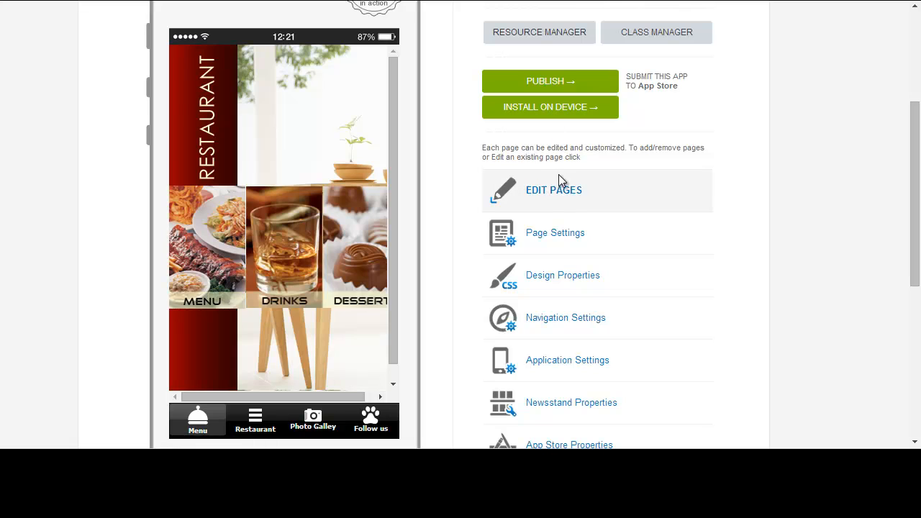
mouse_move(545, 200)
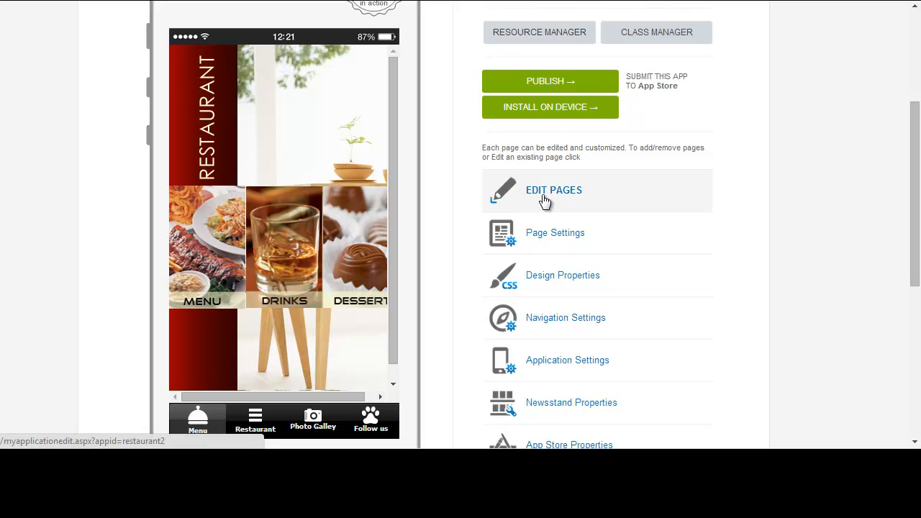
- Select aboutus.html from the app's page list and open it in Edit Mode
click(553, 190)
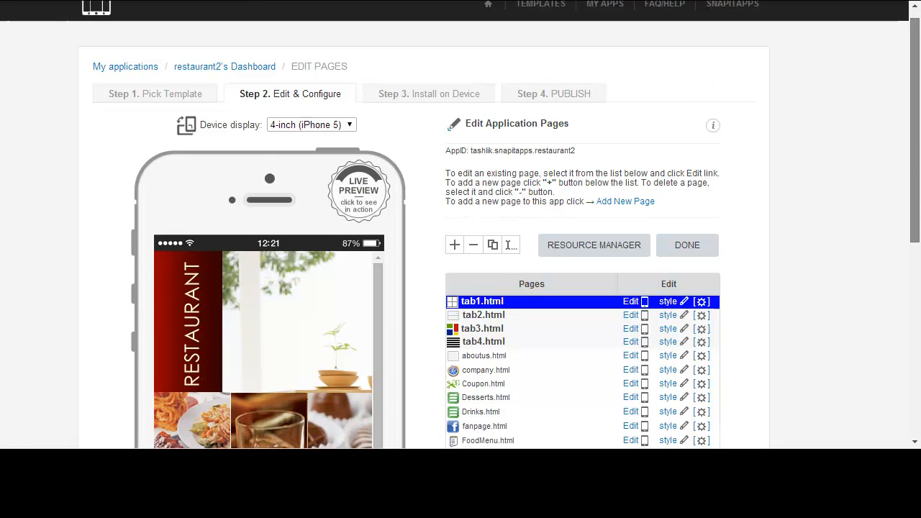
scroll(down, 3)
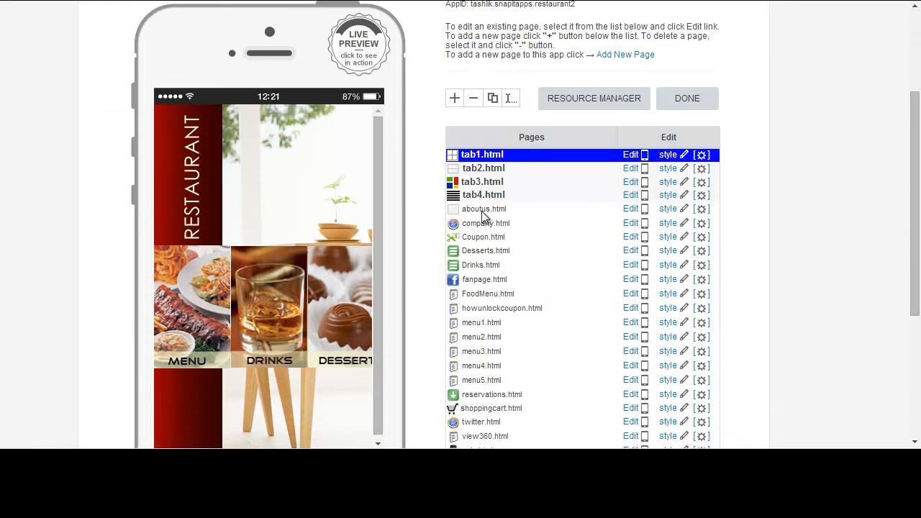
click(482, 209)
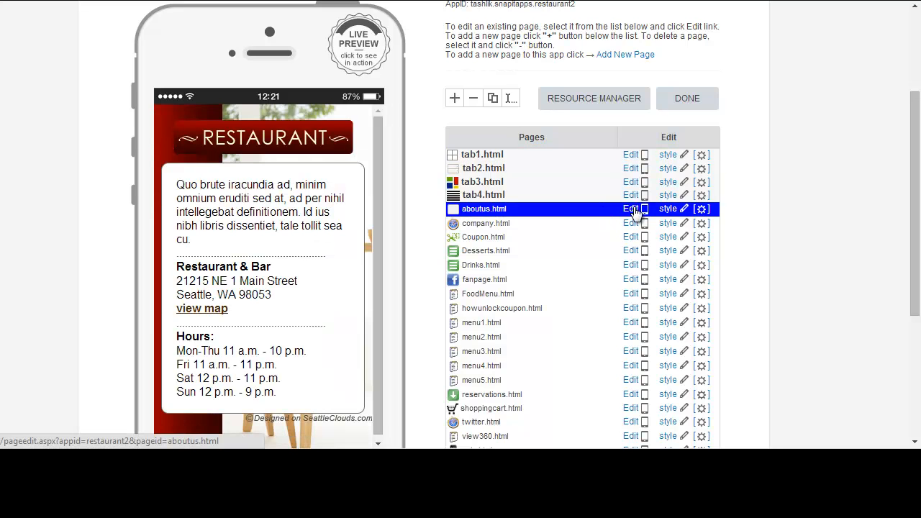
click(630, 208)
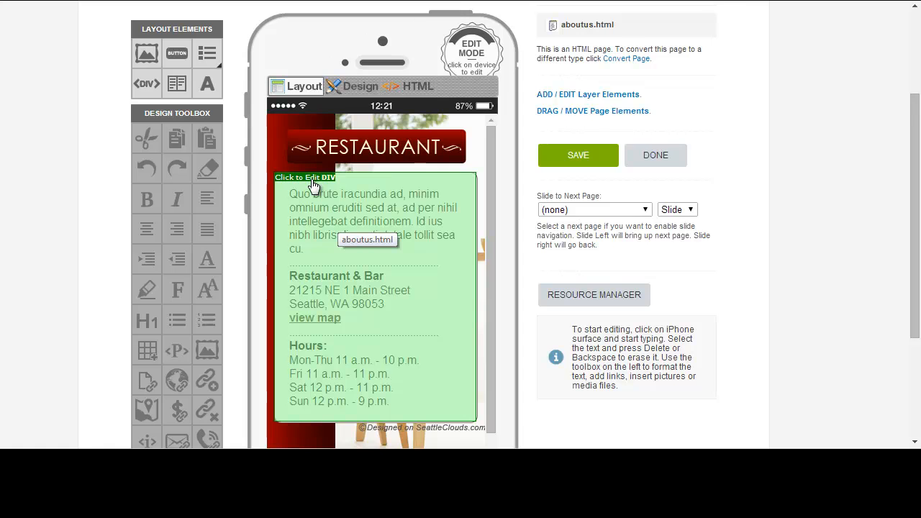
- Replace the About Us intro paragraph's HTML with 'This is a new text area'
click(313, 185)
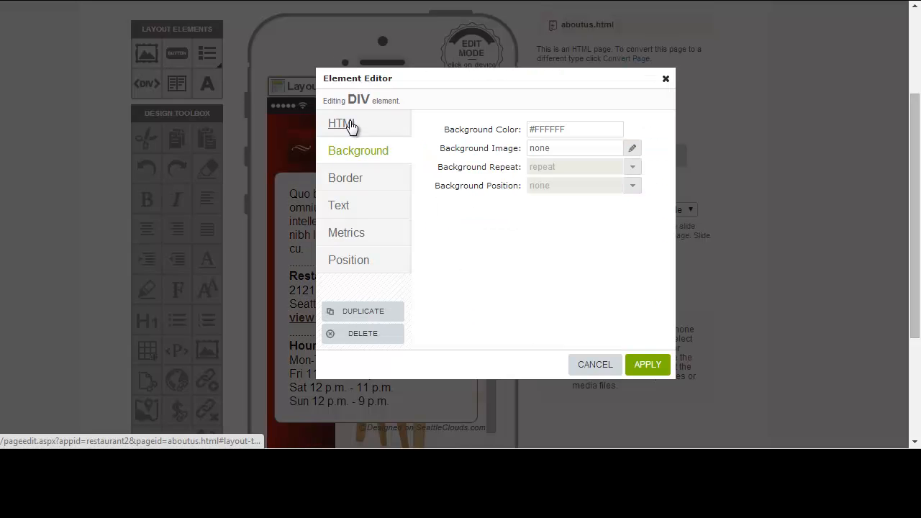
click(343, 123)
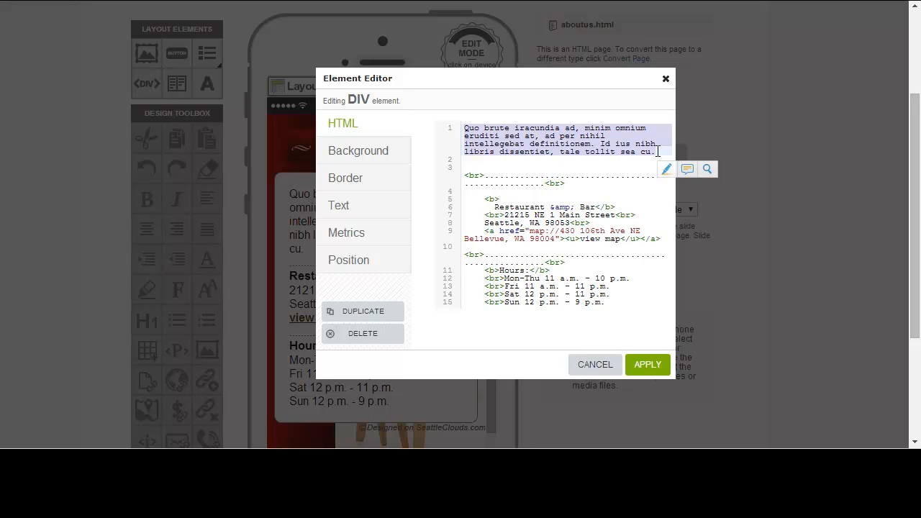
text(This is)
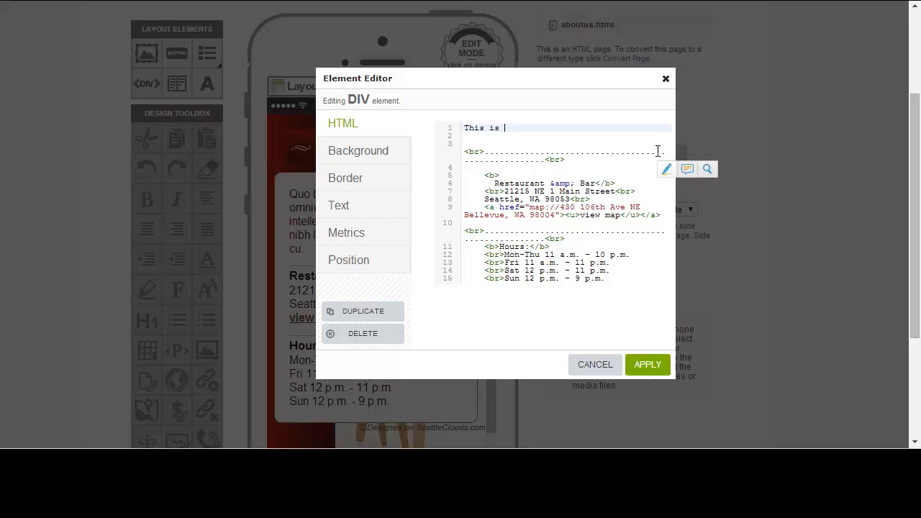
text(a new text)
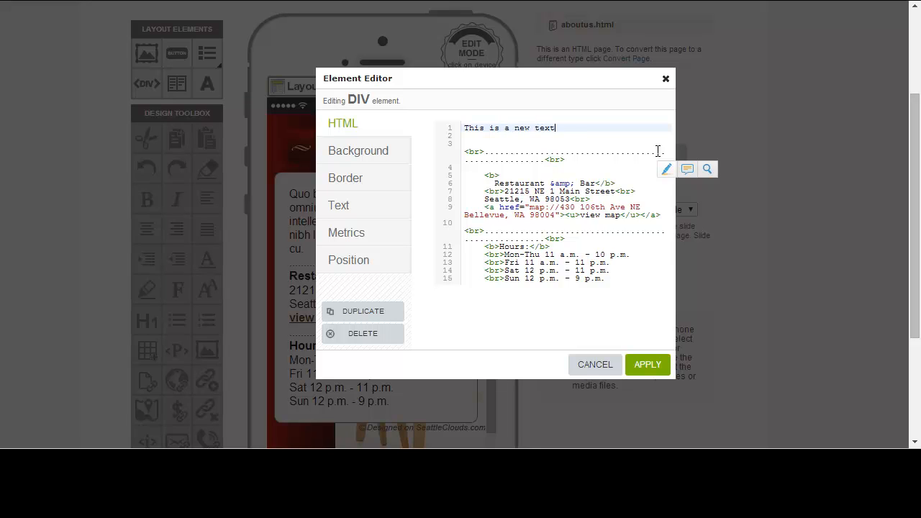
text(area)
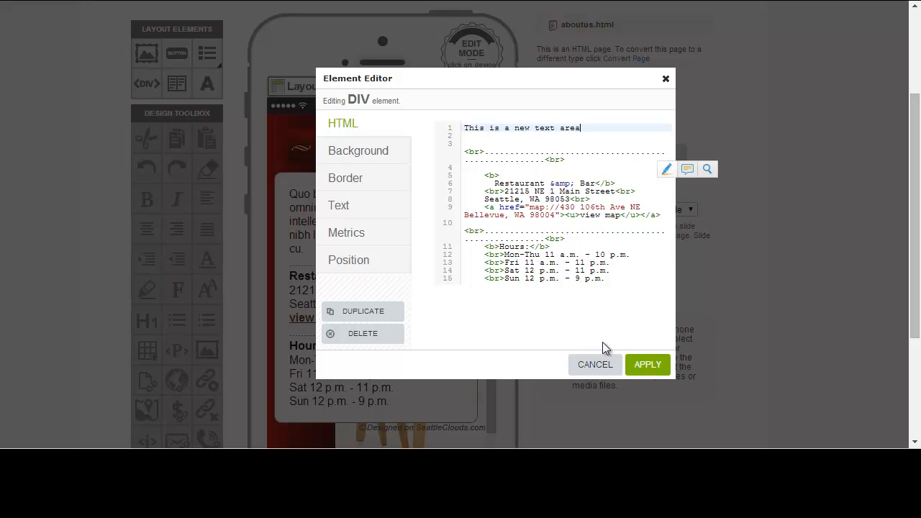
click(646, 364)
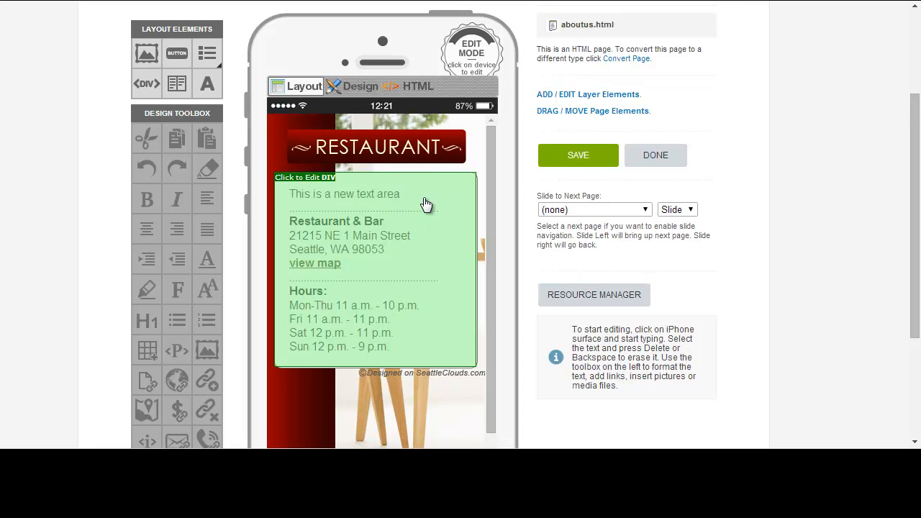
mouse_move(327, 315)
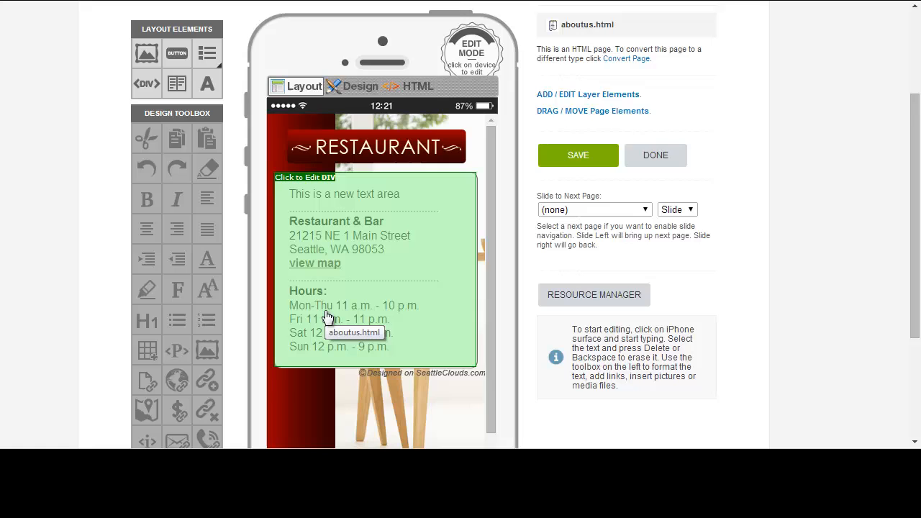
mouse_move(344, 318)
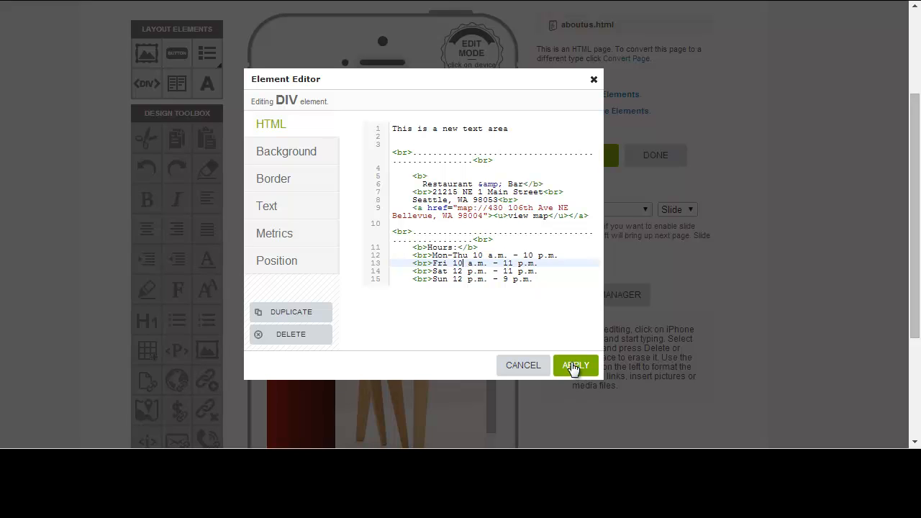
- Apply the 10 a.m. opening hours, save aboutus.html and return
click(576, 366)
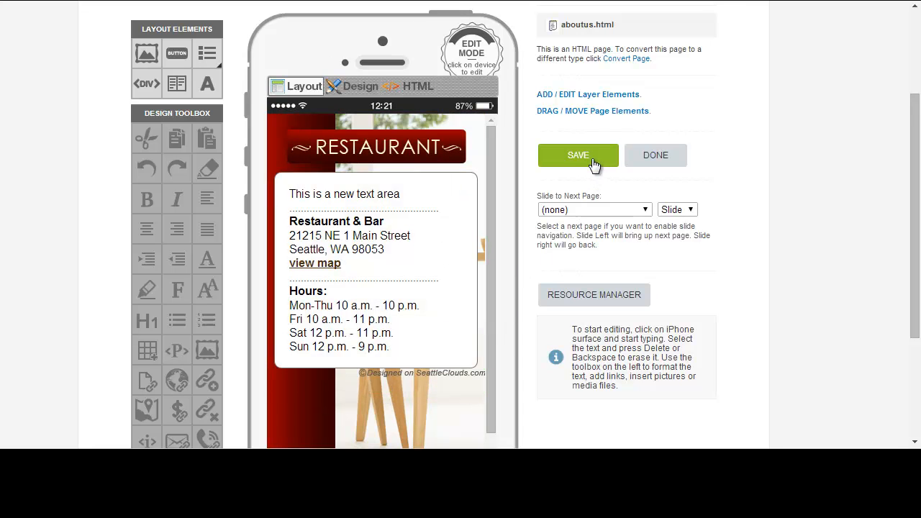
click(578, 155)
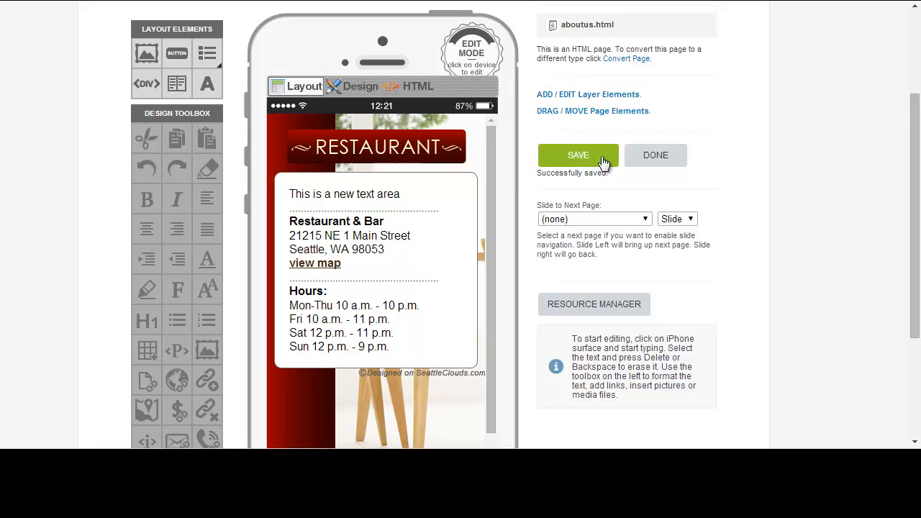
click(655, 155)
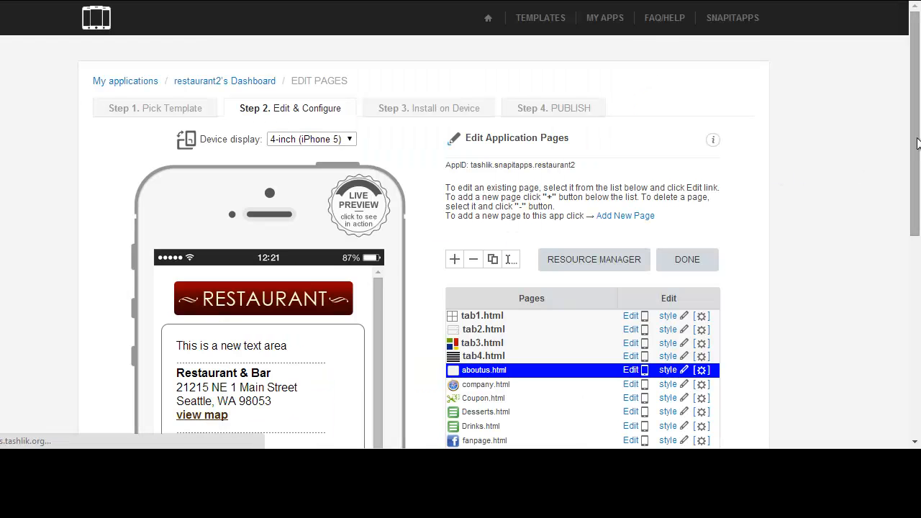
- Select company.html in the pages list to preview its in-app Google web view
scroll(down, 3)
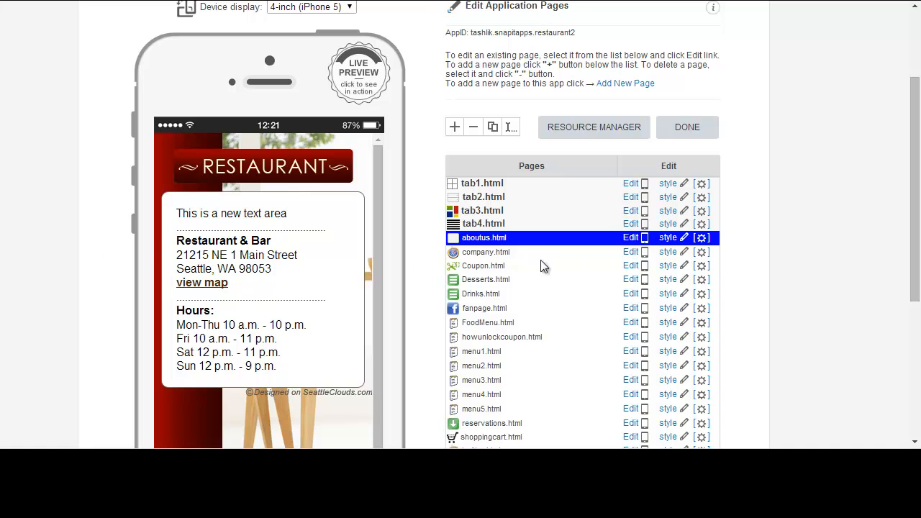
click(485, 252)
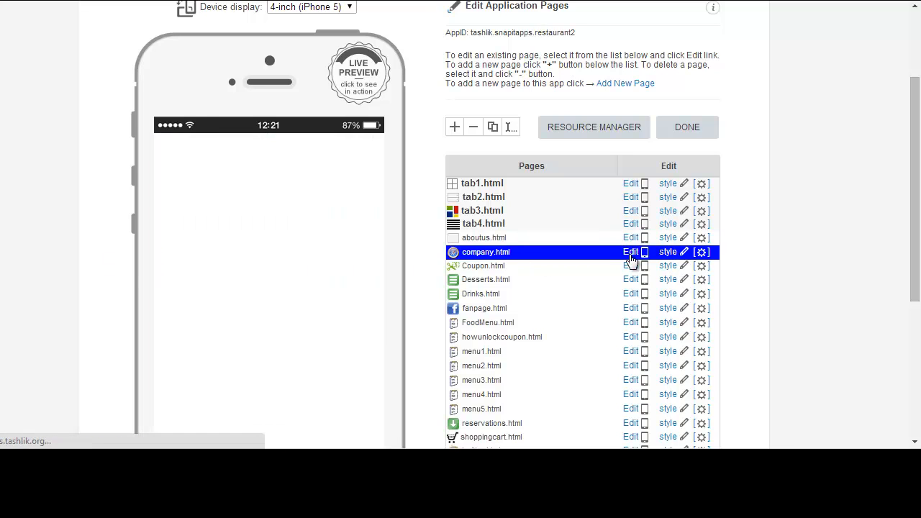
click(630, 252)
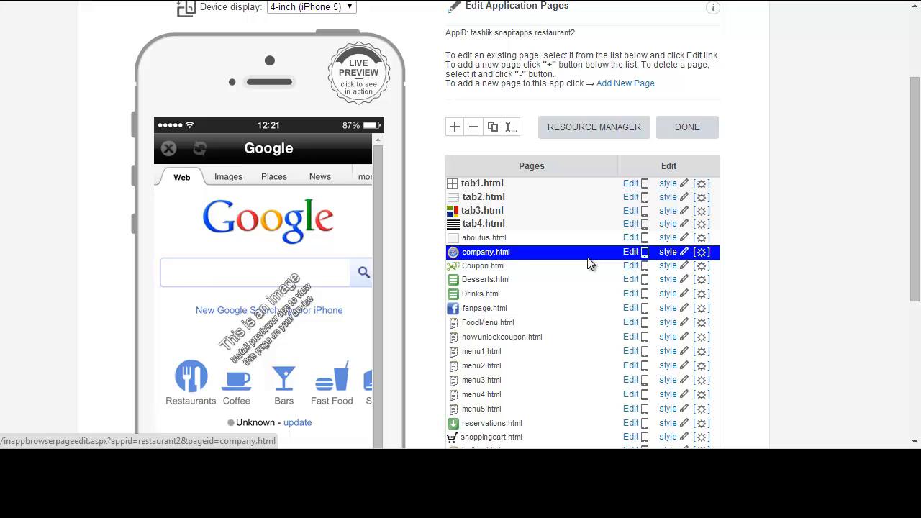
mouse_move(882, 176)
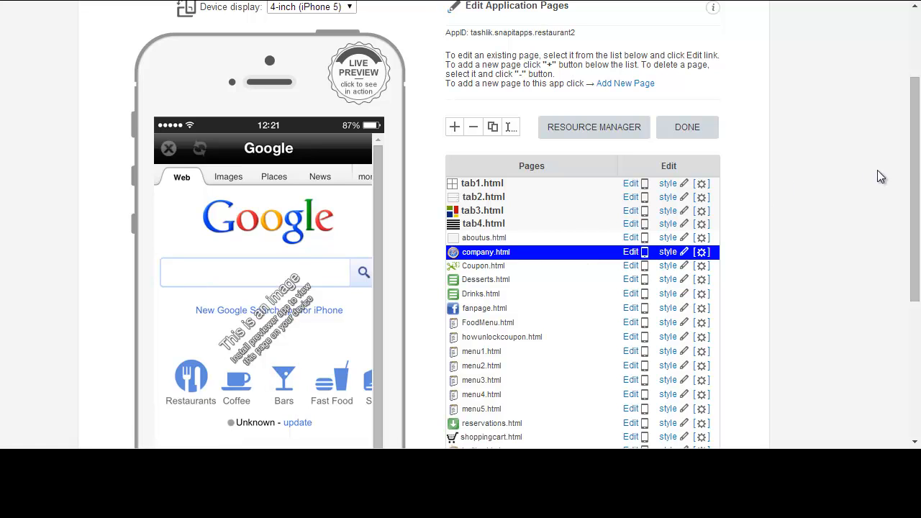
scroll(down, 3)
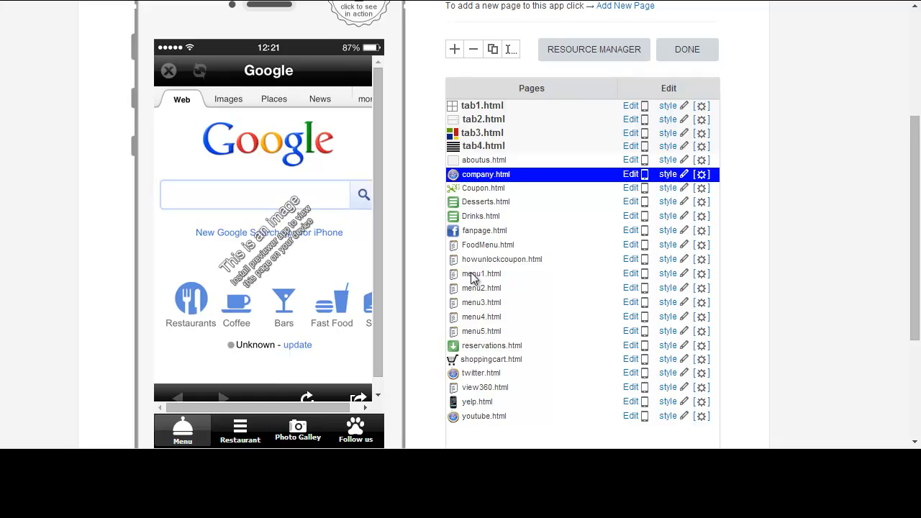
mouse_move(455, 49)
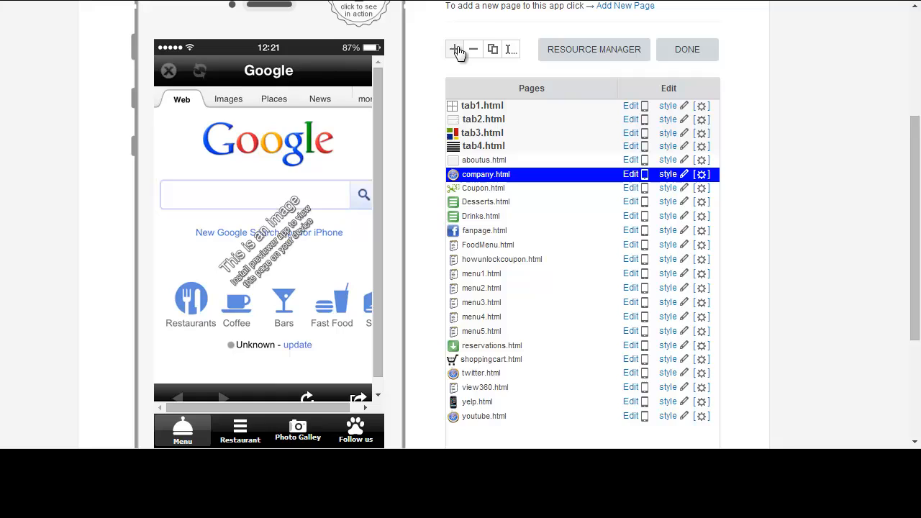
mouse_move(468, 56)
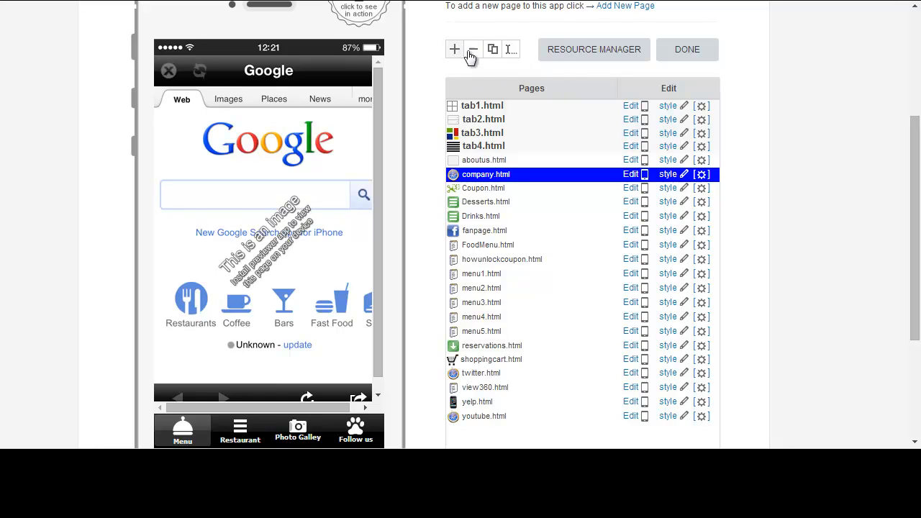
mouse_move(484, 87)
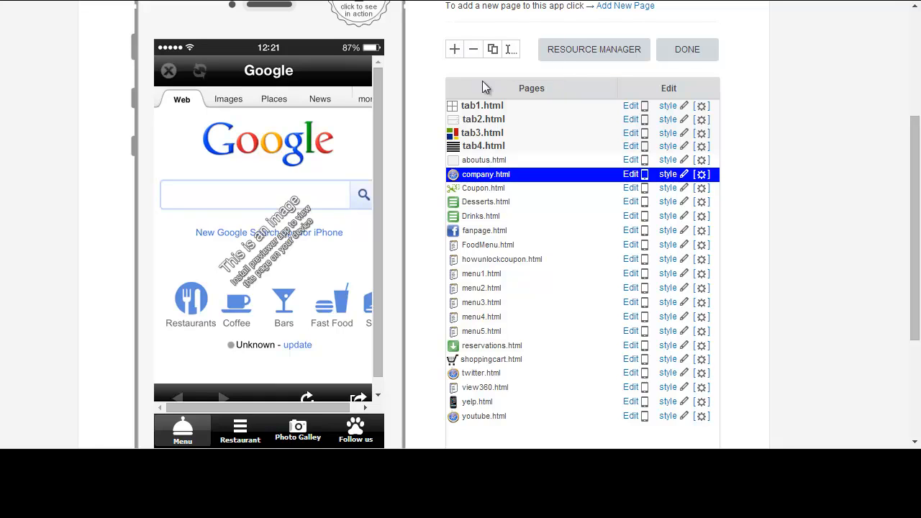
mouse_move(493, 49)
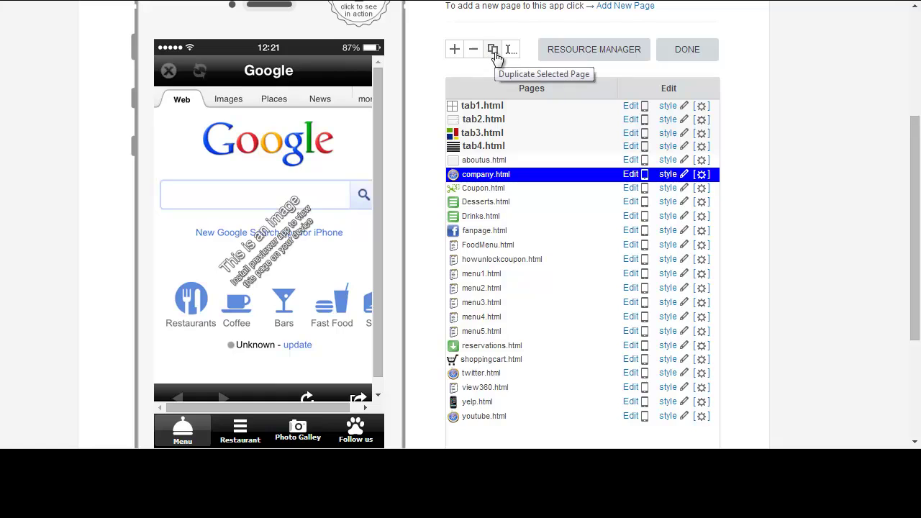
mouse_move(511, 49)
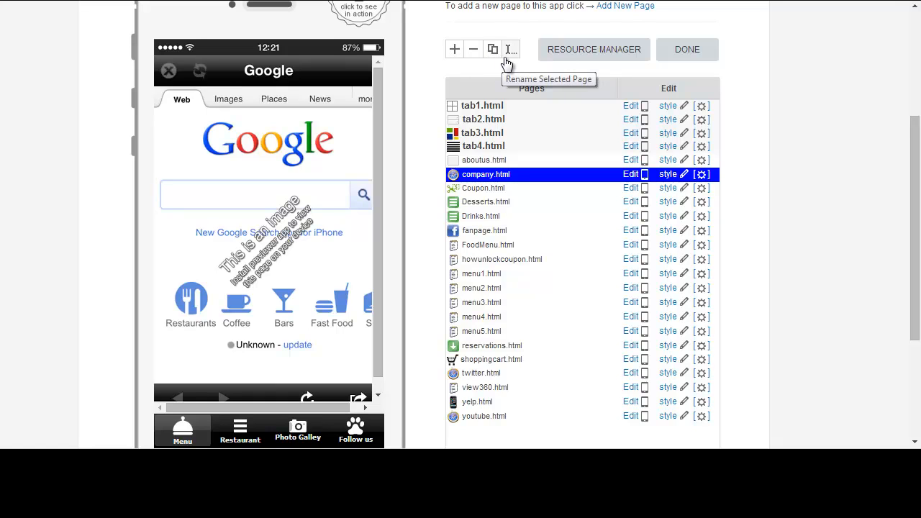
mouse_move(447, 59)
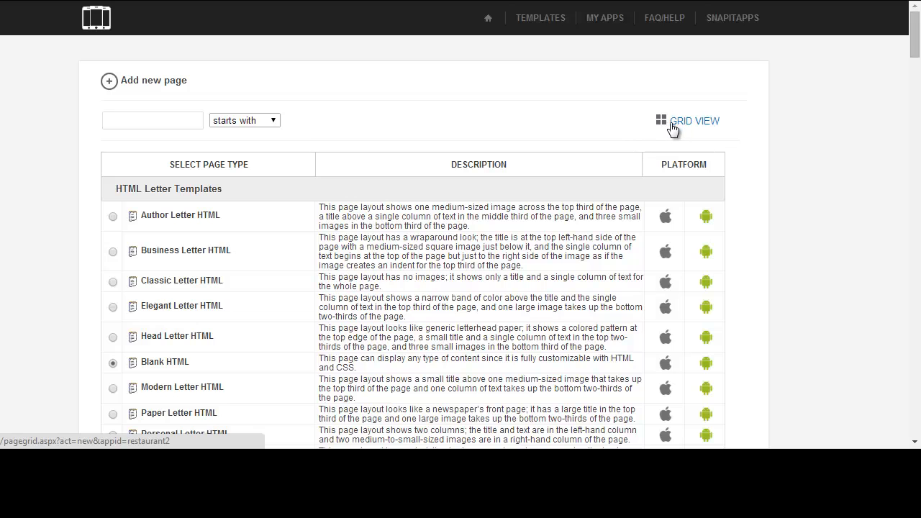
- Show page types as thumbnails and browse past the Tint, WebKit, Window and WP menus
click(694, 120)
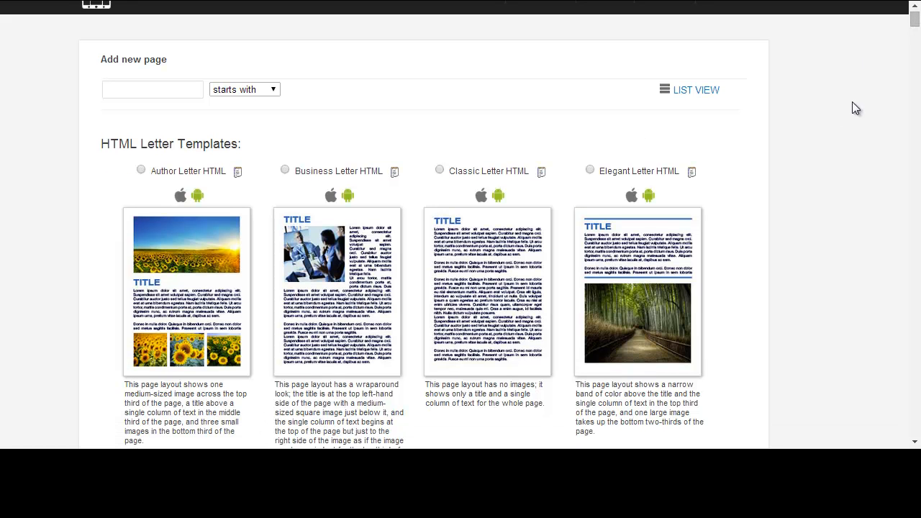
scroll(down, 3)
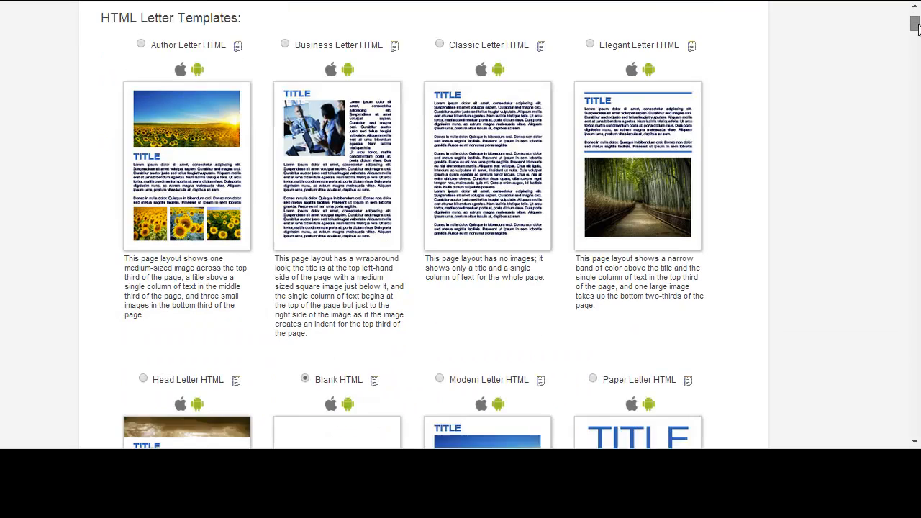
scroll(down, 3)
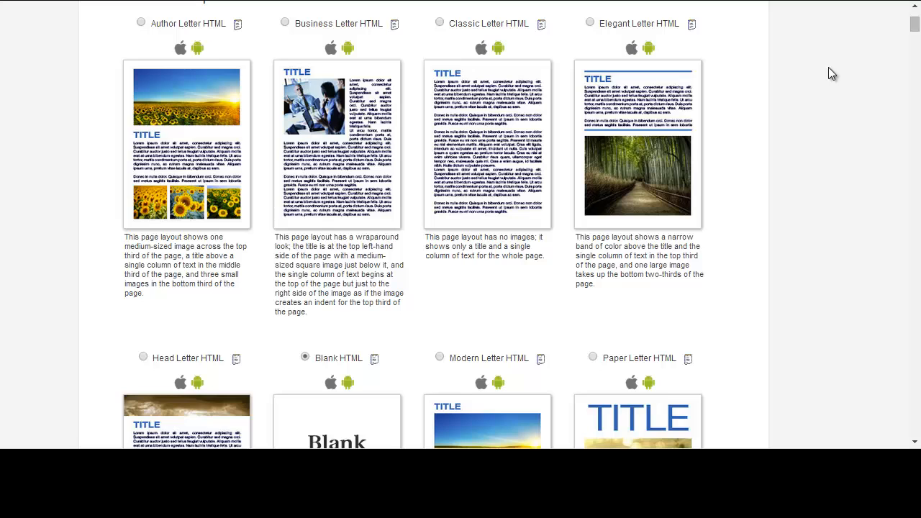
scroll(down, 3)
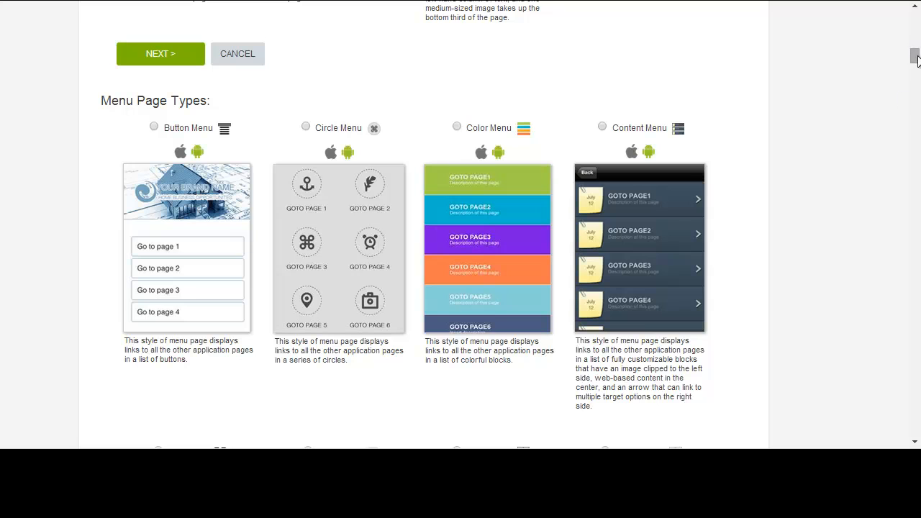
scroll(down, 3)
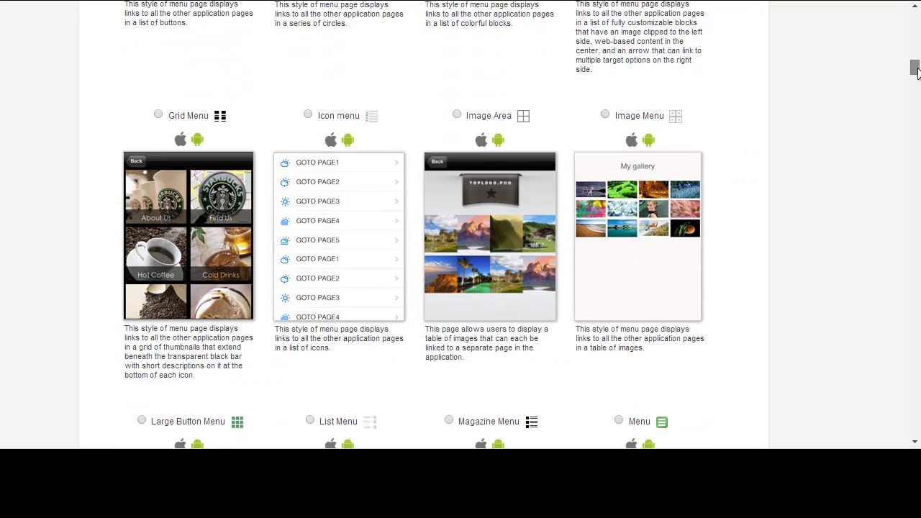
scroll(down, 3)
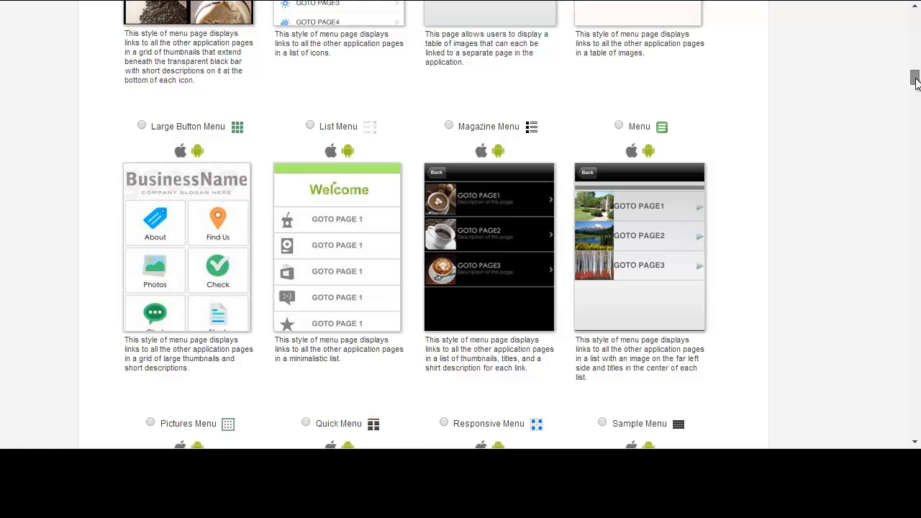
scroll(down, 3)
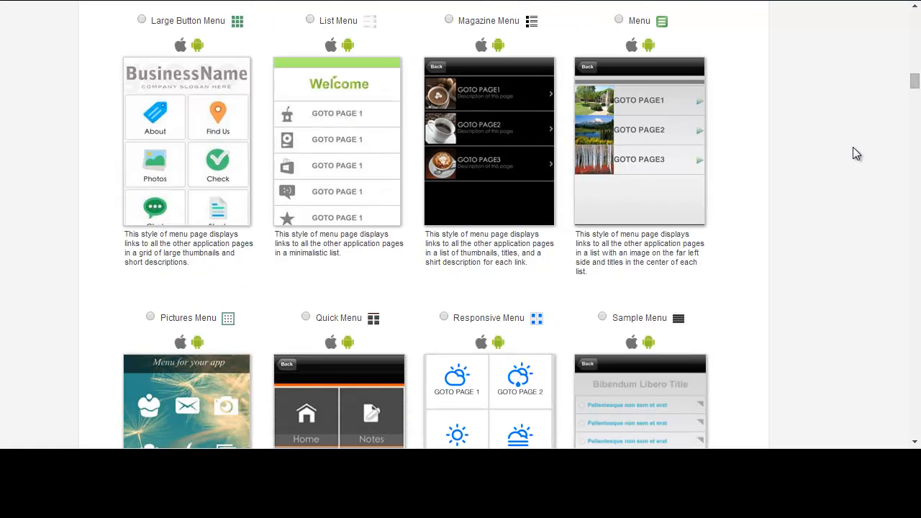
scroll(down, 3)
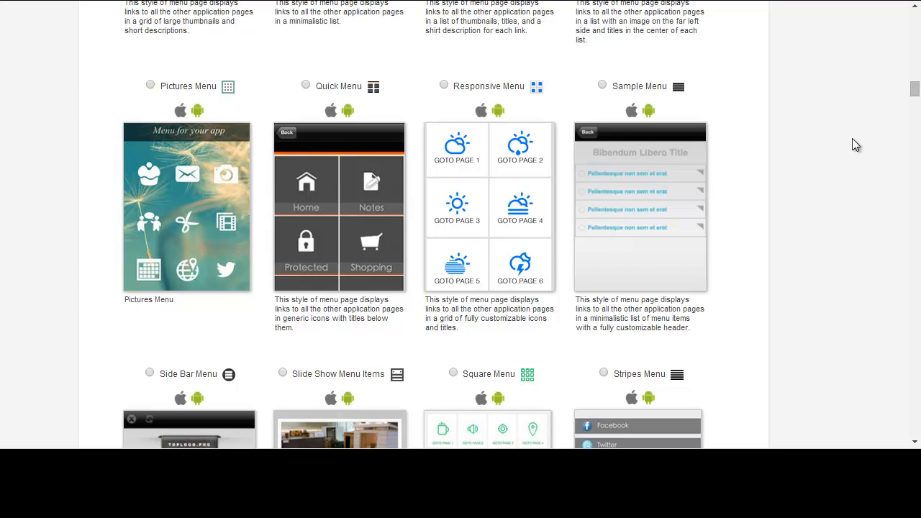
scroll(down, 3)
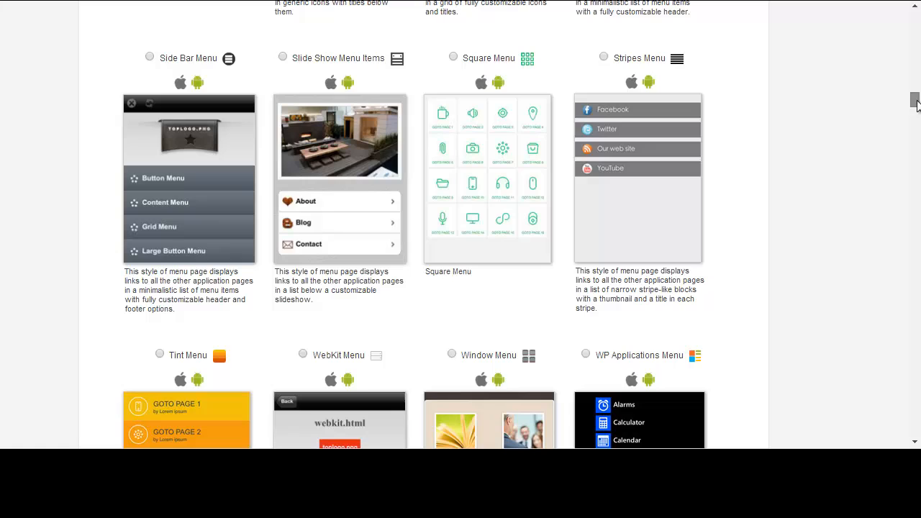
mouse_move(327, 139)
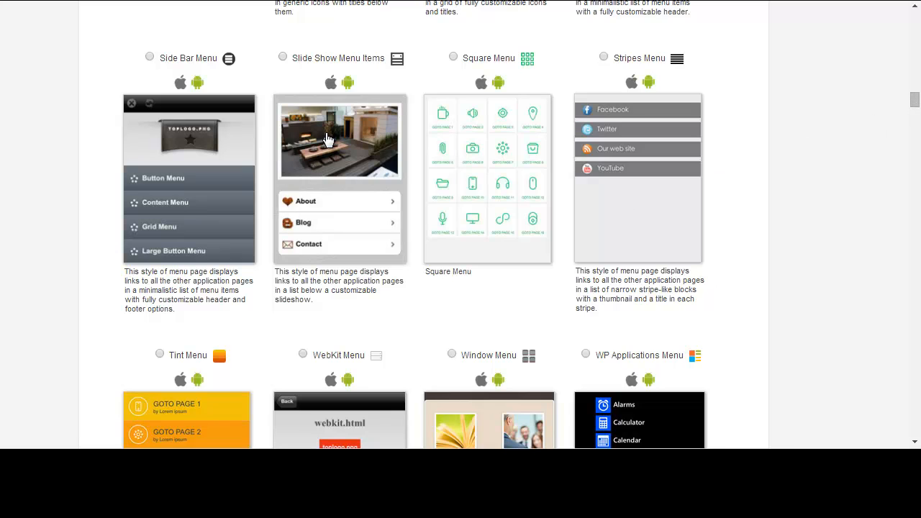
mouse_move(331, 153)
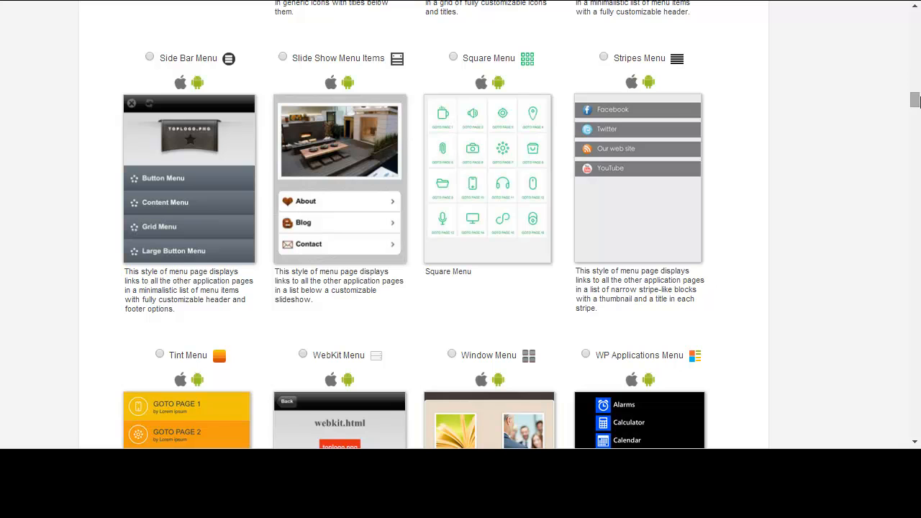
scroll(down, 3)
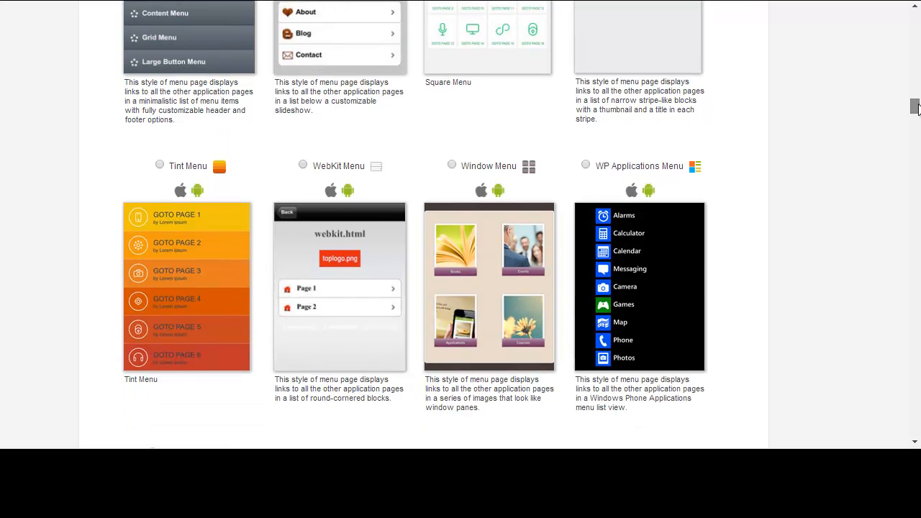
scroll(down, 3)
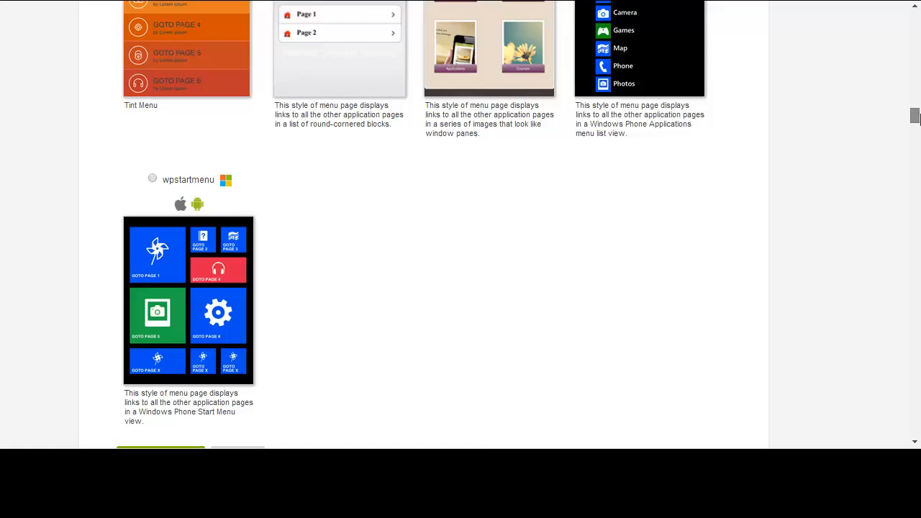
scroll(down, 3)
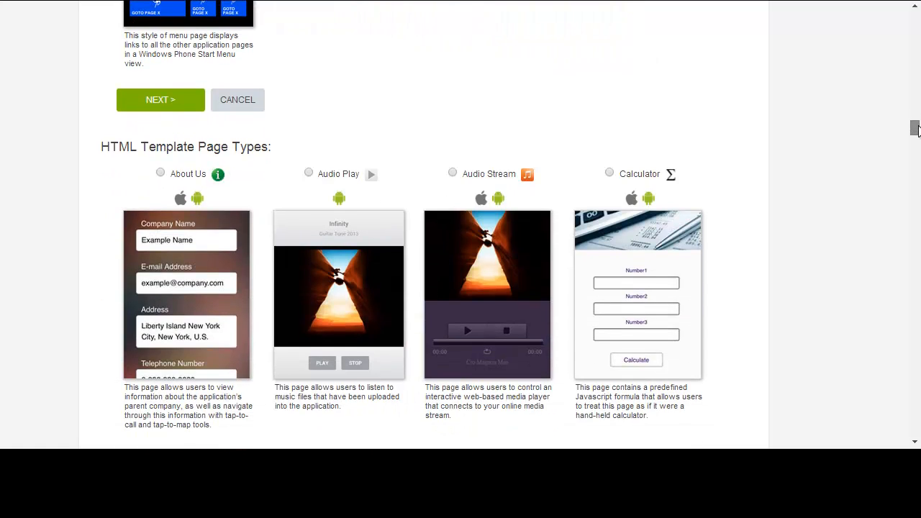
- Browse HTML templates from About Us through Shopping Cart and PhoneGap to Native Page Types
scroll(down, 3)
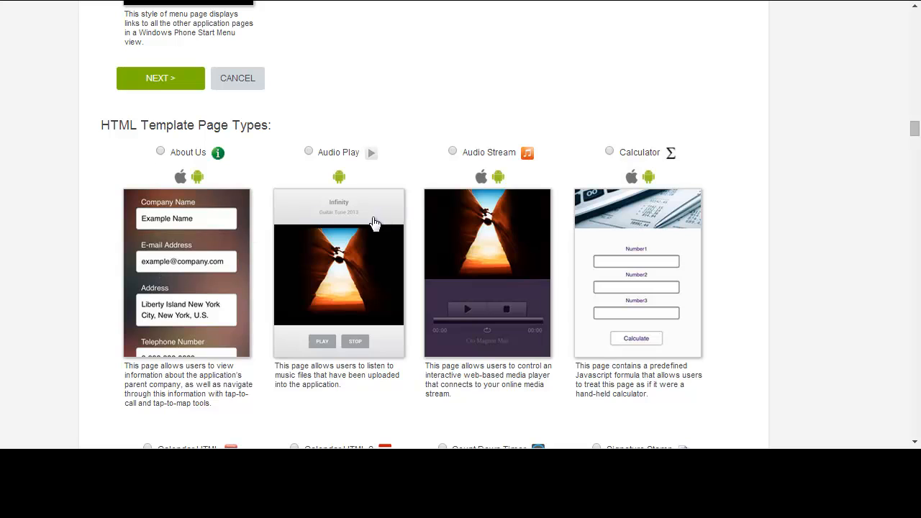
mouse_move(680, 224)
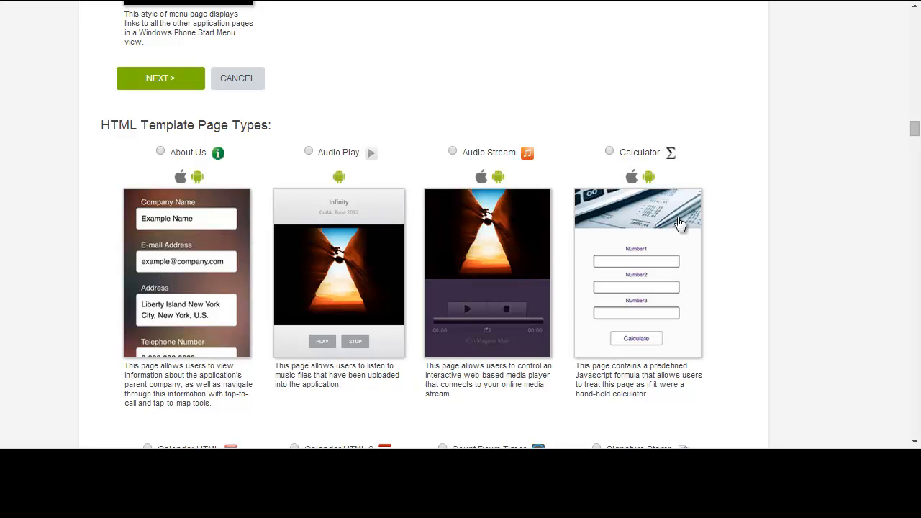
scroll(down, 3)
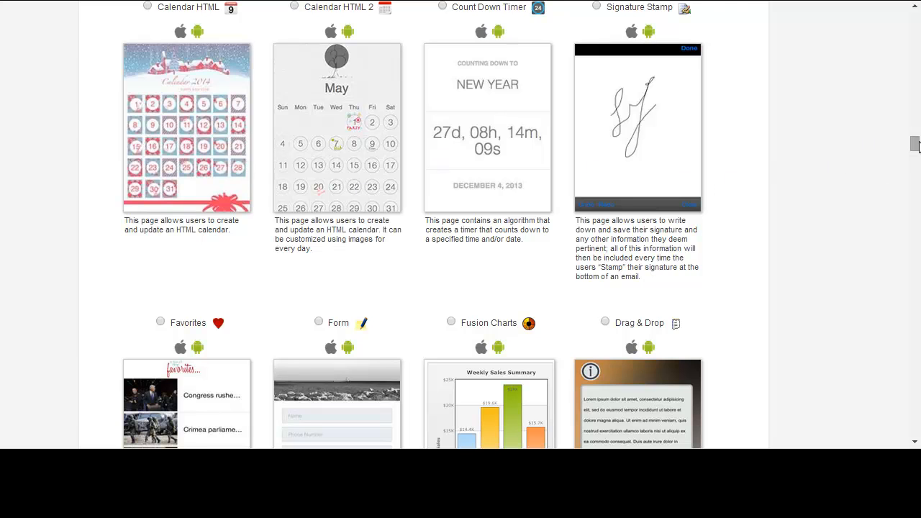
scroll(down, 3)
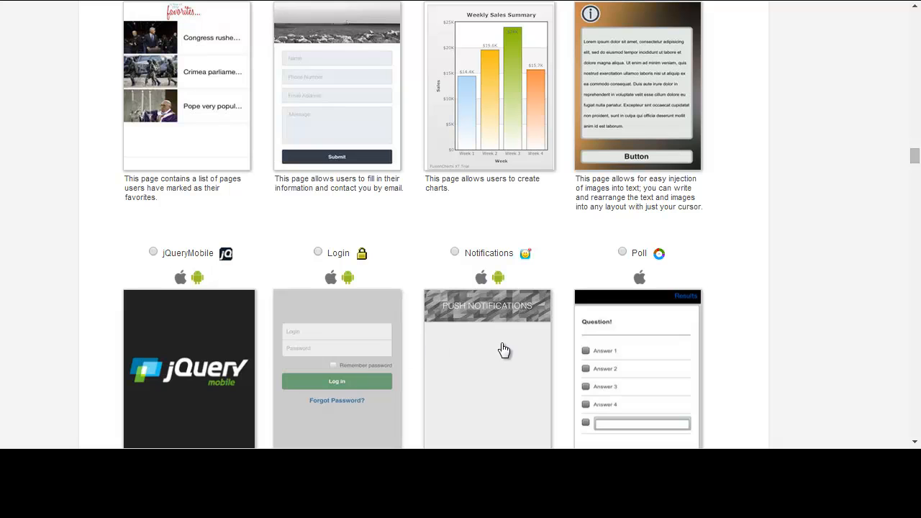
mouse_move(909, 164)
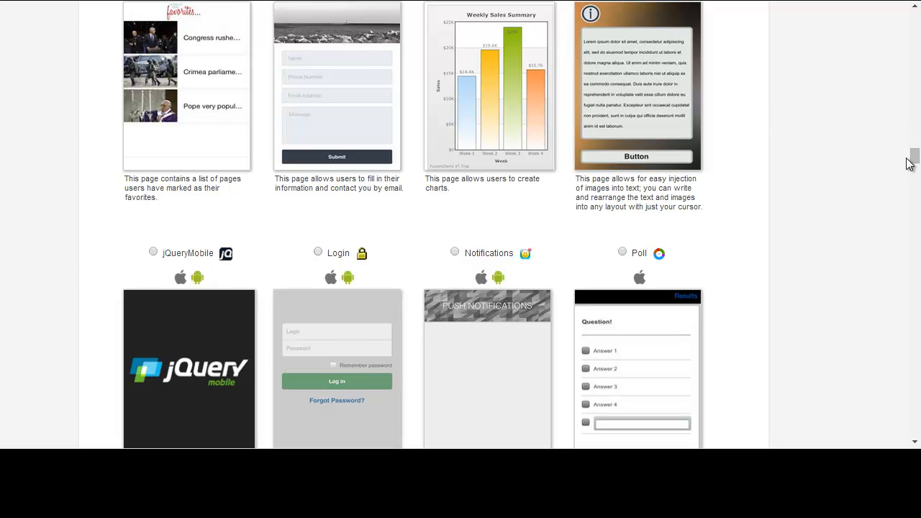
scroll(up, 3)
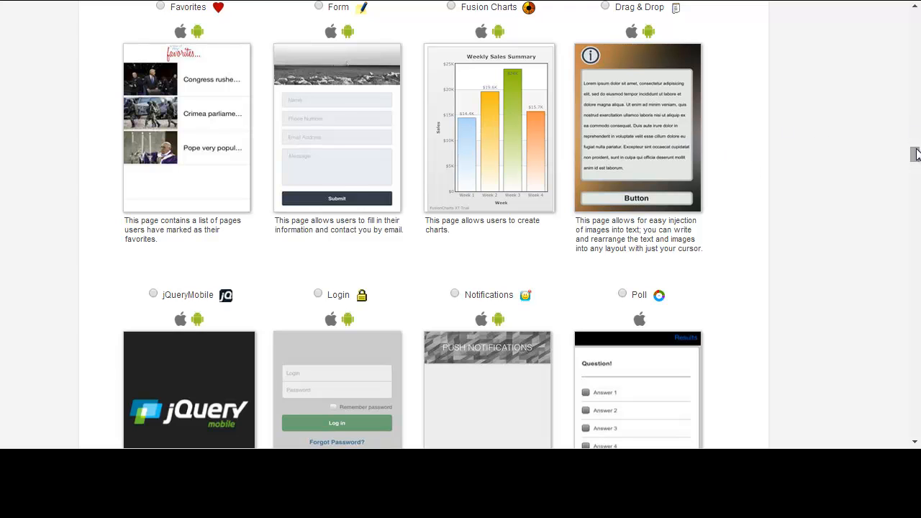
scroll(down, 3)
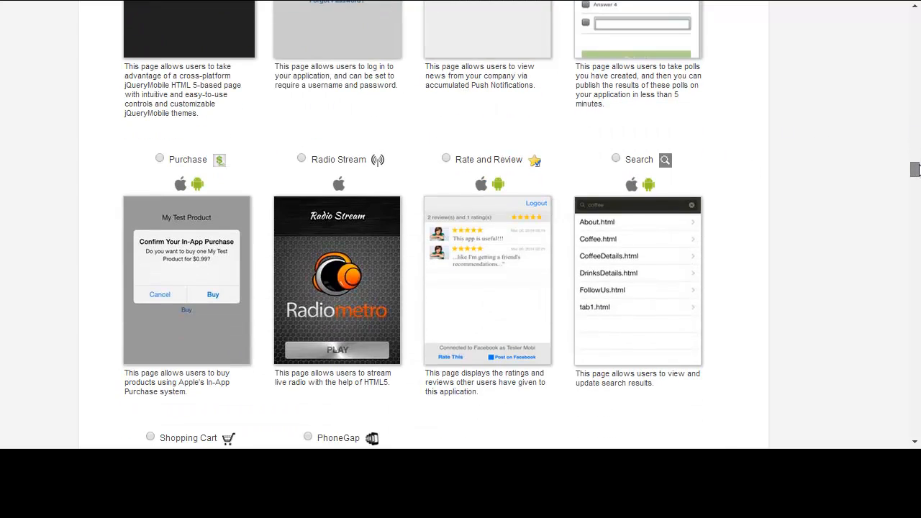
mouse_move(183, 208)
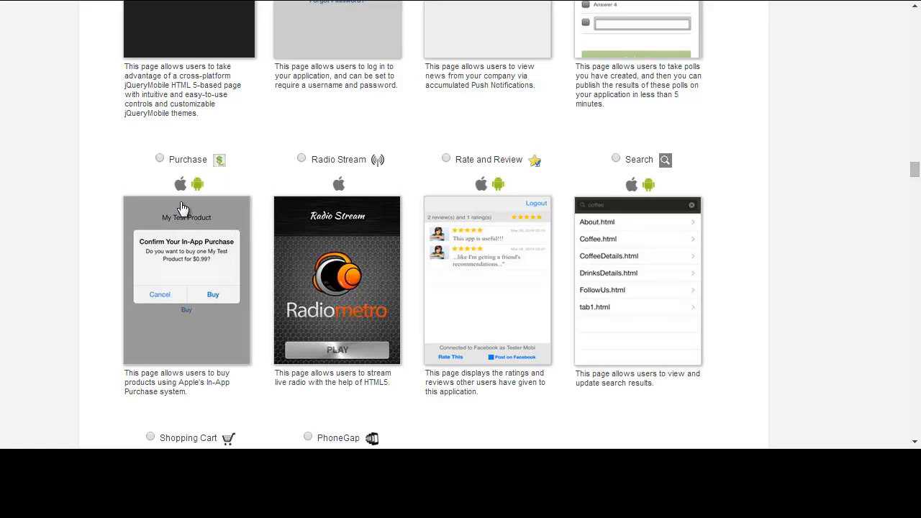
mouse_move(538, 205)
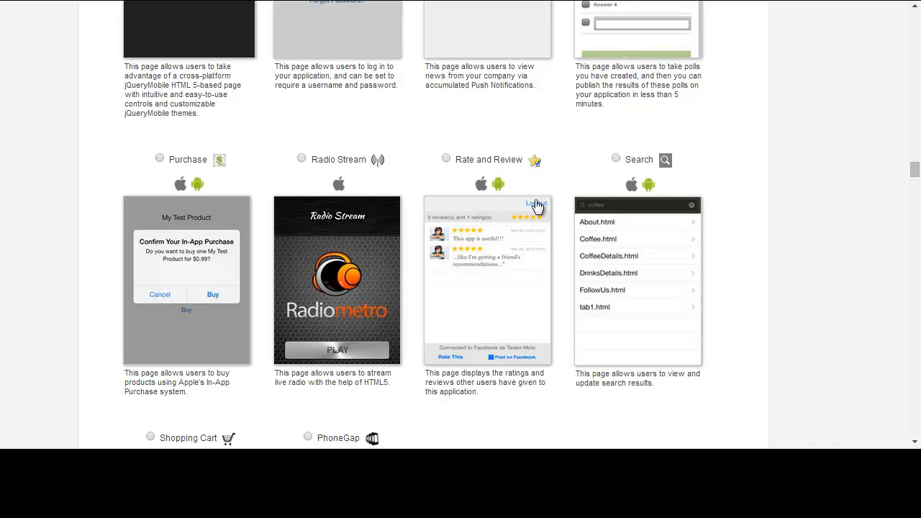
mouse_move(489, 205)
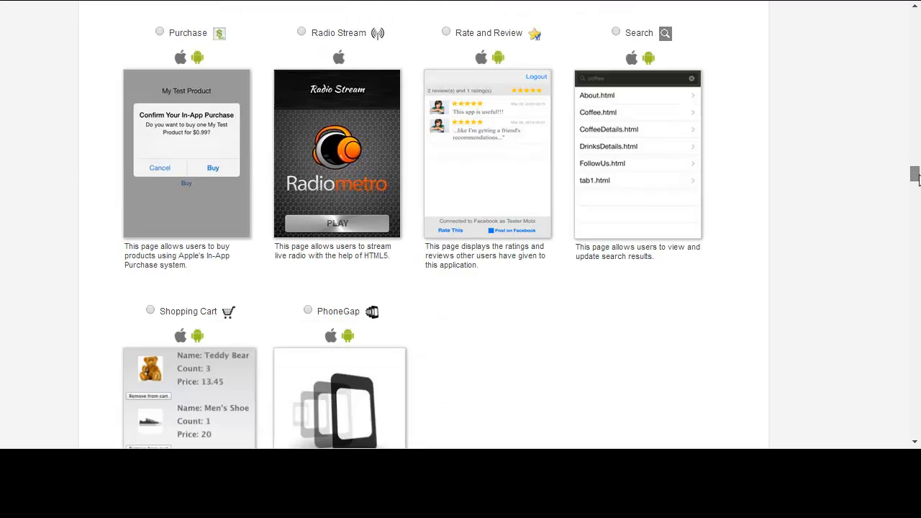
scroll(down, 3)
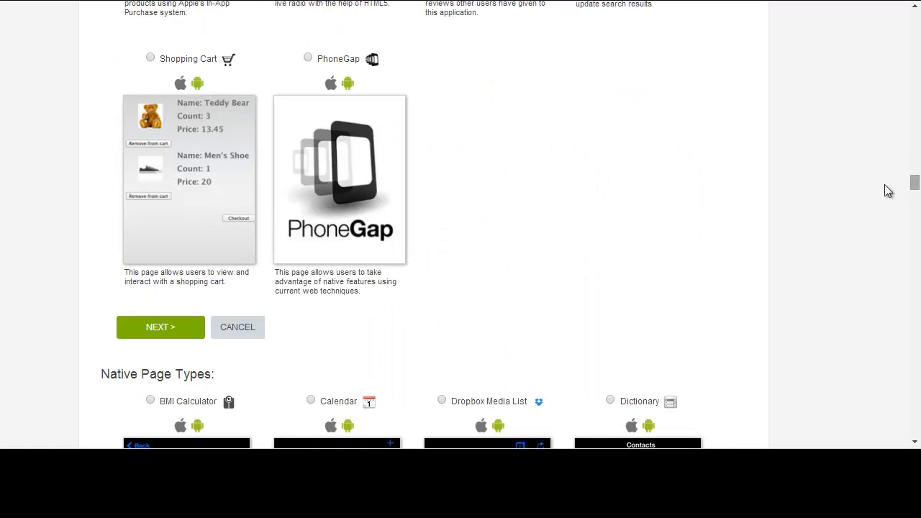
- Scroll past native types like SharePoint client to GEO Page Types such as Check-in and Map
scroll(down, 3)
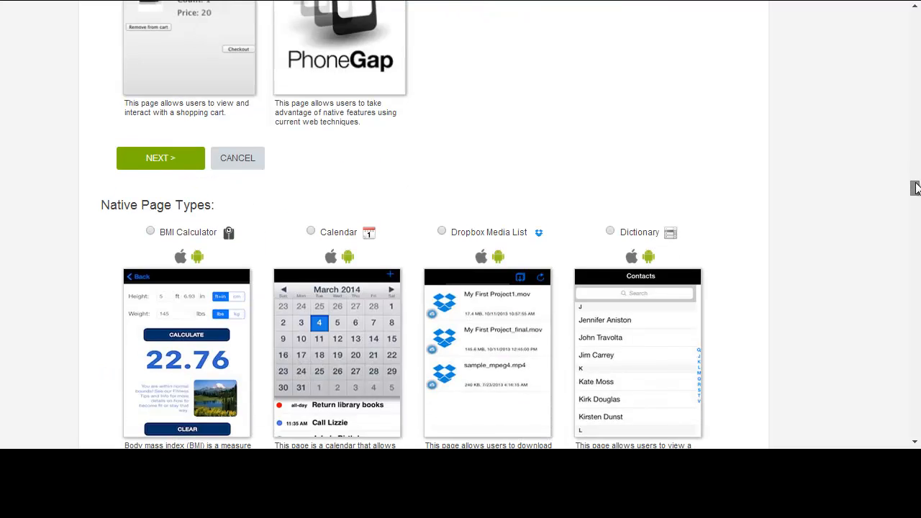
scroll(down, 3)
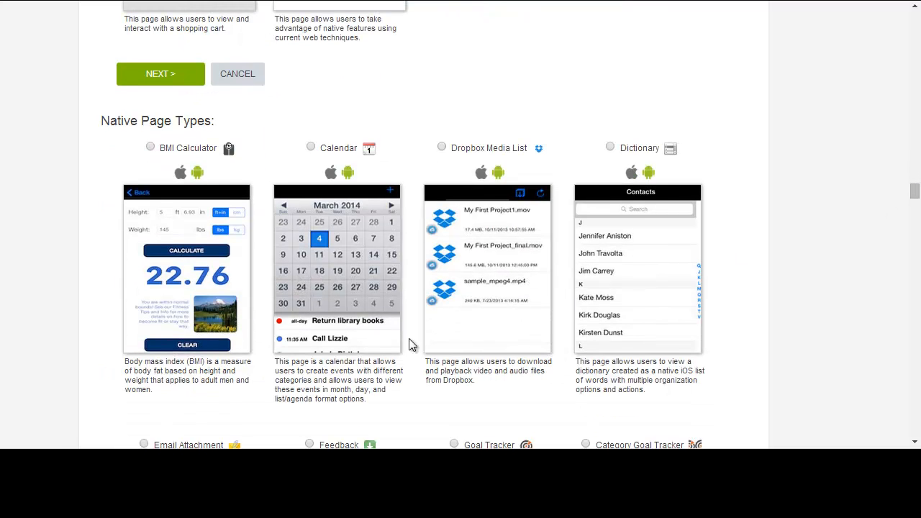
mouse_move(182, 166)
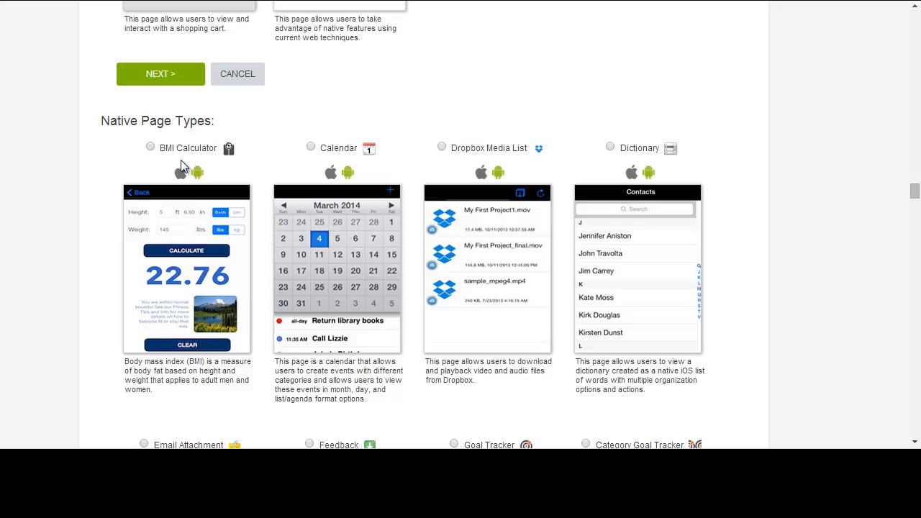
mouse_move(186, 156)
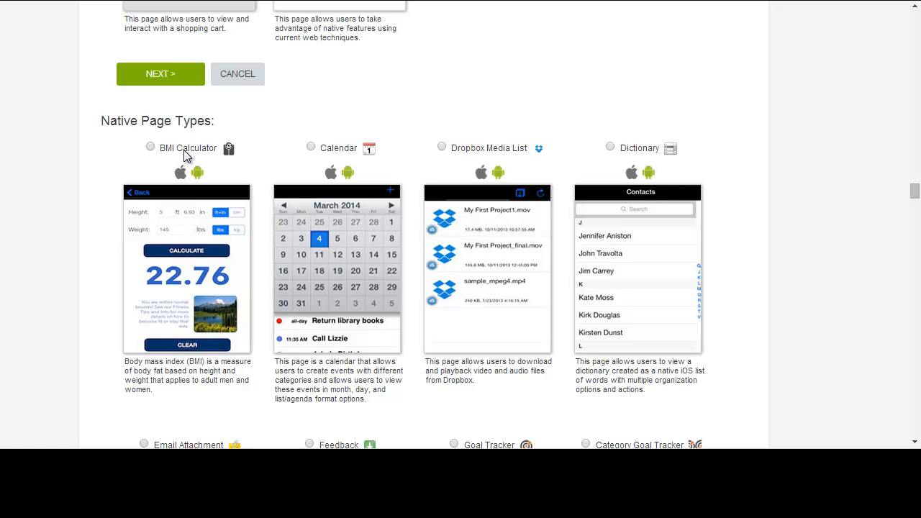
mouse_move(666, 186)
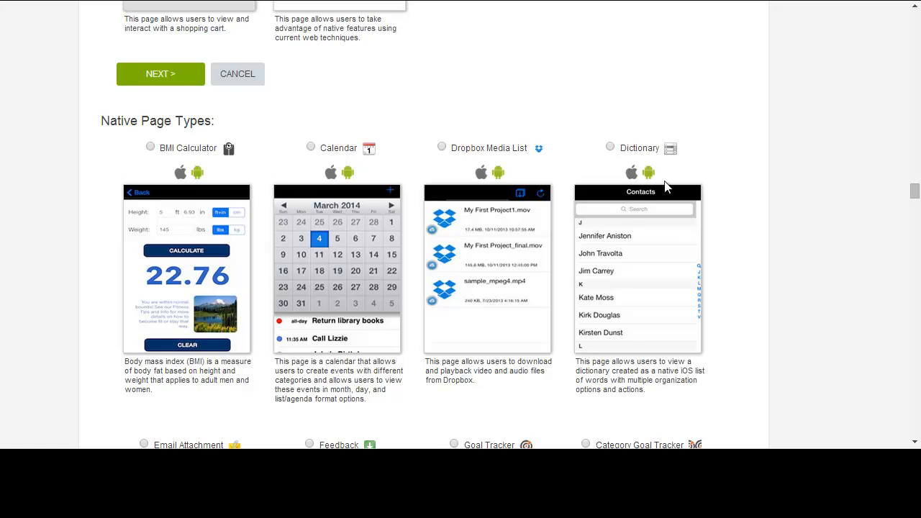
mouse_move(497, 218)
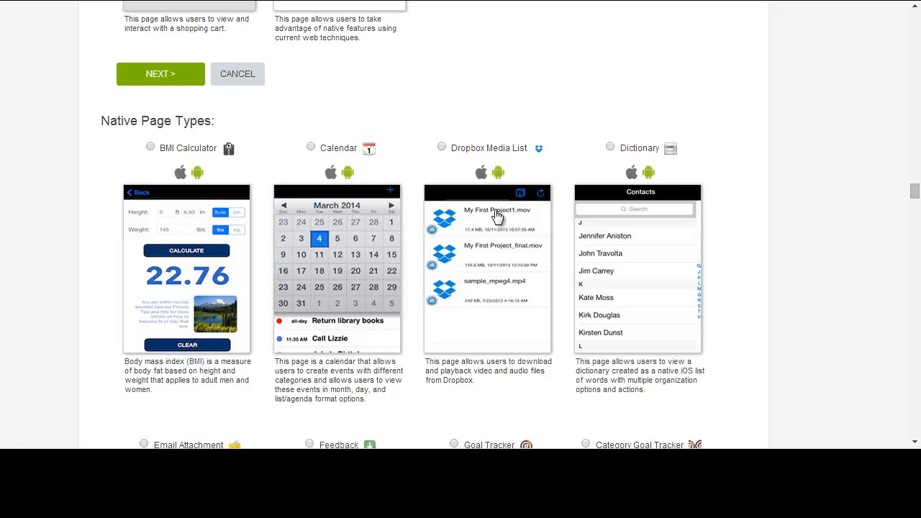
mouse_move(479, 257)
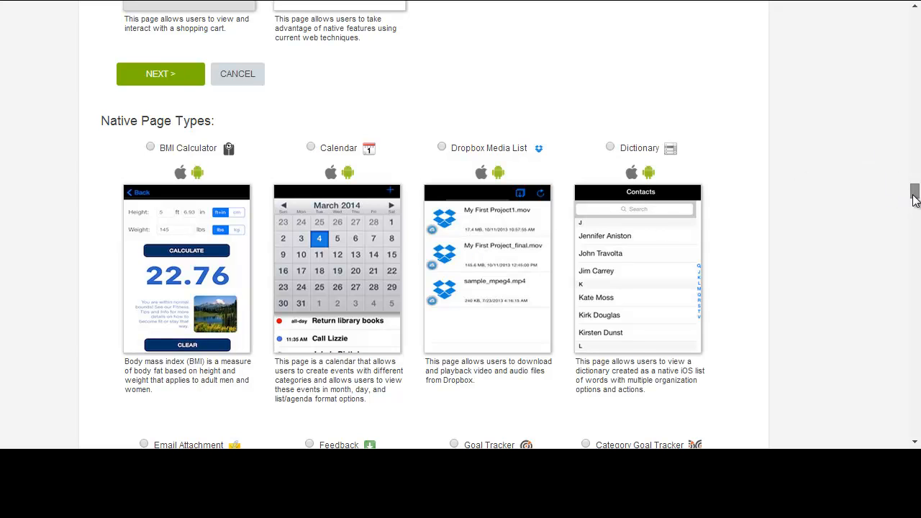
scroll(down, 3)
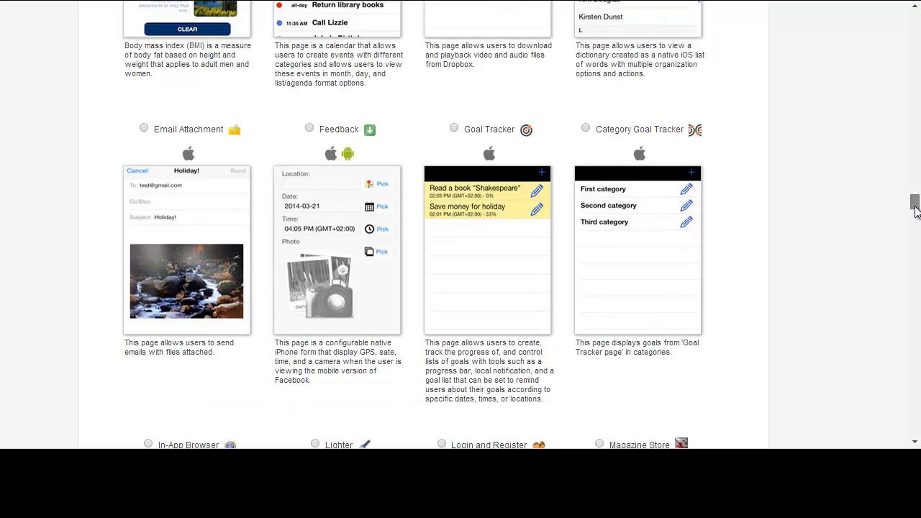
mouse_move(759, 167)
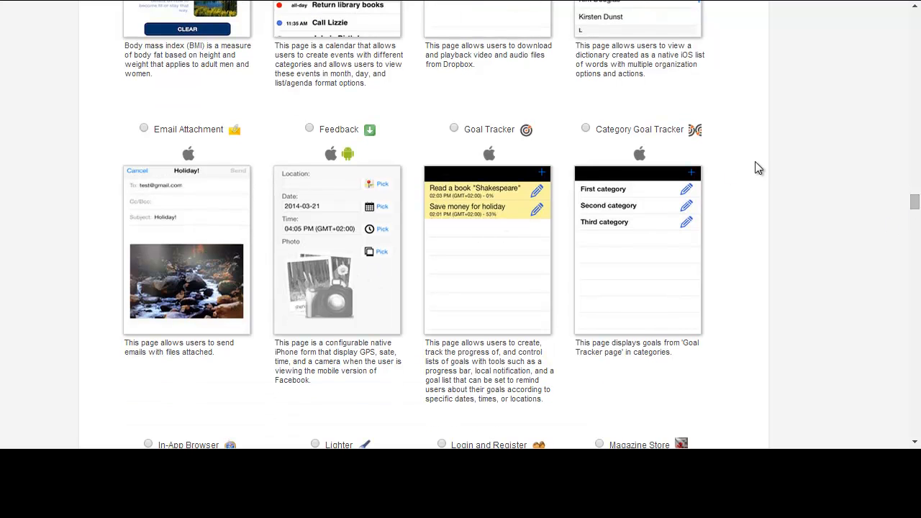
scroll(down, 3)
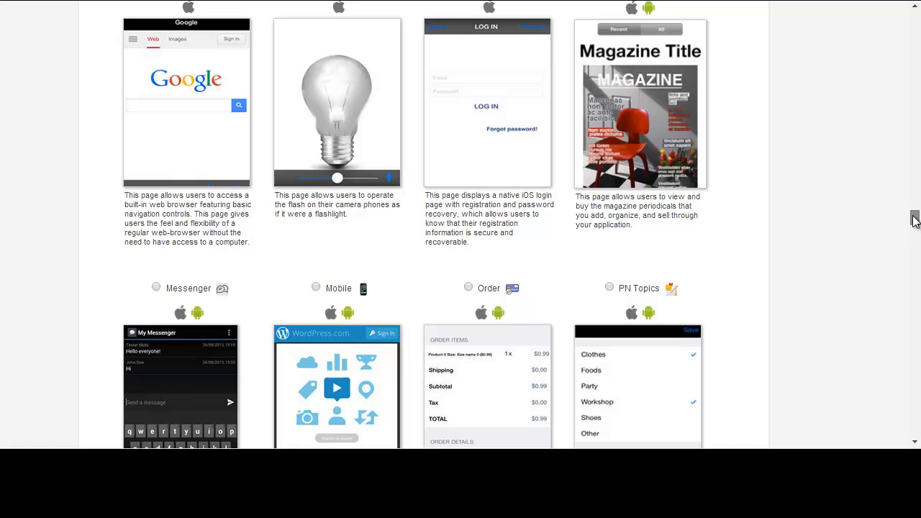
mouse_move(883, 220)
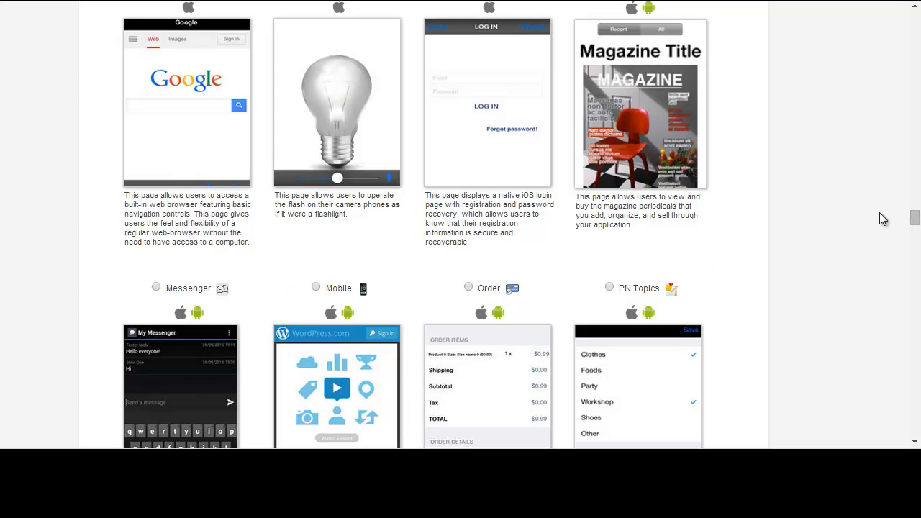
scroll(down, 3)
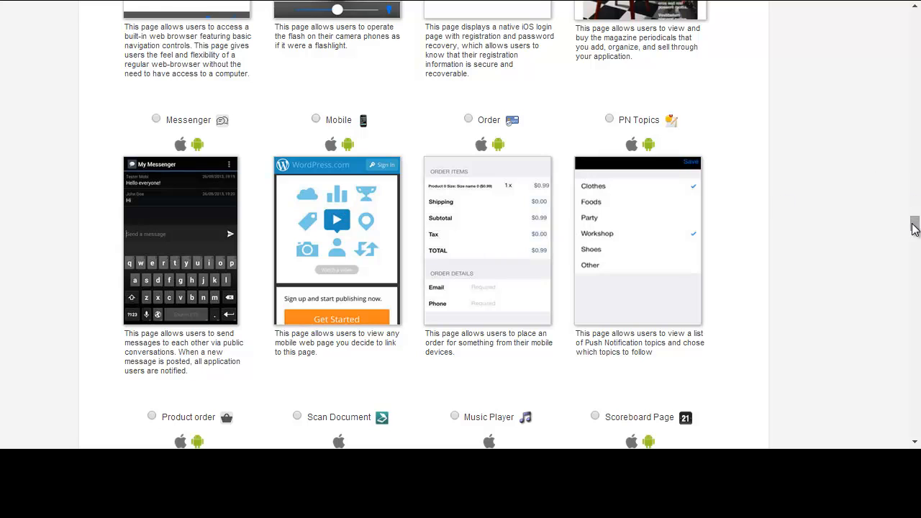
scroll(down, 3)
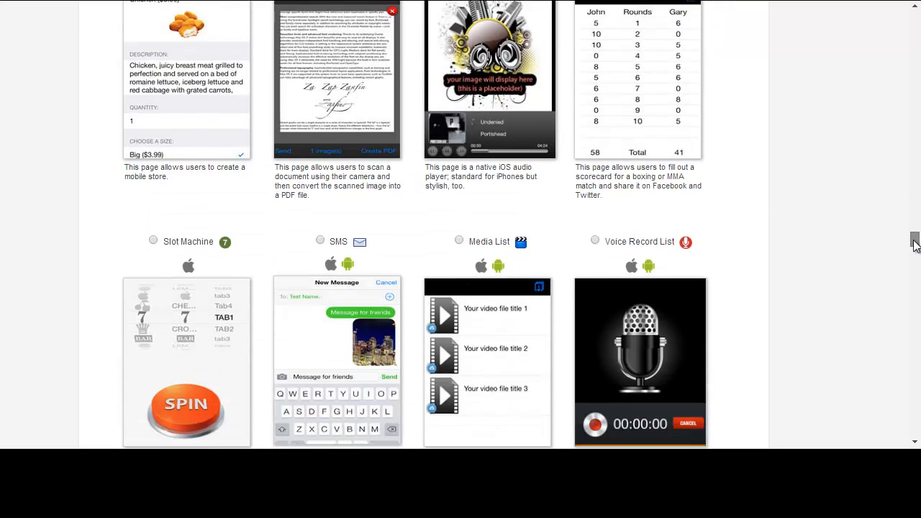
scroll(down, 3)
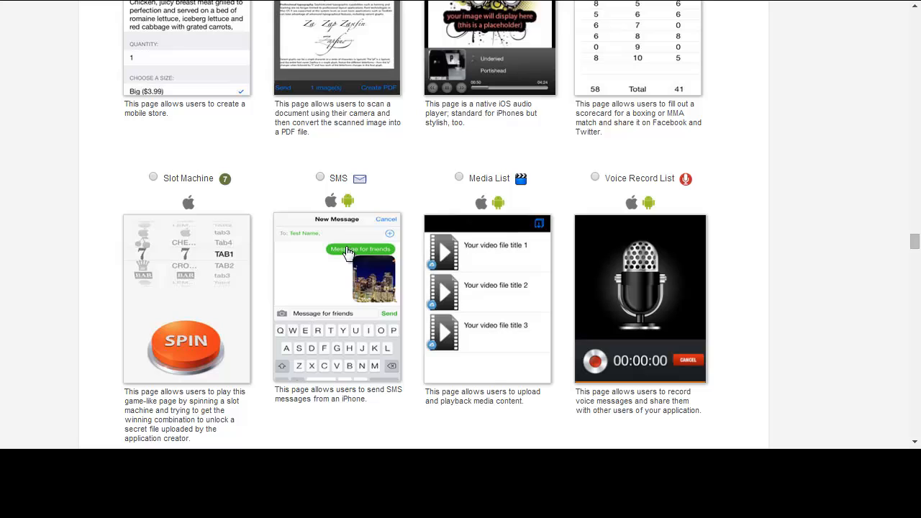
mouse_move(668, 298)
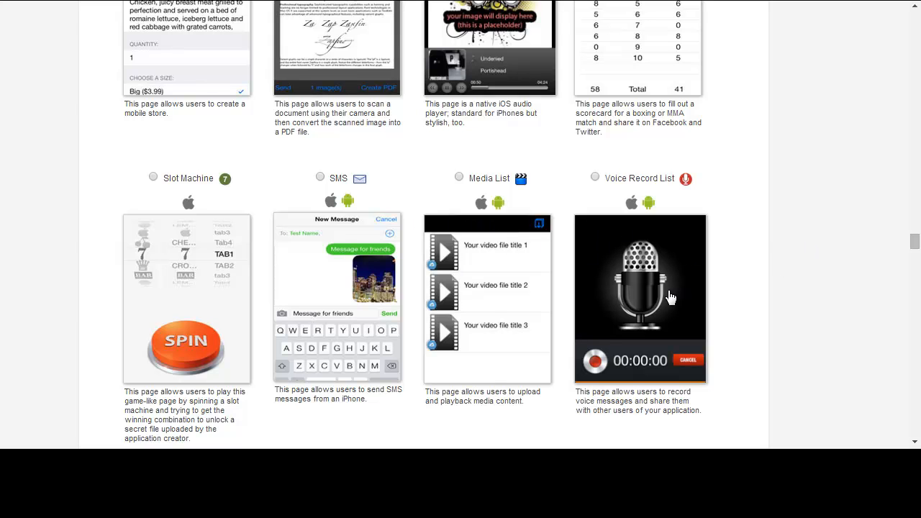
scroll(down, 3)
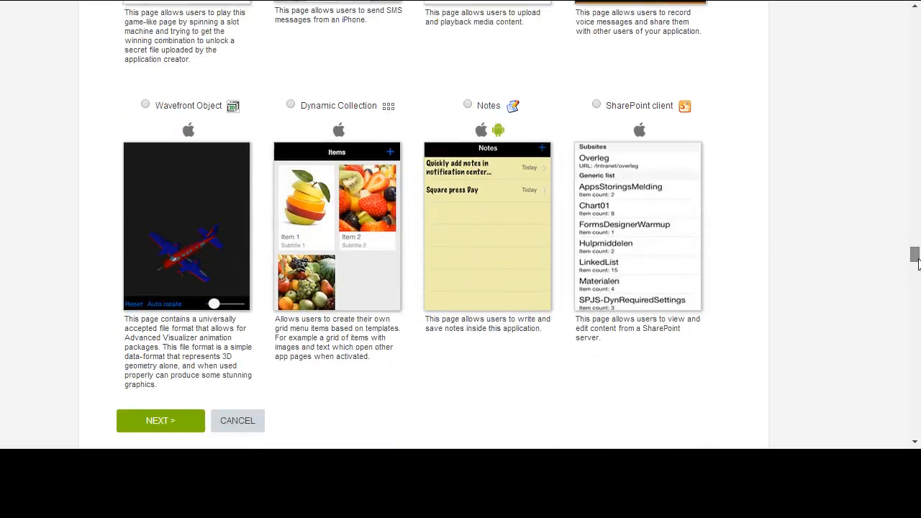
scroll(down, 3)
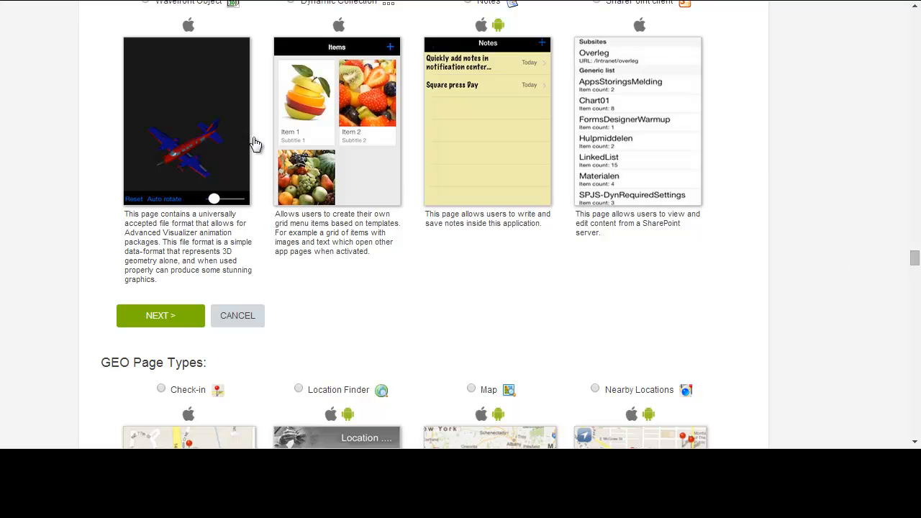
mouse_move(910, 211)
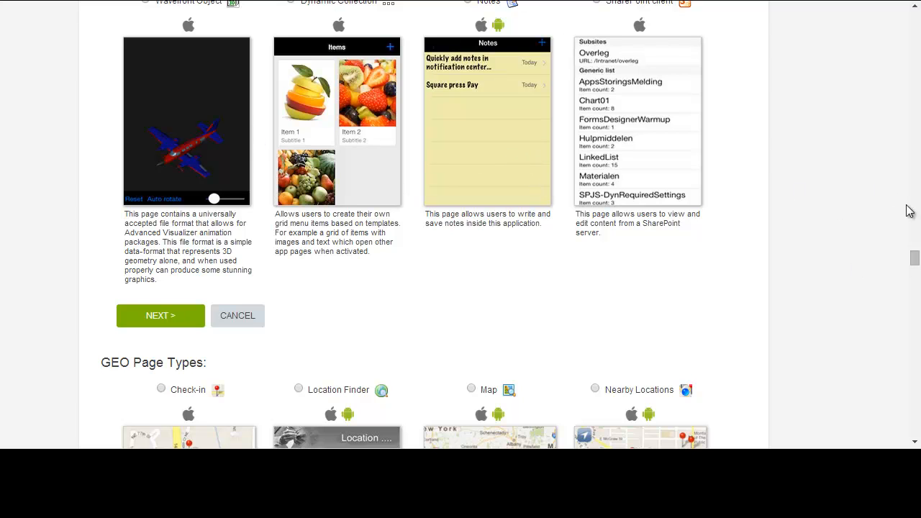
scroll(down, 3)
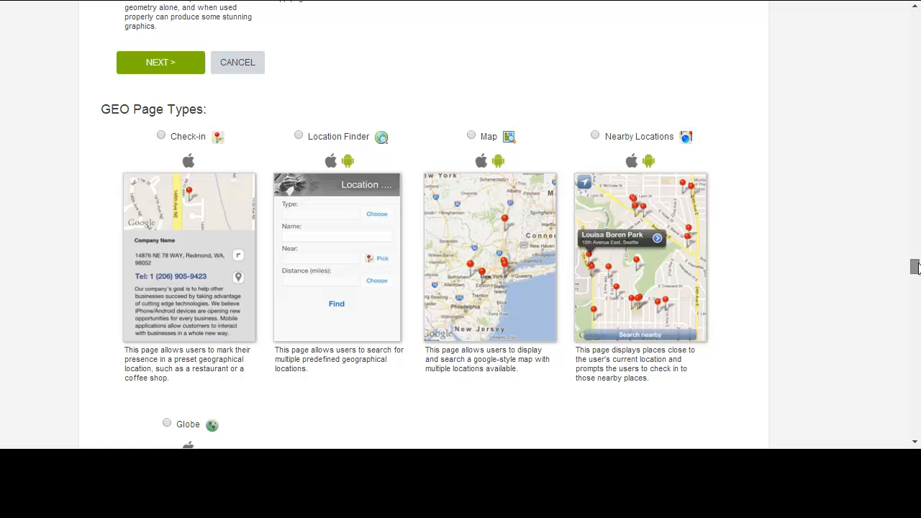
mouse_move(144, 115)
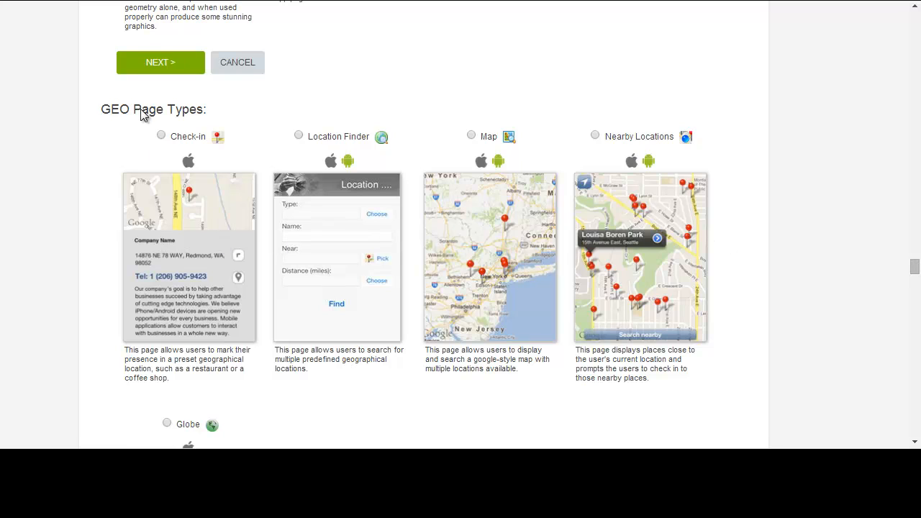
mouse_move(139, 109)
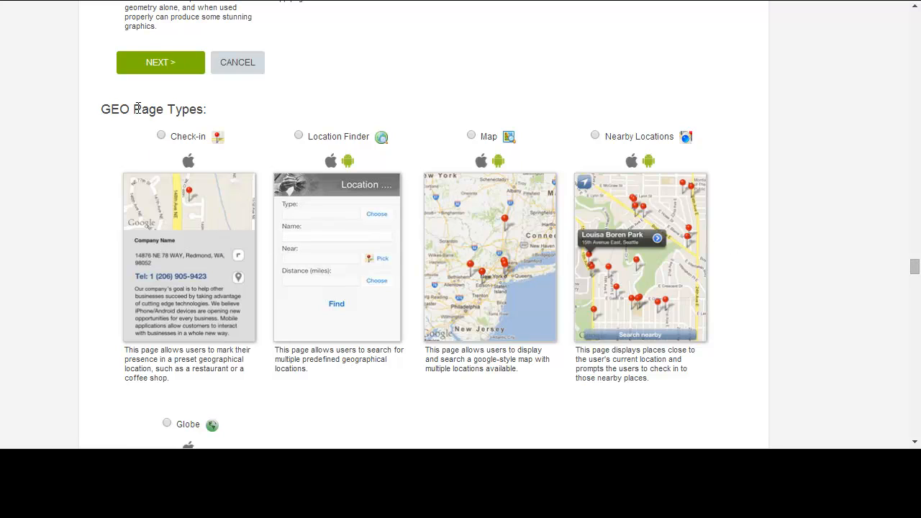
mouse_move(507, 300)
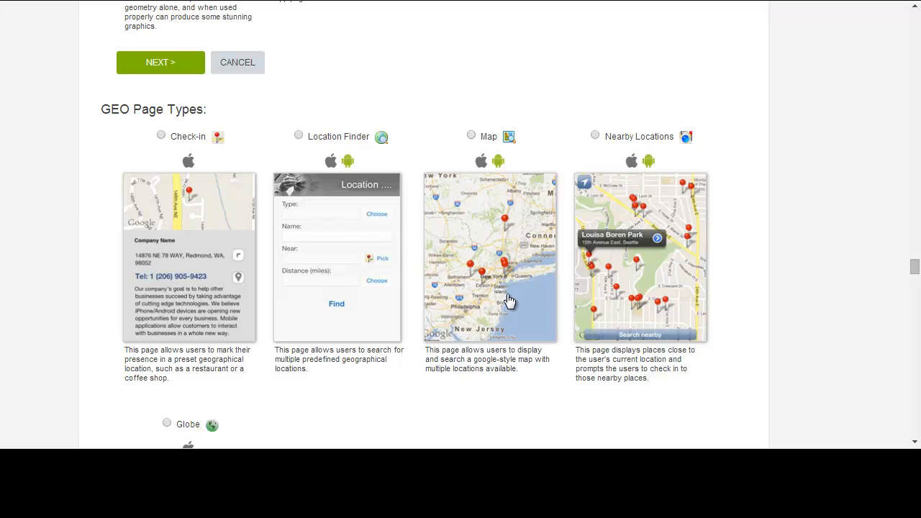
mouse_move(459, 280)
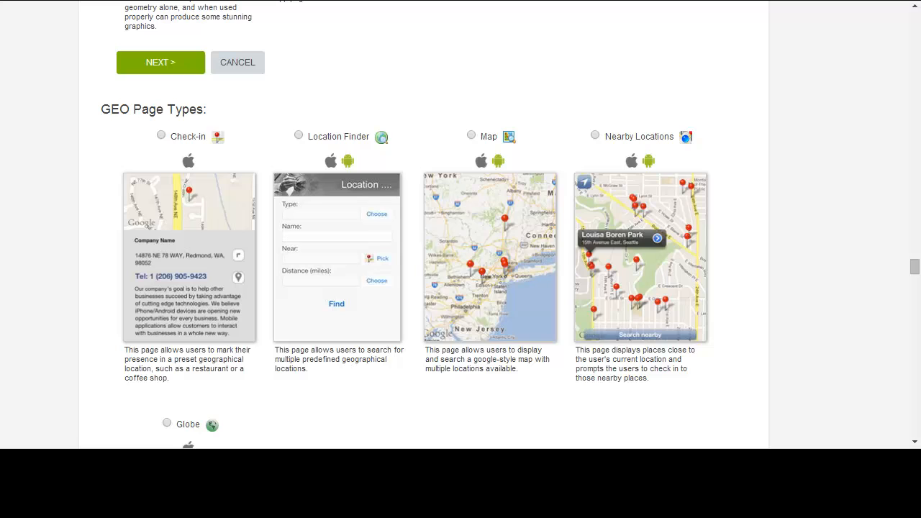
- Scroll past the GEO types and Globe to the Image Page Types section
scroll(down, 3)
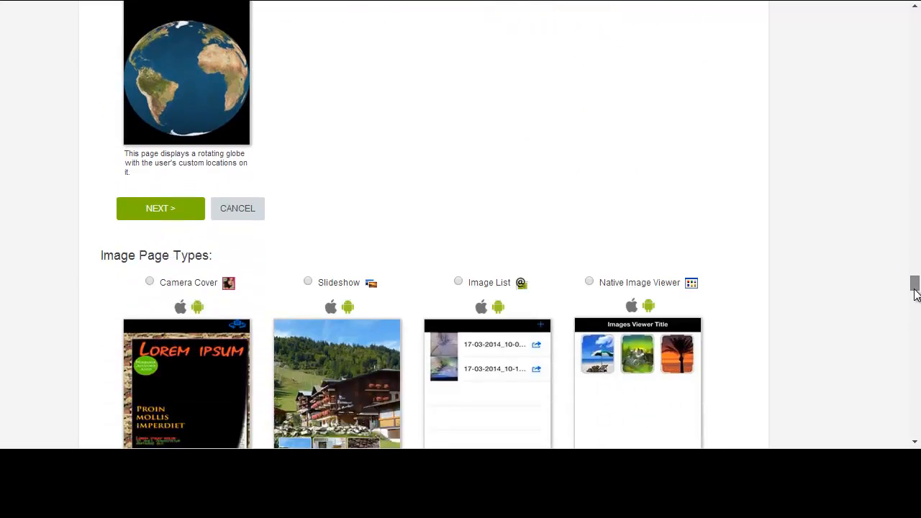
scroll(down, 3)
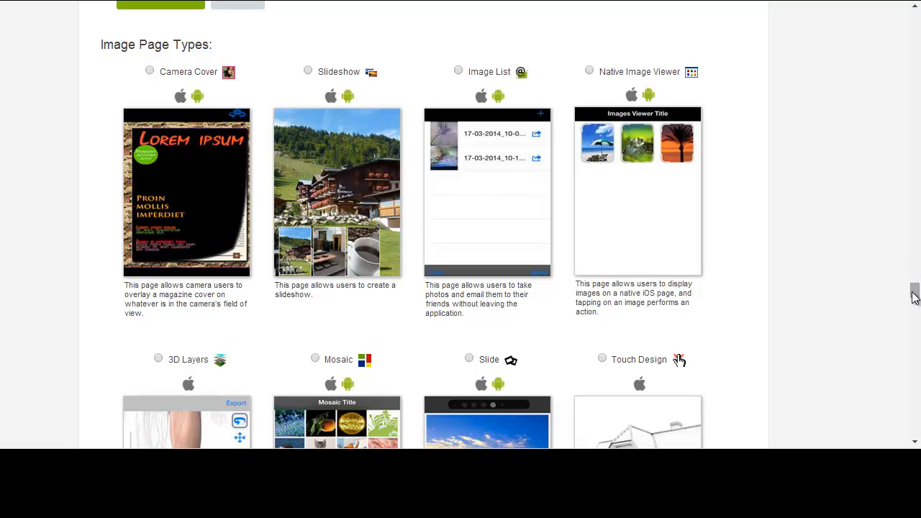
- Browse the Image, Social and RSS & Quiz types down to the Barcode Scanner, Coupon and Loyalty types
scroll(down, 3)
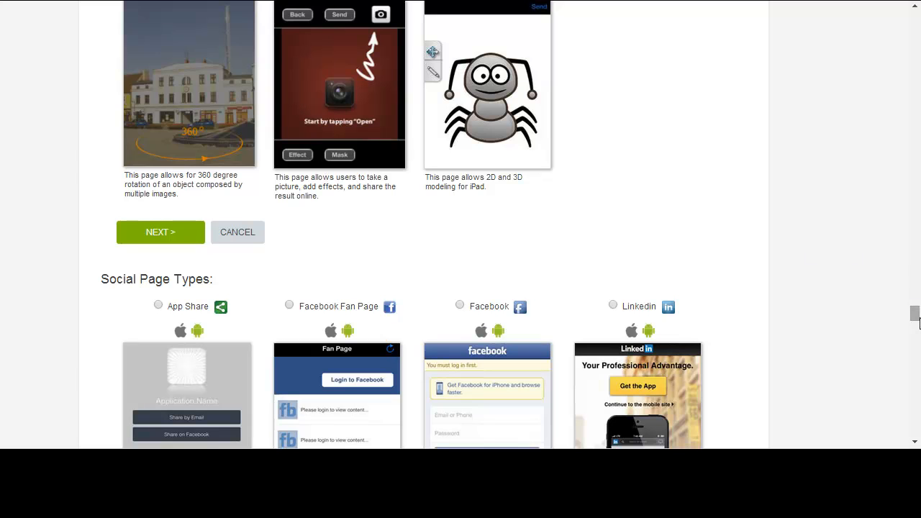
scroll(down, 3)
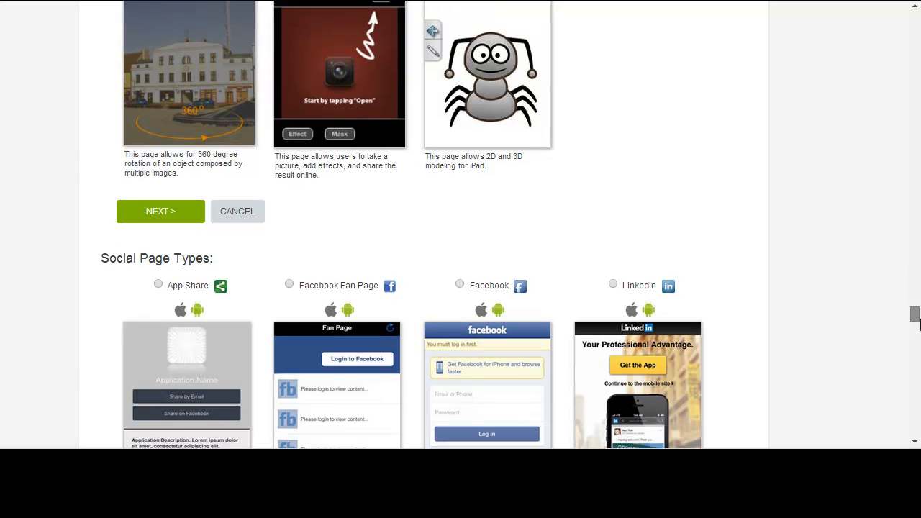
scroll(down, 3)
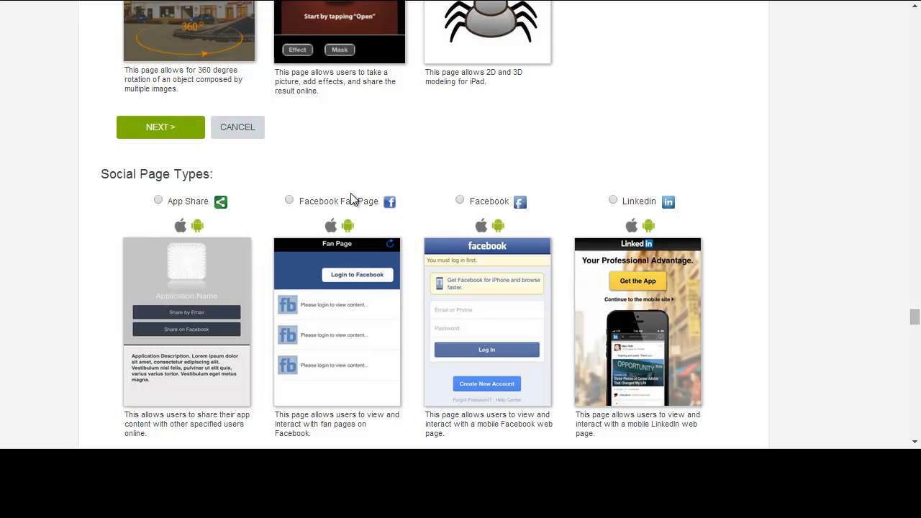
scroll(down, 3)
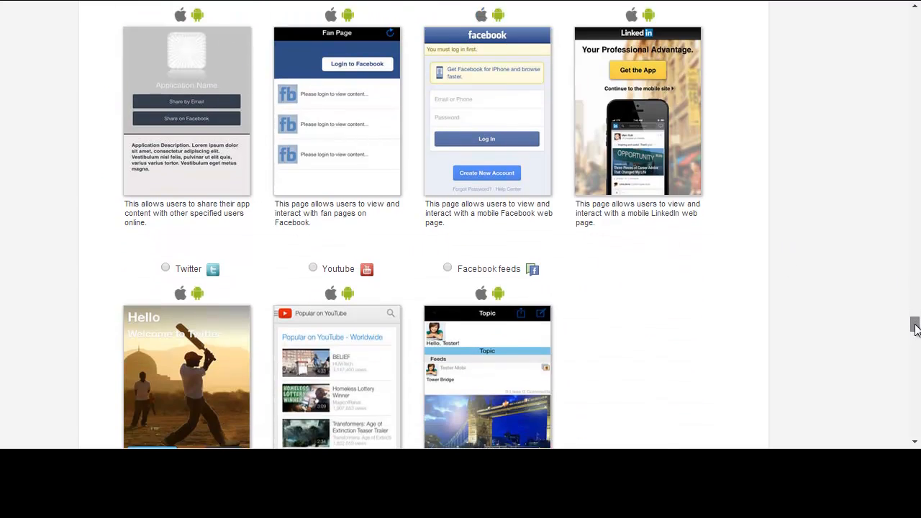
scroll(down, 3)
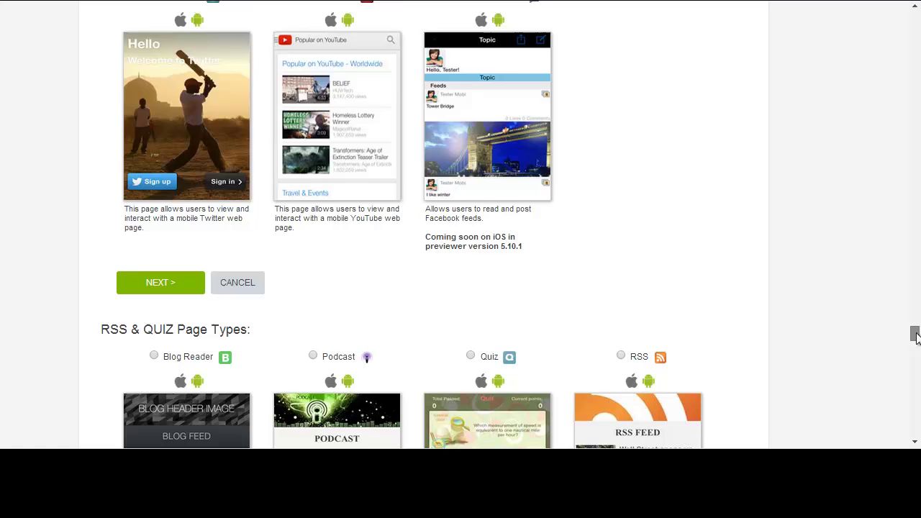
scroll(down, 3)
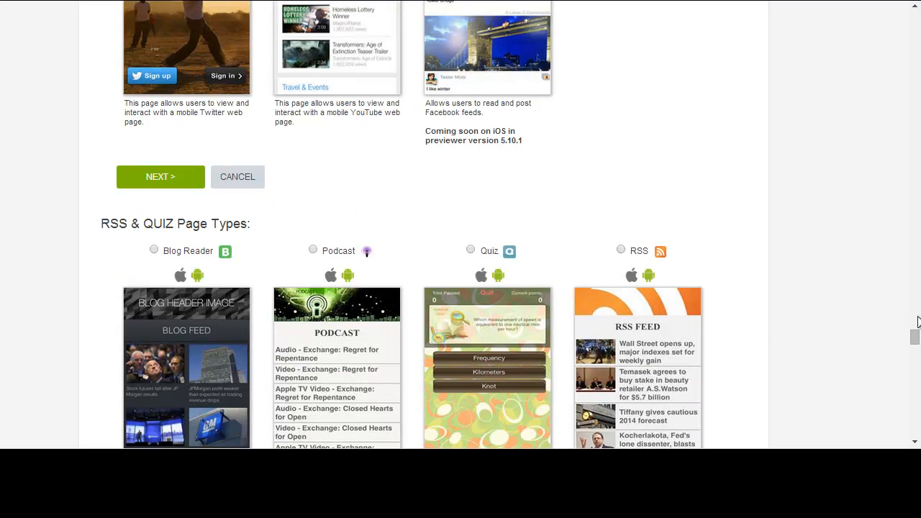
mouse_move(914, 341)
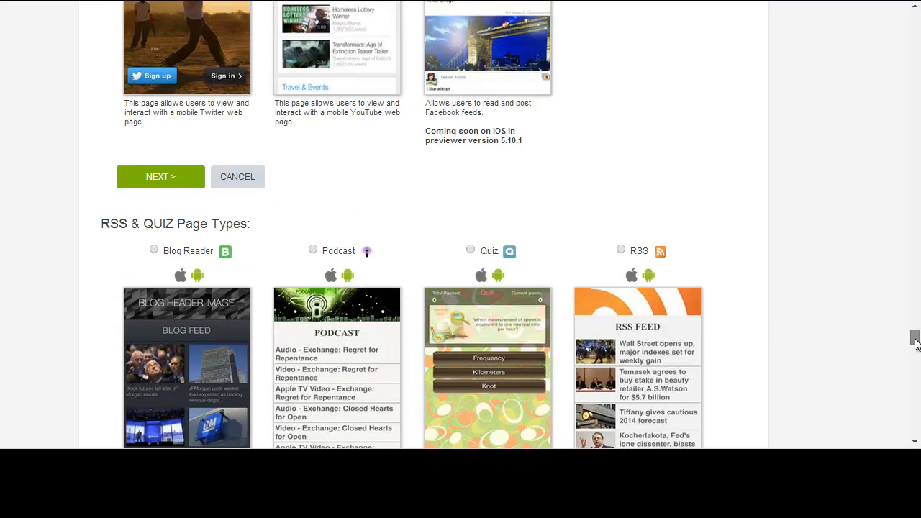
scroll(down, 3)
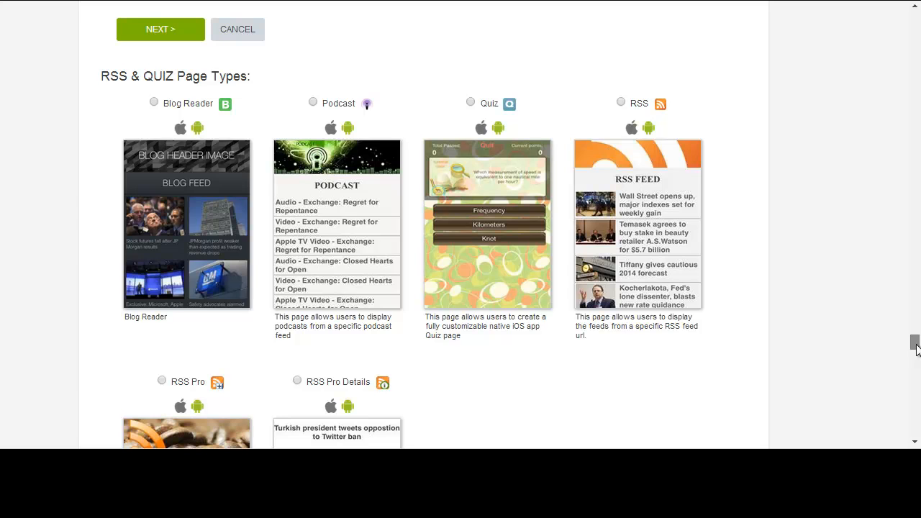
scroll(down, 3)
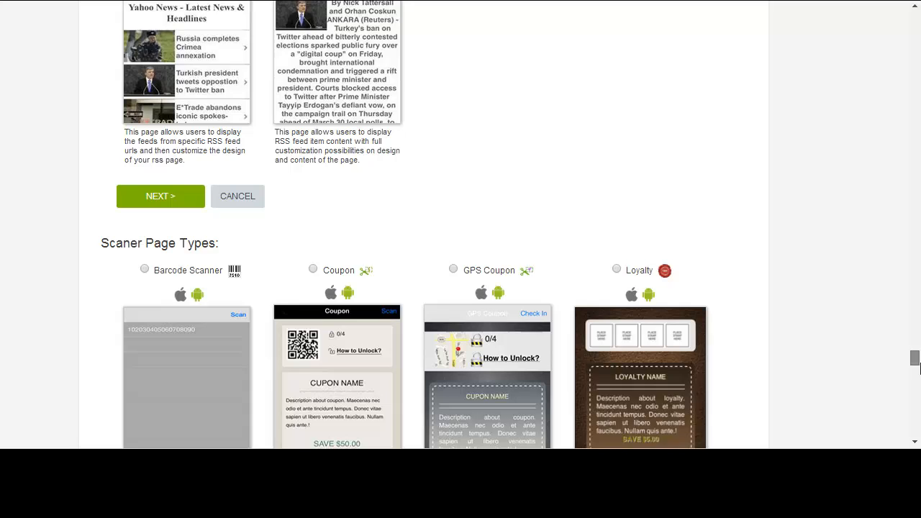
scroll(down, 3)
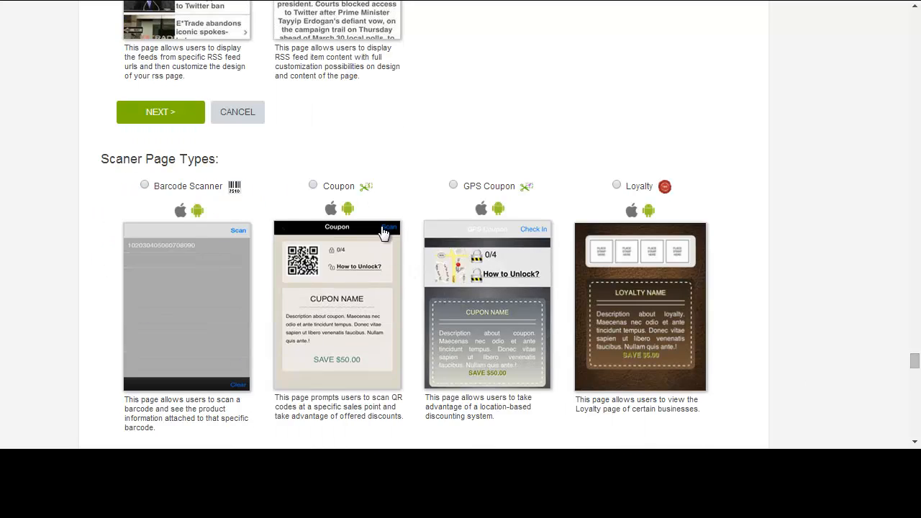
mouse_move(333, 277)
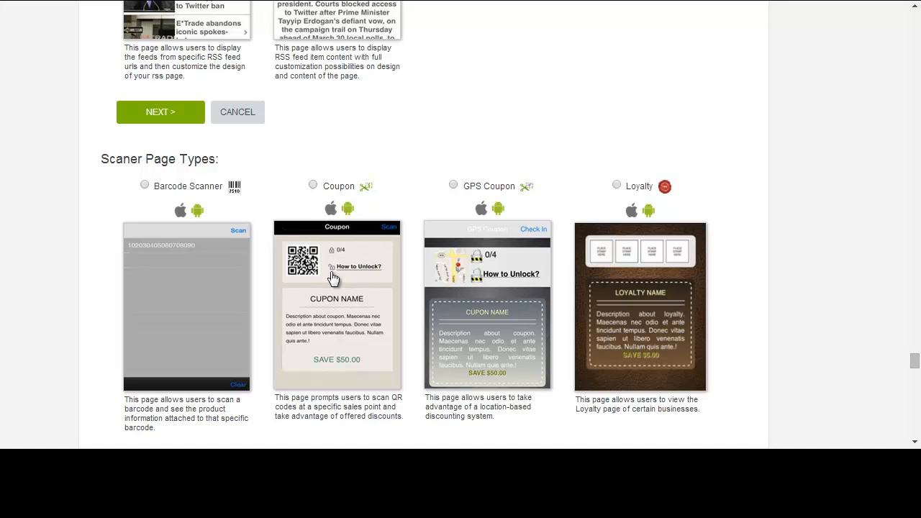
mouse_move(367, 274)
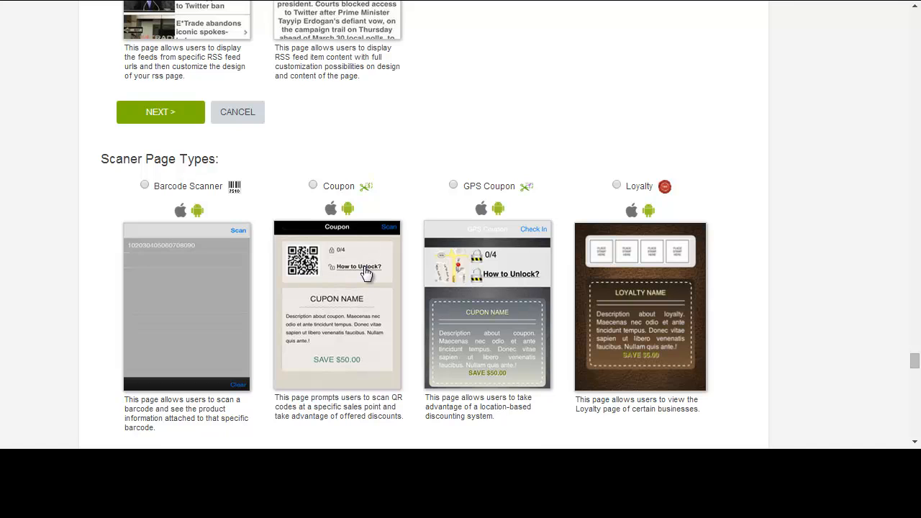
mouse_move(680, 253)
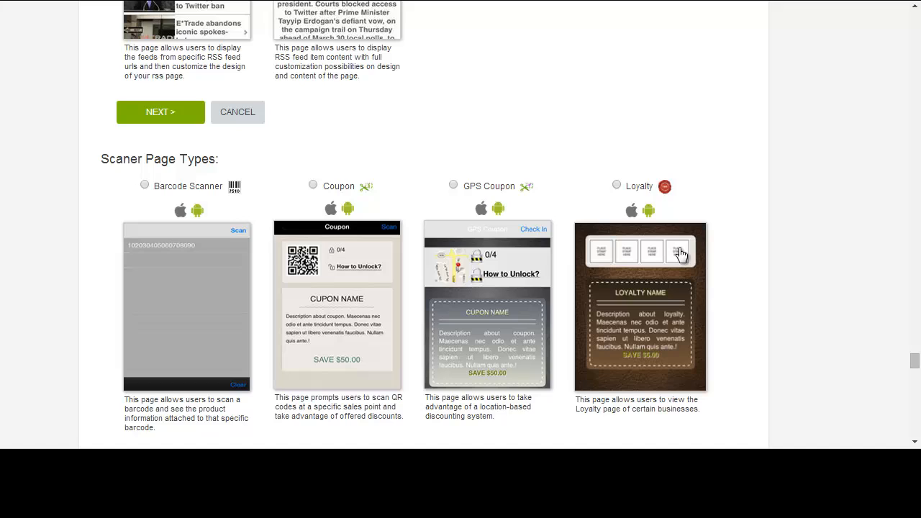
mouse_move(643, 275)
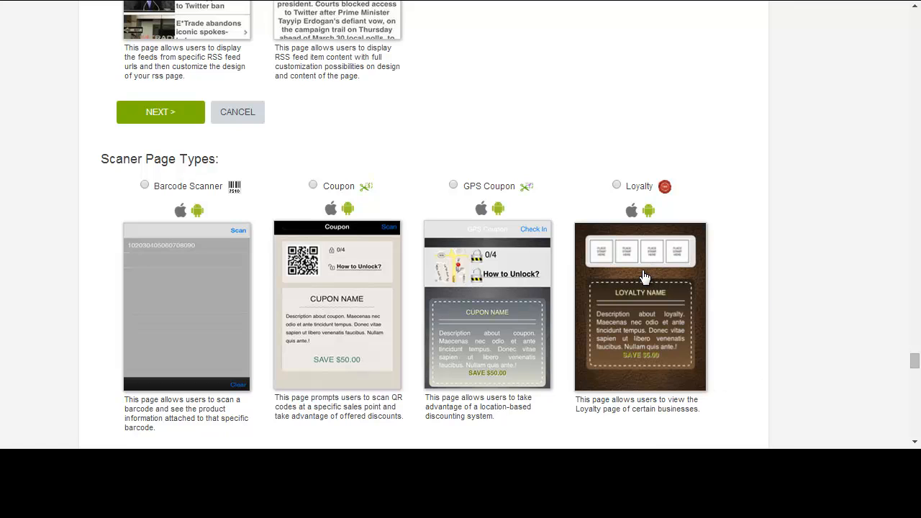
mouse_move(642, 279)
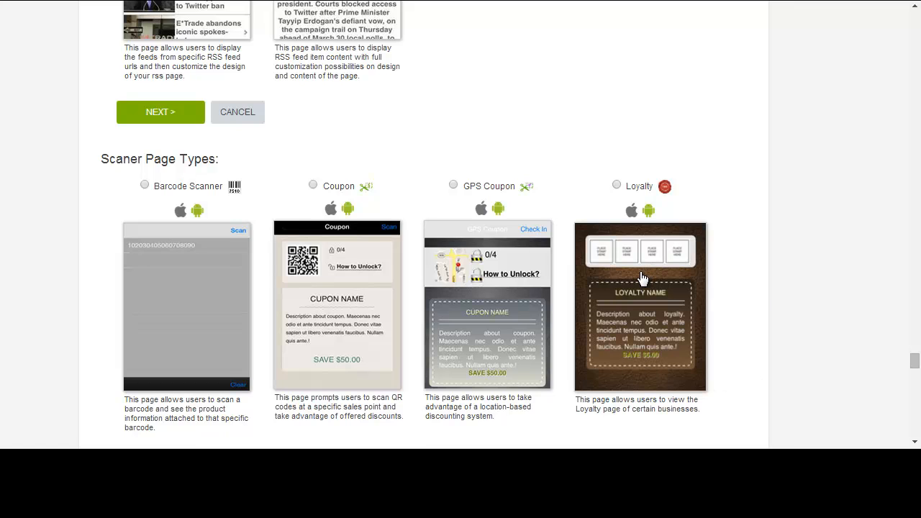
mouse_move(601, 257)
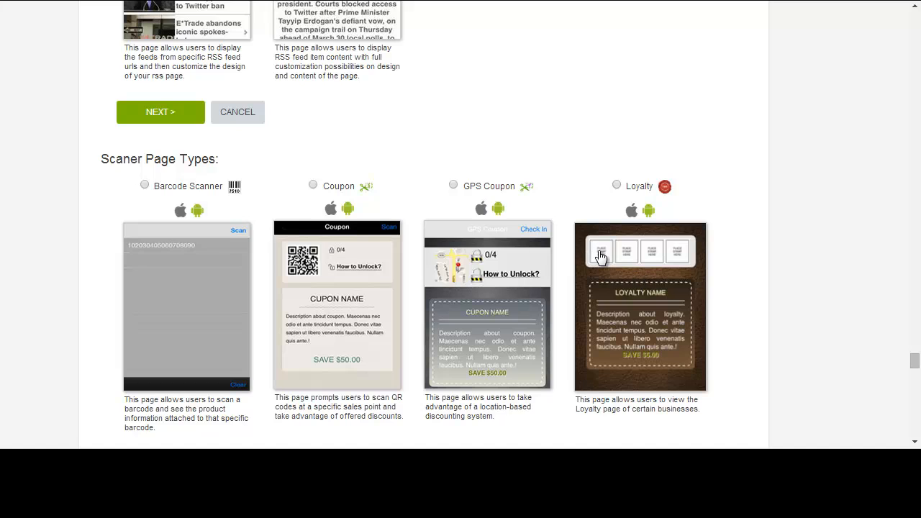
mouse_move(613, 282)
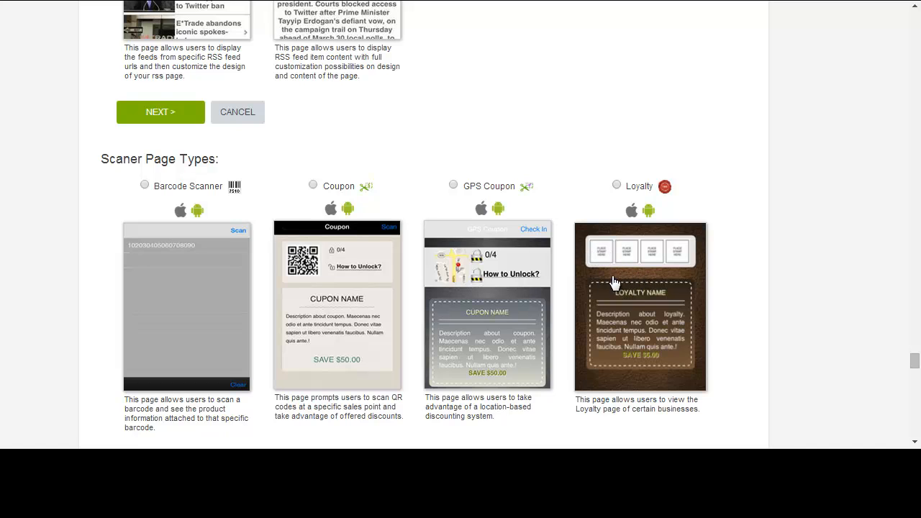
mouse_move(690, 259)
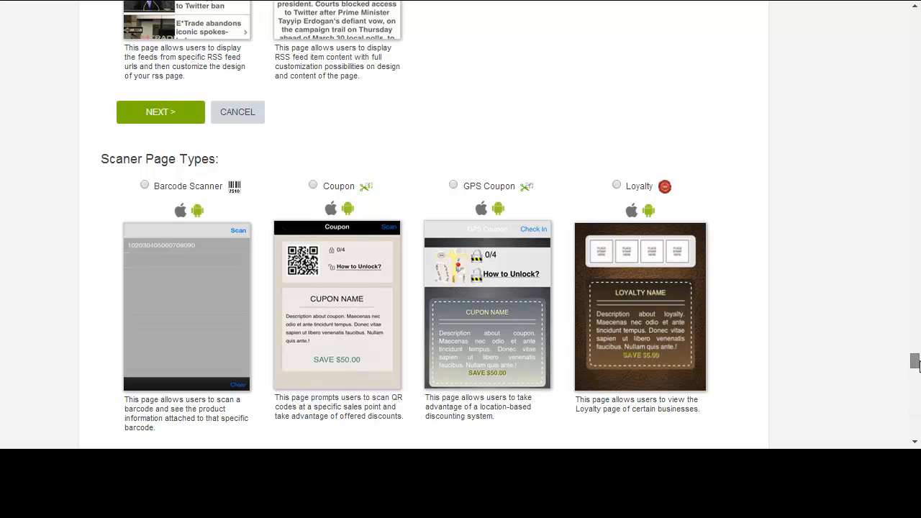
scroll(down, 3)
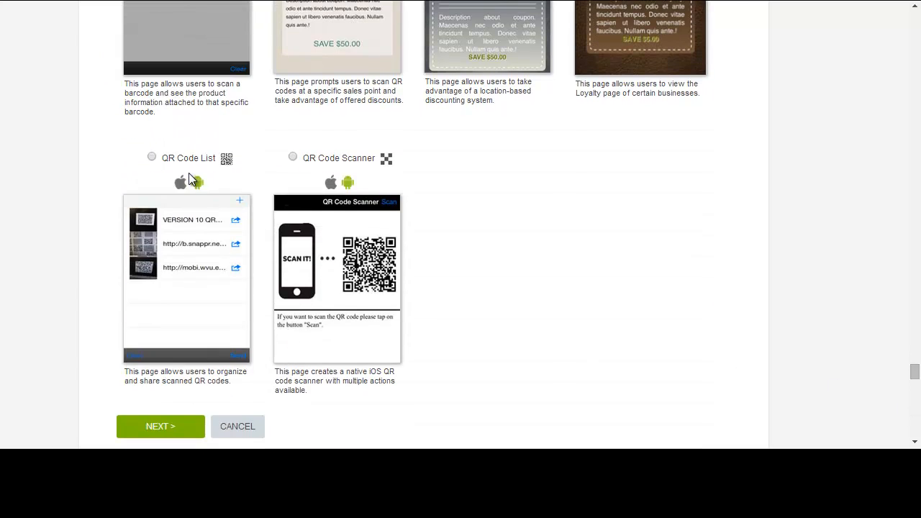
mouse_move(185, 212)
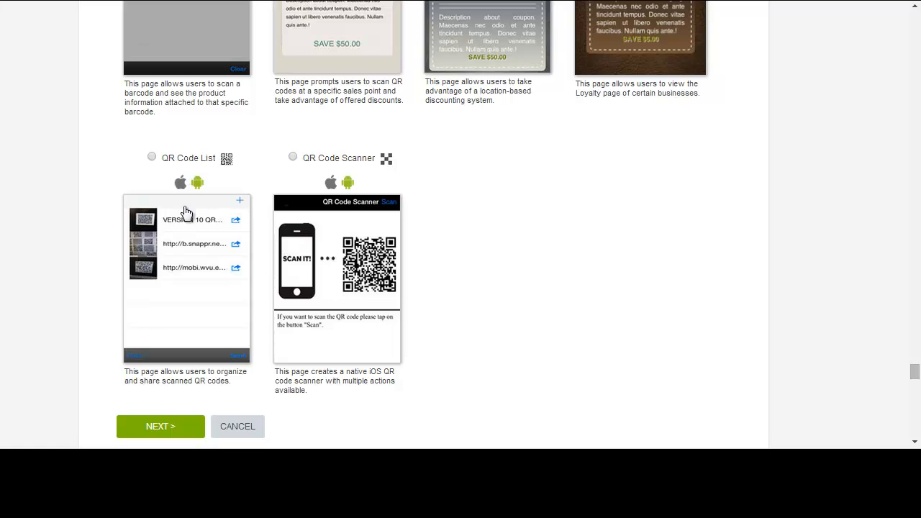
mouse_move(182, 324)
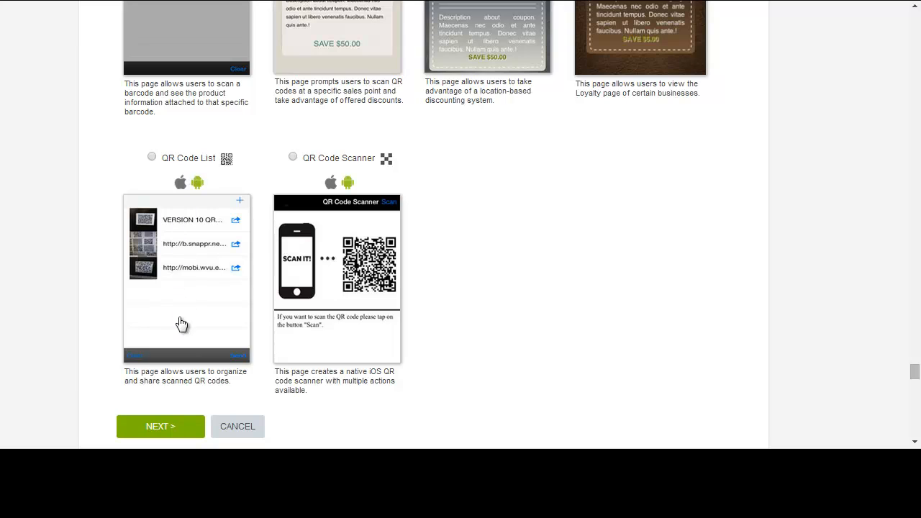
mouse_move(275, 306)
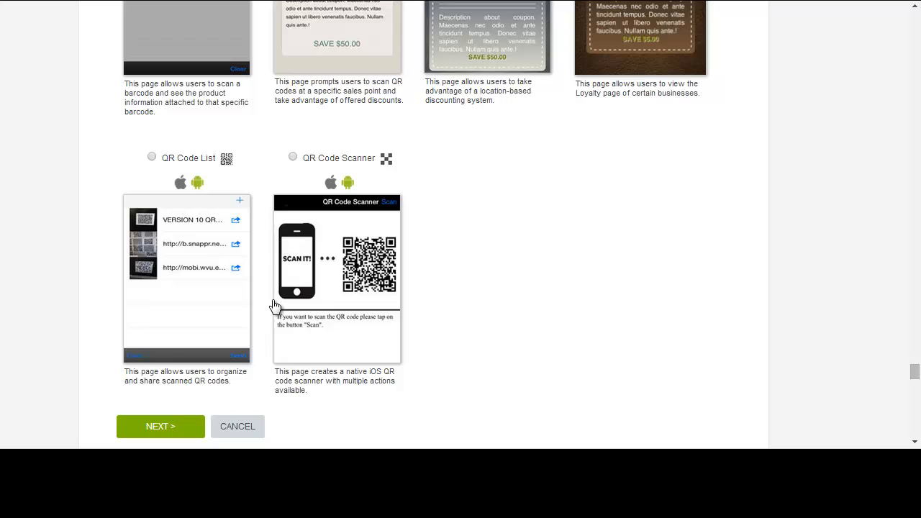
mouse_move(536, 302)
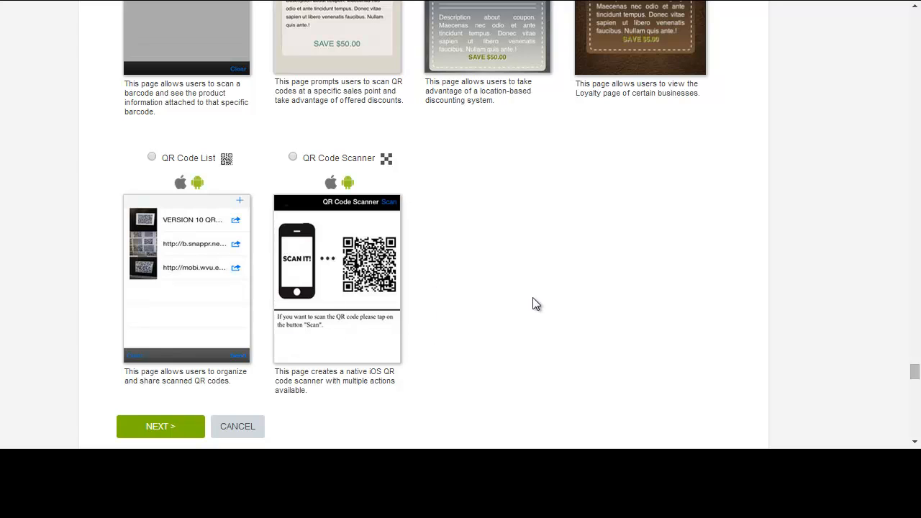
scroll(down, 3)
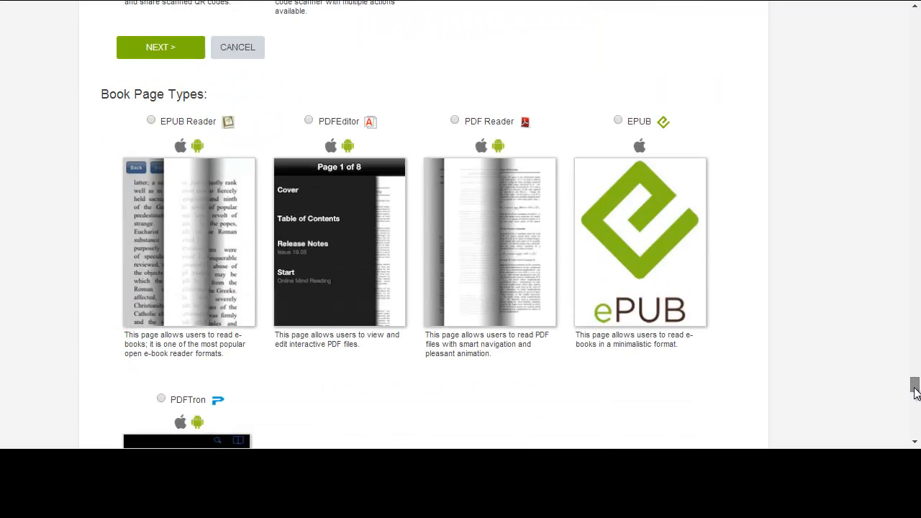
mouse_move(915, 385)
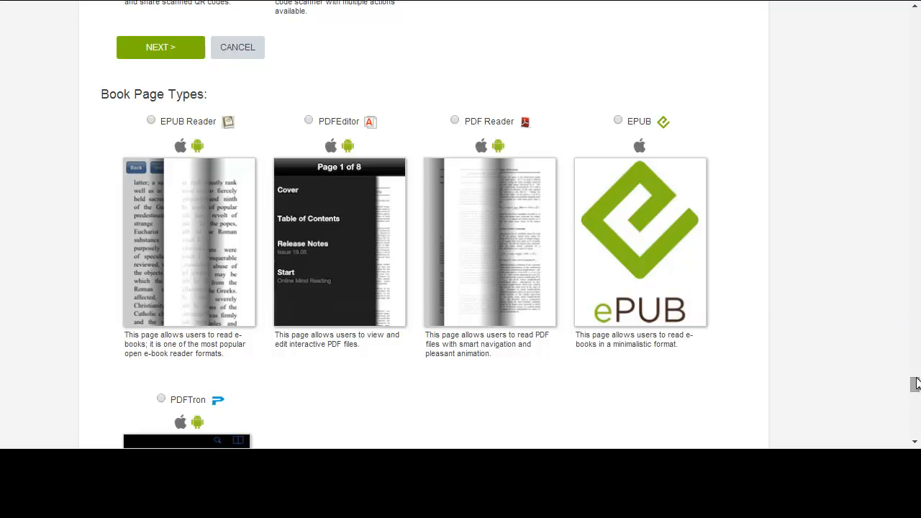
scroll(down, 3)
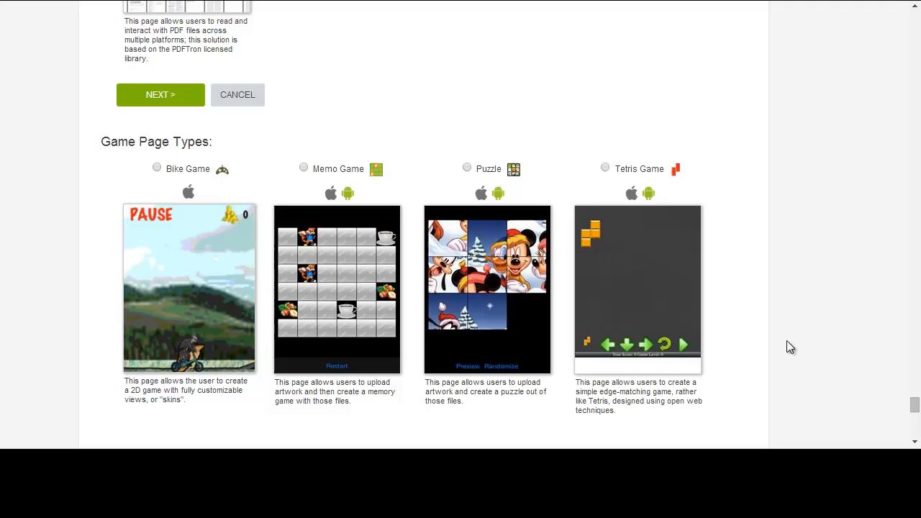
scroll(down, 3)
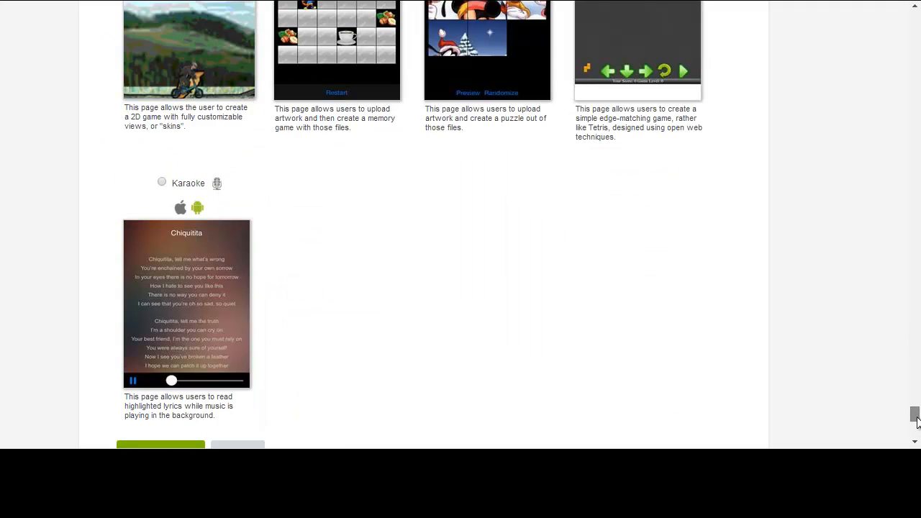
scroll(down, 3)
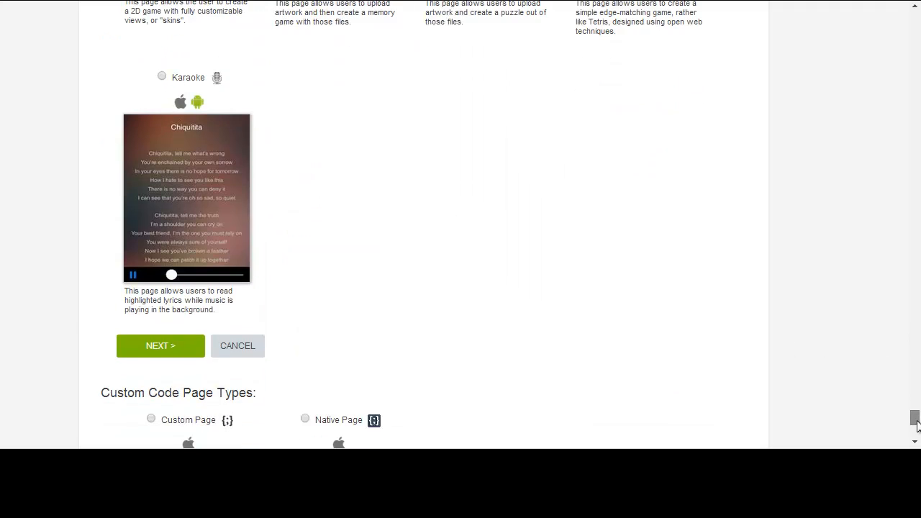
scroll(down, 3)
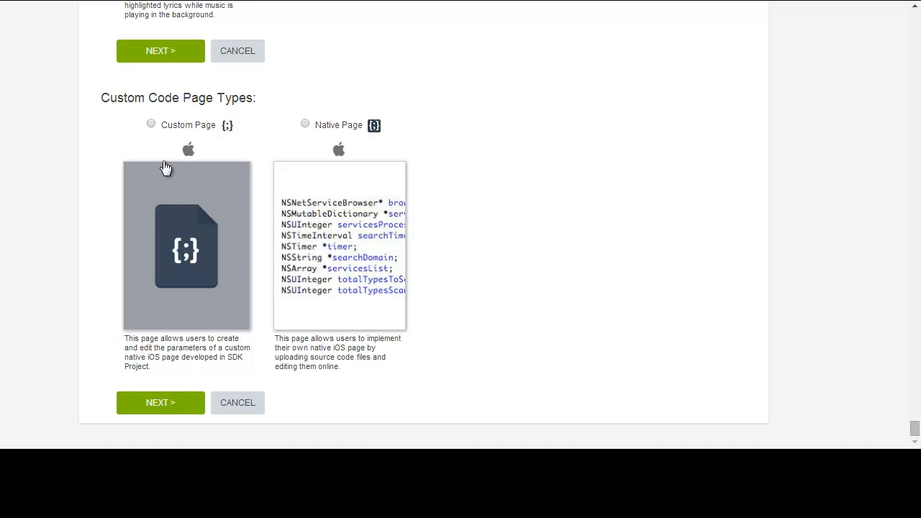
mouse_move(199, 183)
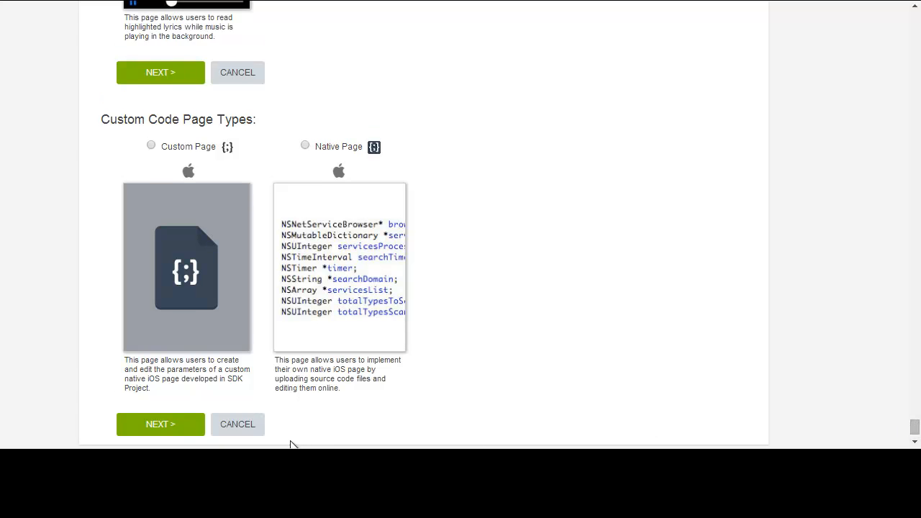
mouse_move(250, 435)
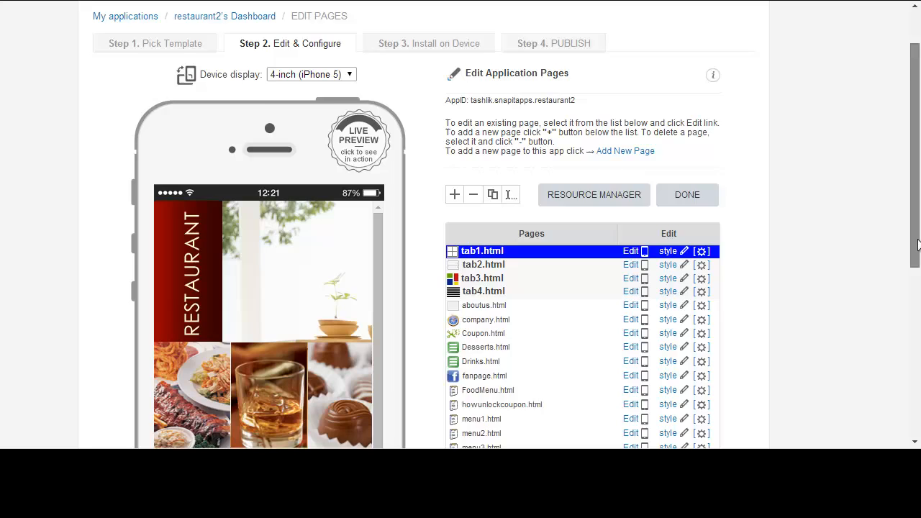
scroll(down, 3)
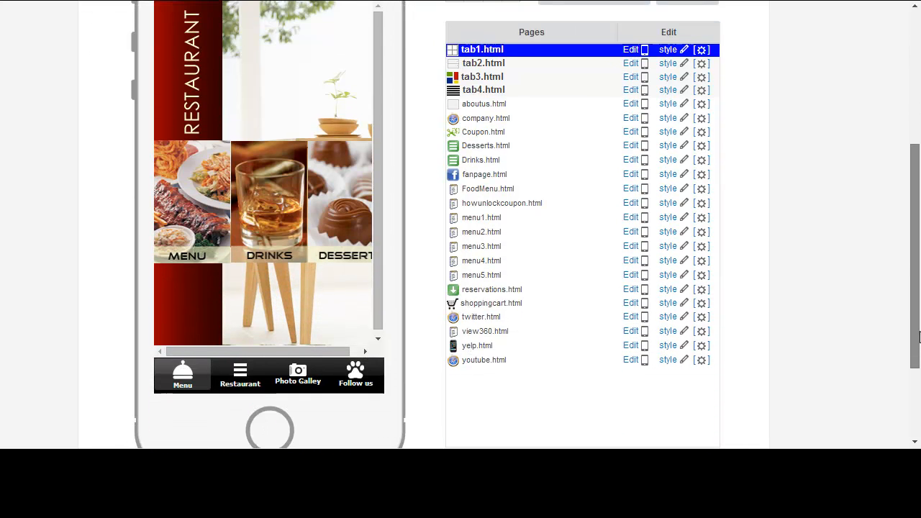
mouse_move(467, 352)
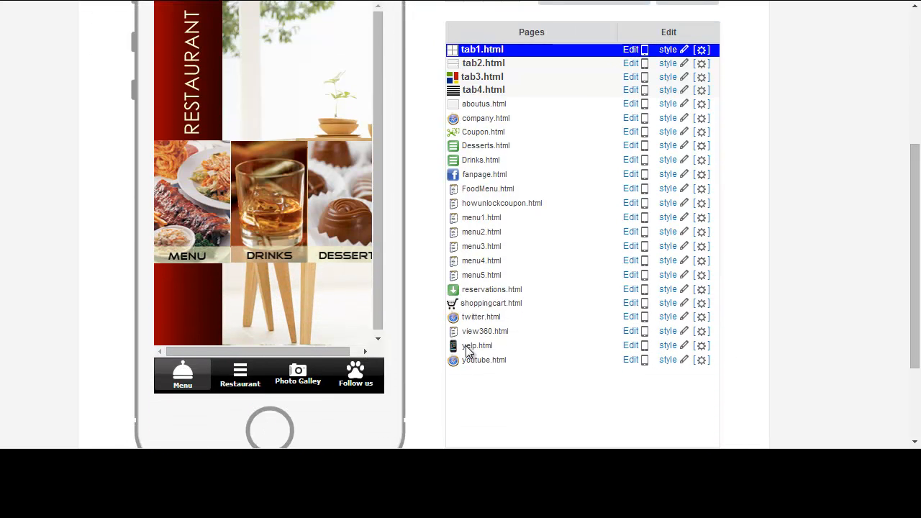
scroll(up, 3)
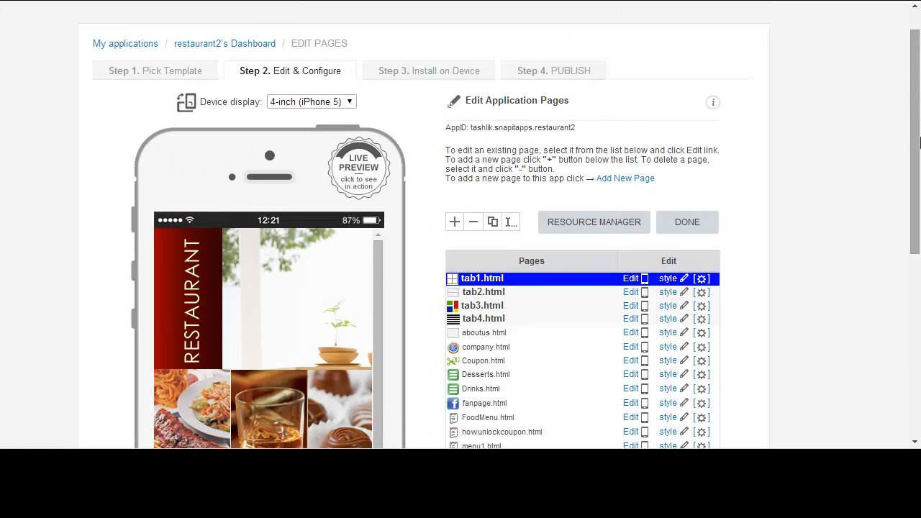
mouse_move(874, 194)
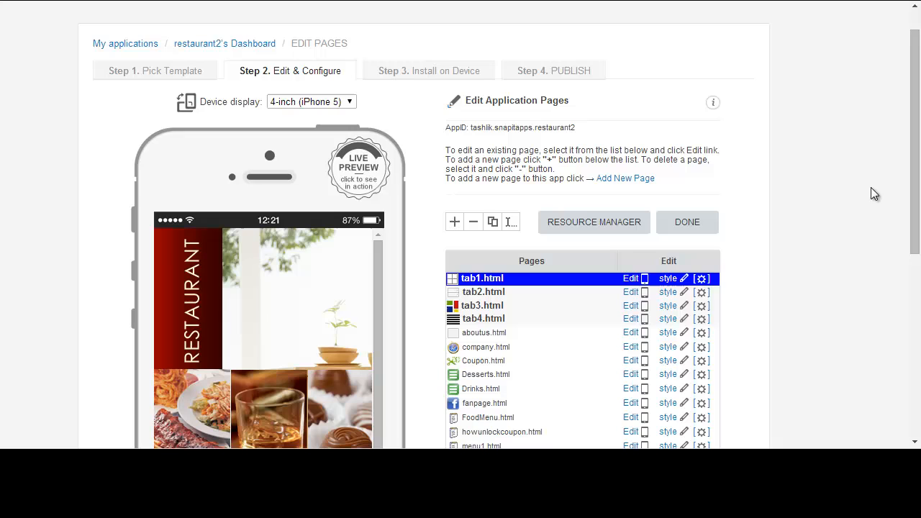
mouse_move(374, 205)
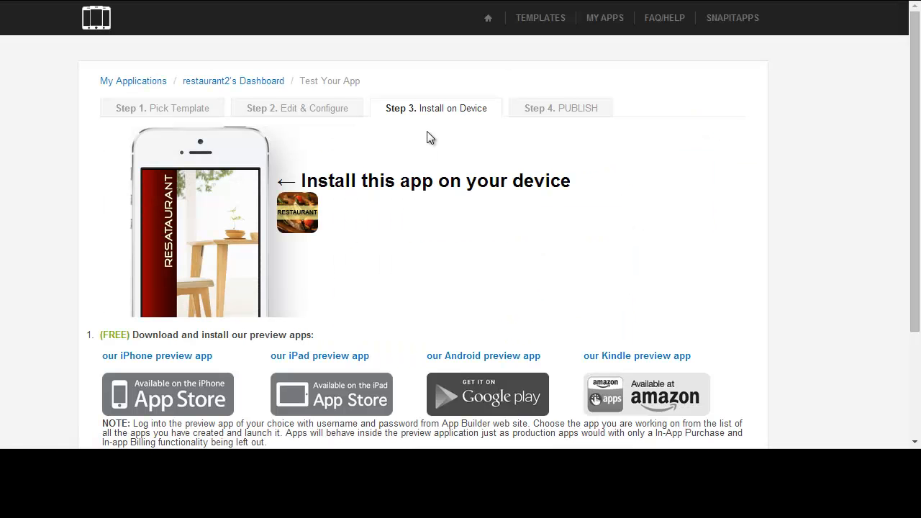
mouse_move(354, 316)
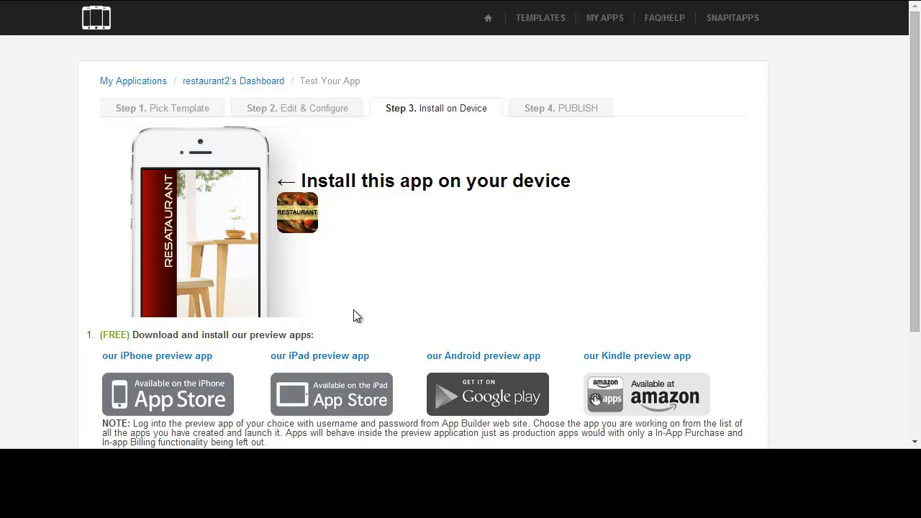
mouse_move(124, 364)
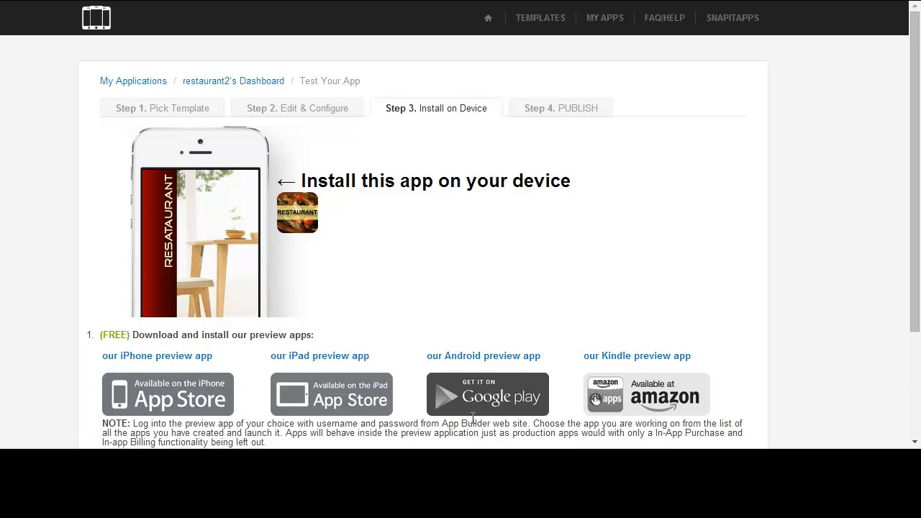
mouse_move(447, 384)
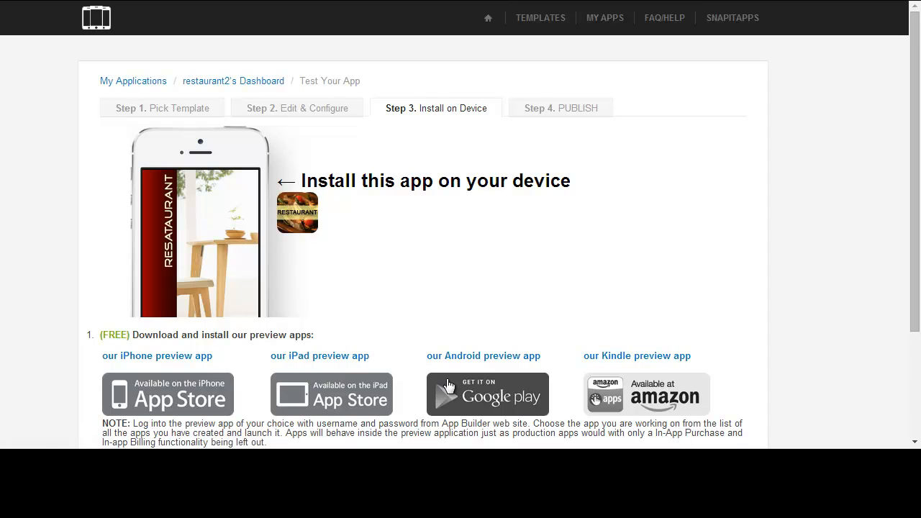
mouse_move(620, 363)
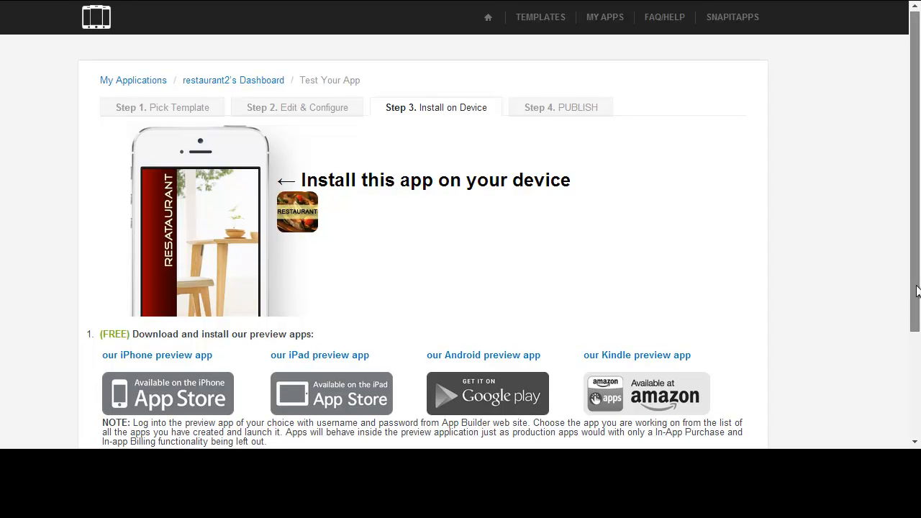
- Leave Install on Device for the Step 4 Publish page listing build and publication types
scroll(down, 3)
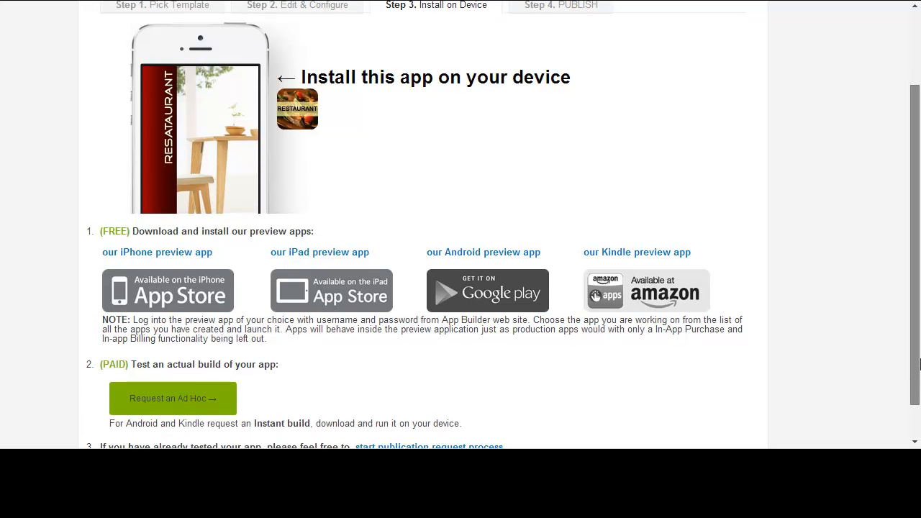
scroll(up, 3)
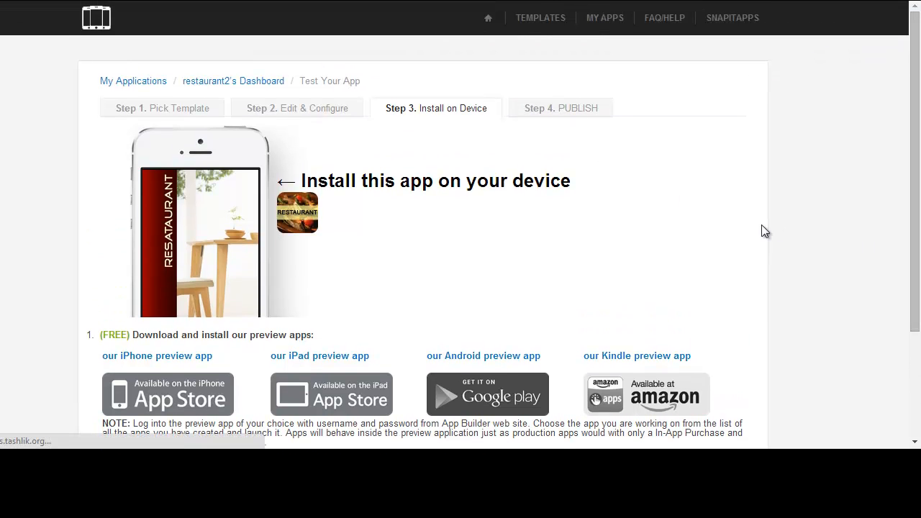
click(560, 108)
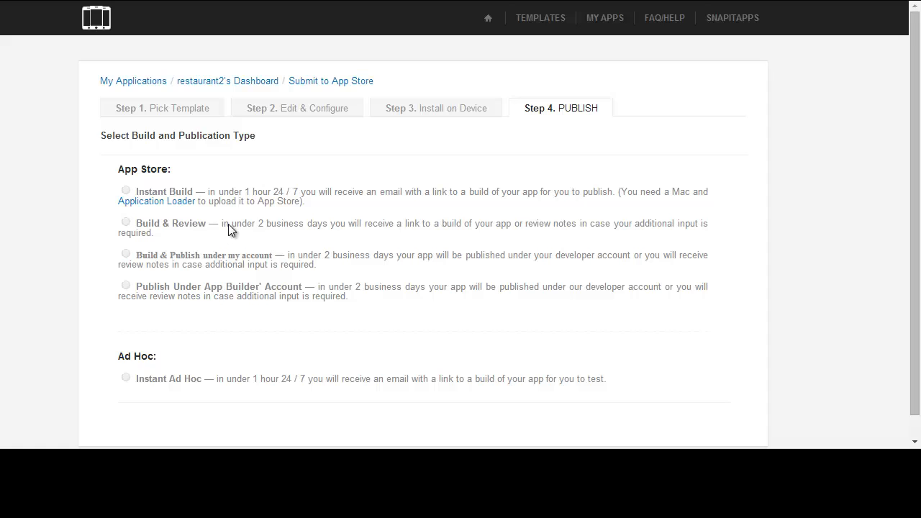
mouse_move(478, 241)
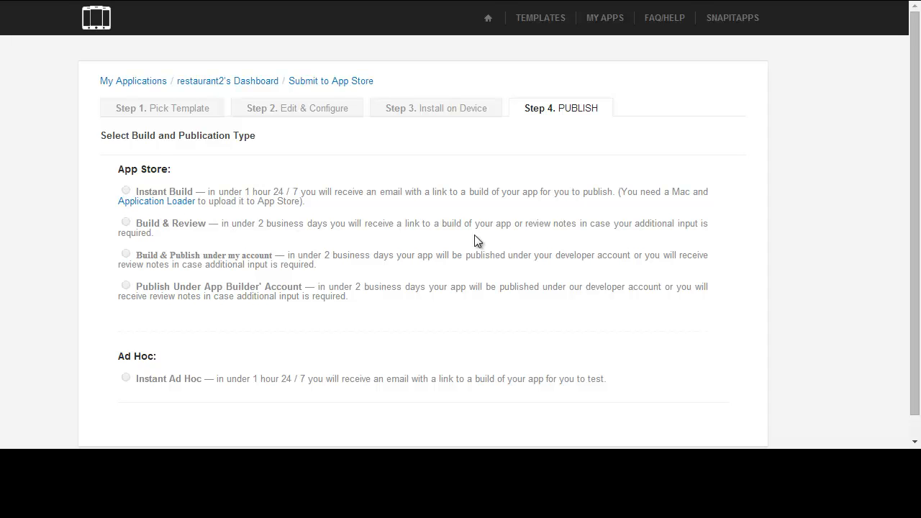
mouse_move(540, 231)
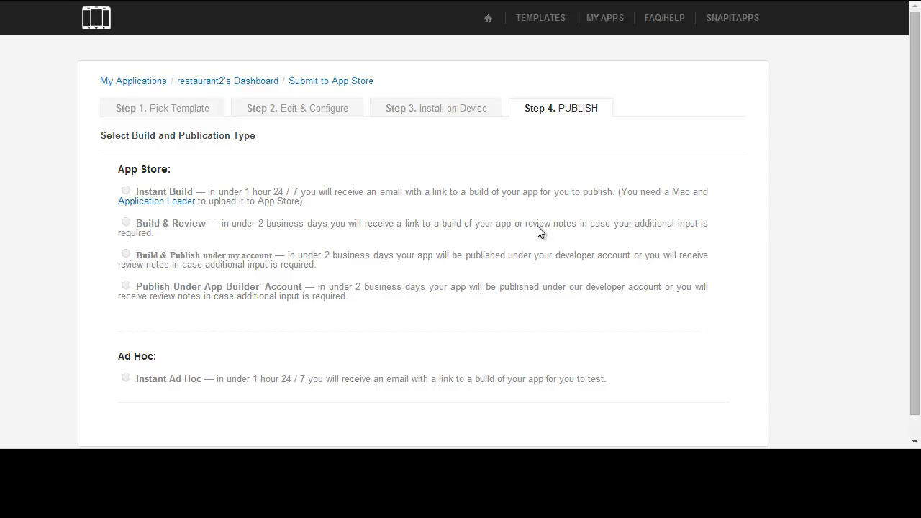
mouse_move(403, 265)
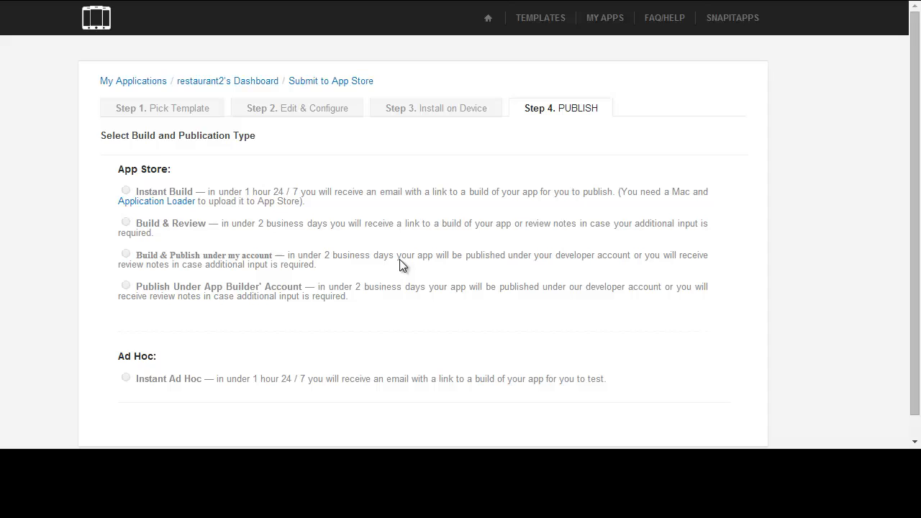
mouse_move(483, 270)
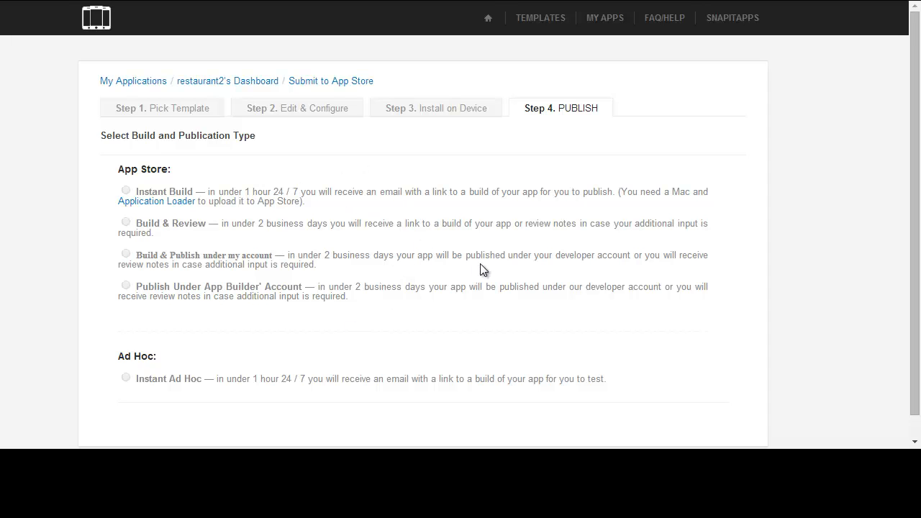
mouse_move(436, 108)
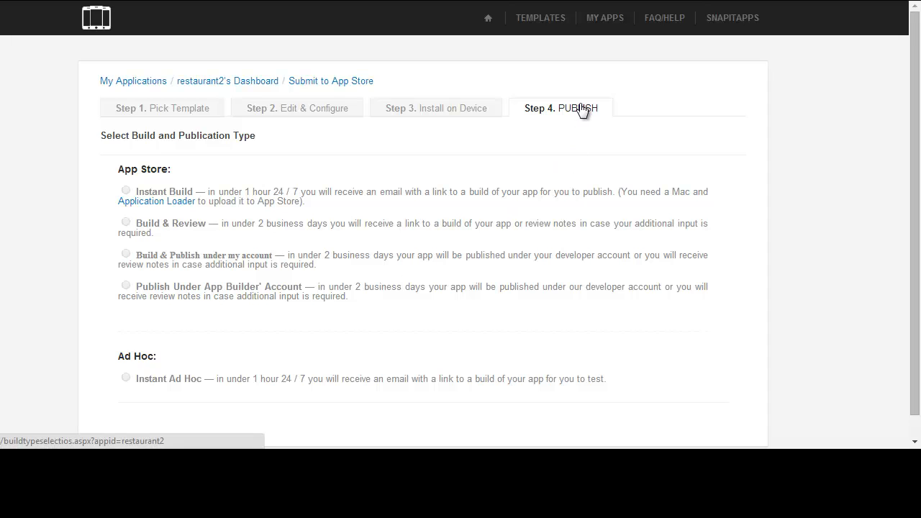
mouse_move(420, 263)
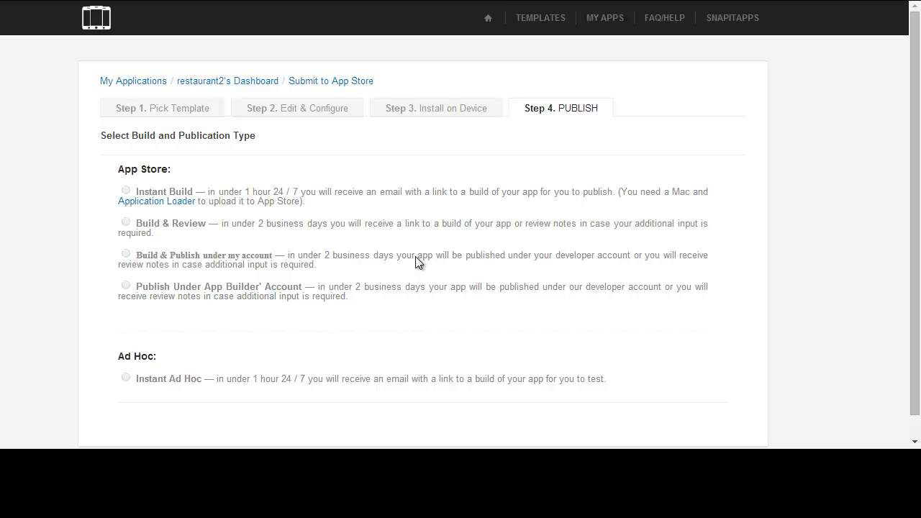
mouse_move(635, 369)
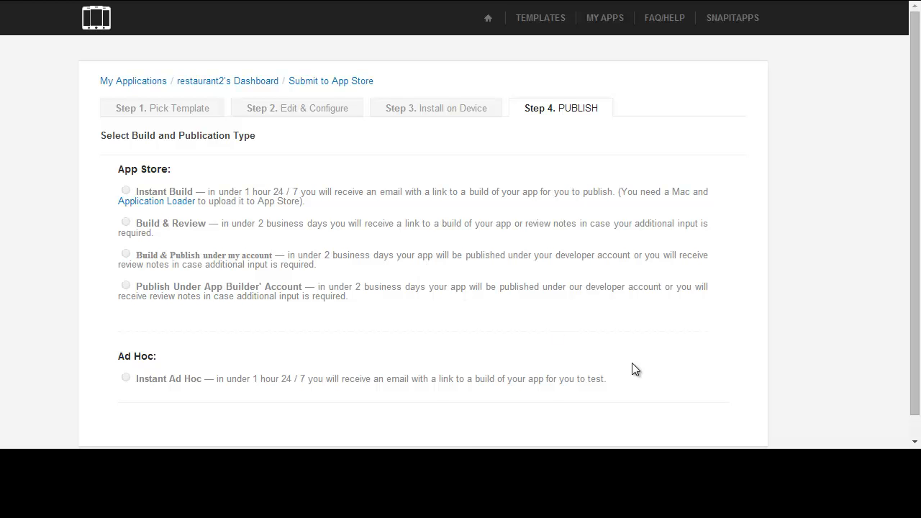